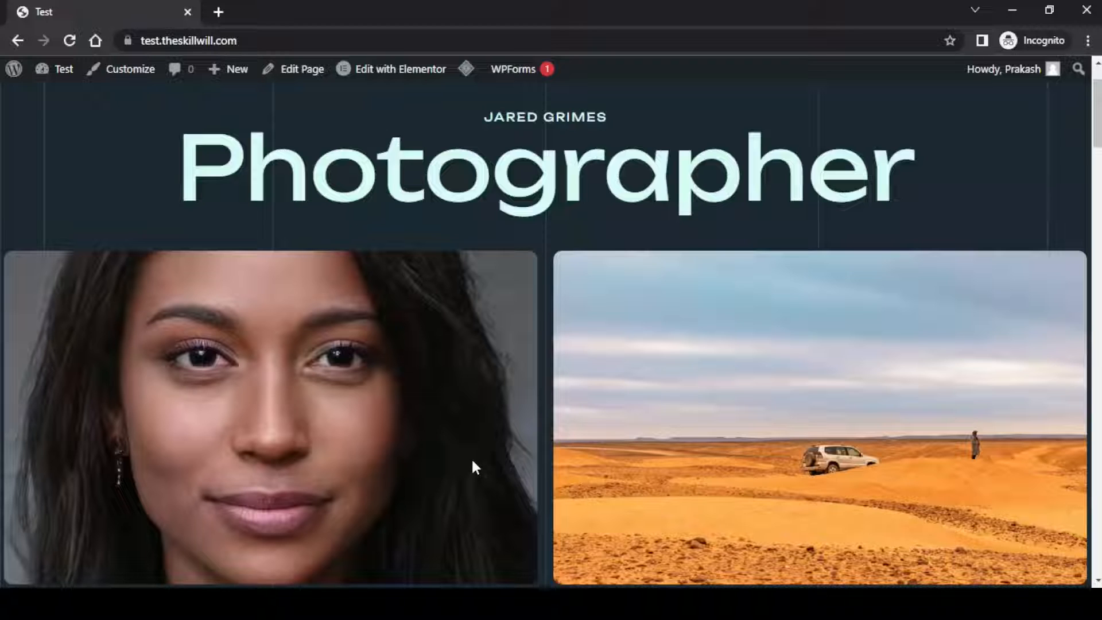
mouse_move(85, 423)
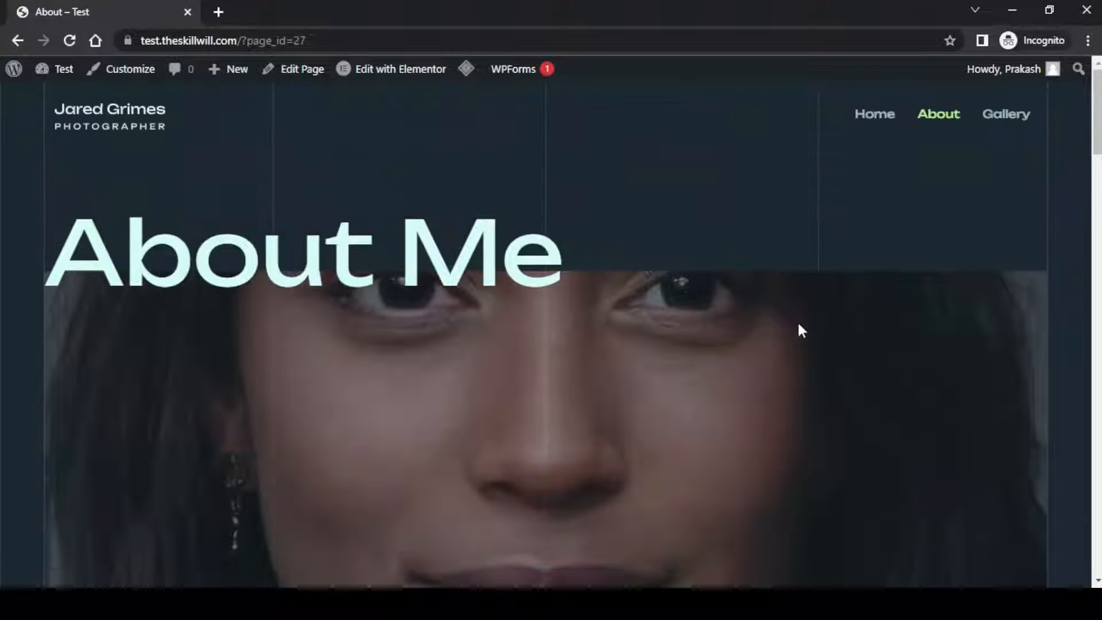
Browse the live Gallery page down to the long-haired smiling portrait, then return to the admin.
click(1005, 113)
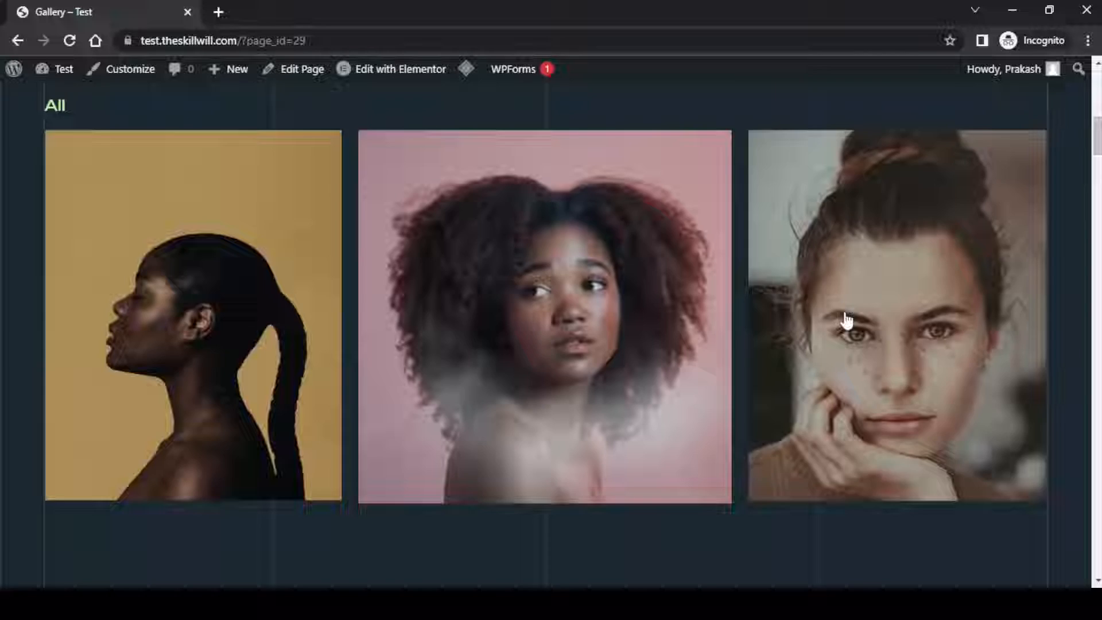
scroll(down, 3)
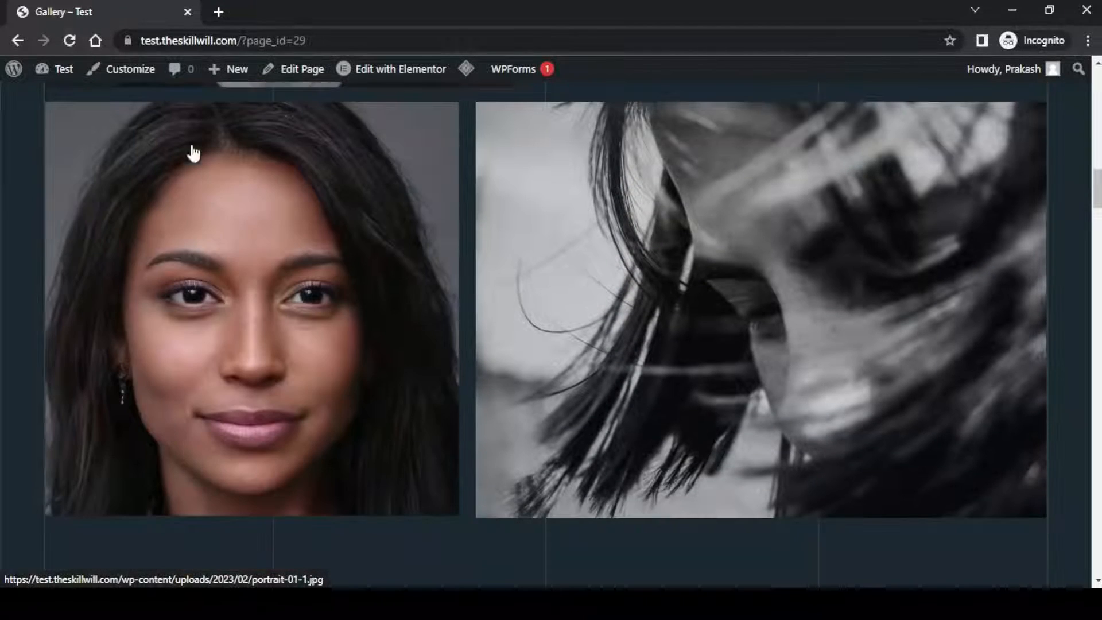
click(63, 69)
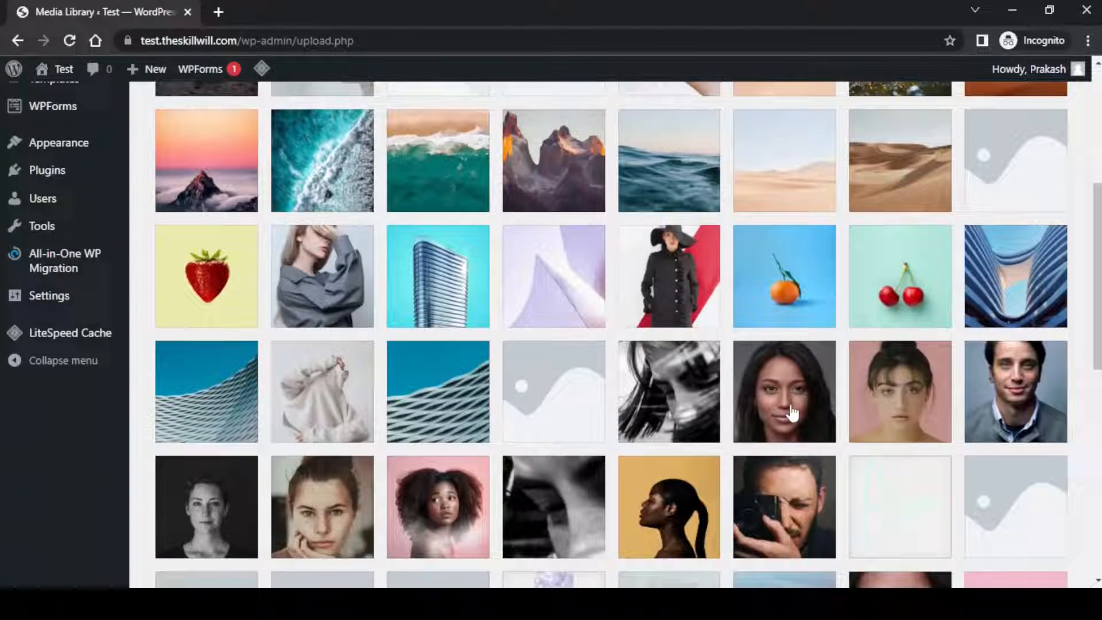
View portrait-01-1.jpg's attachment details, briefly entering and cancelling the image editor, and reveal Replace media.
click(784, 391)
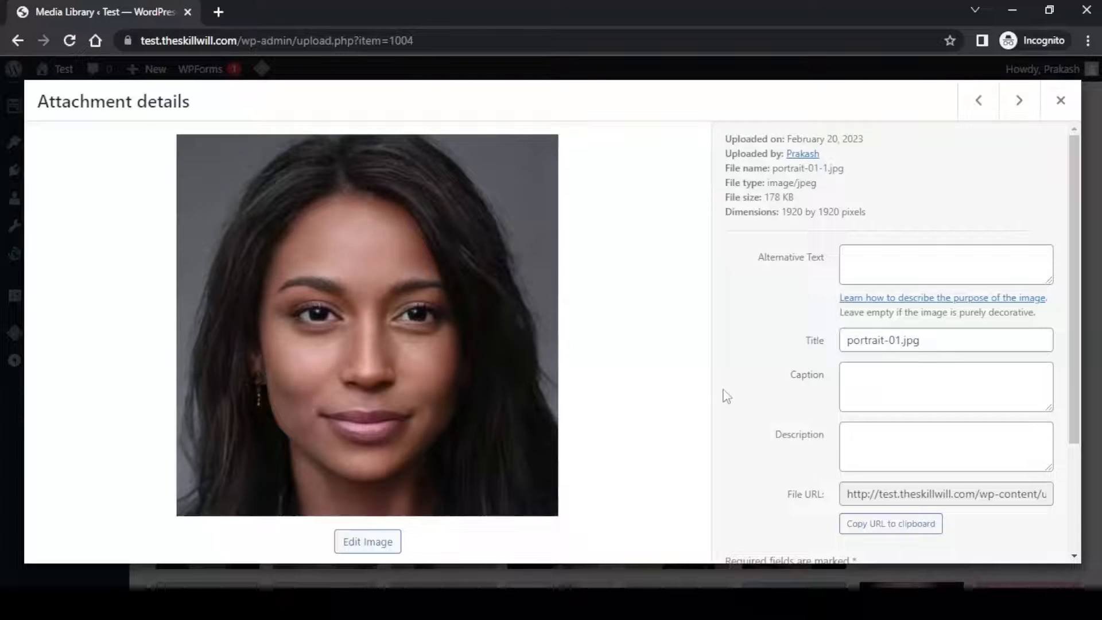
mouse_move(718, 389)
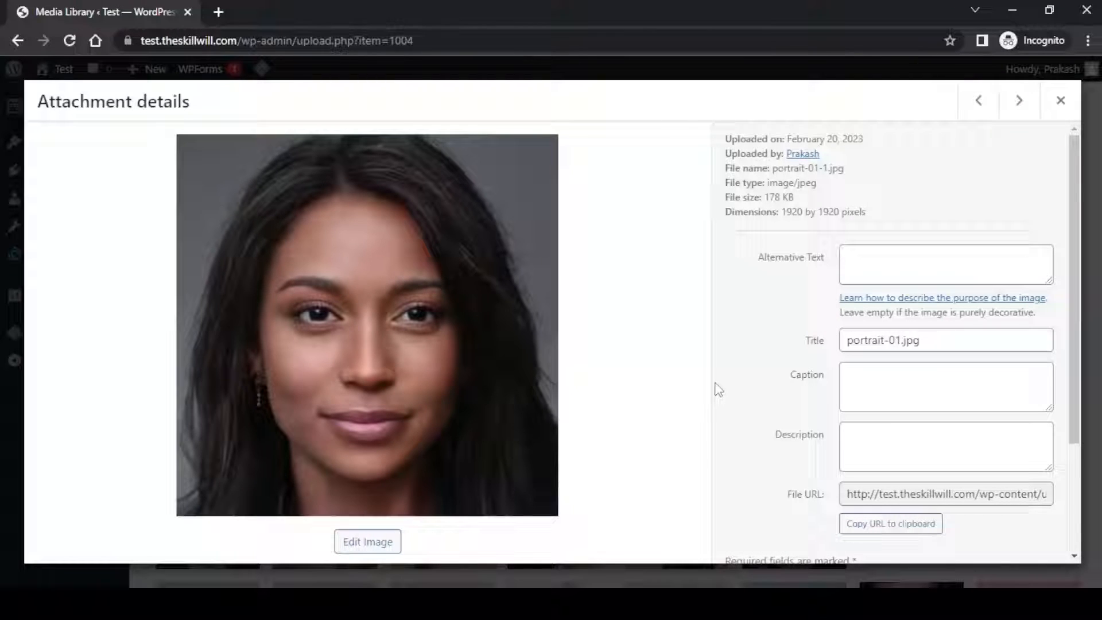
mouse_move(730, 376)
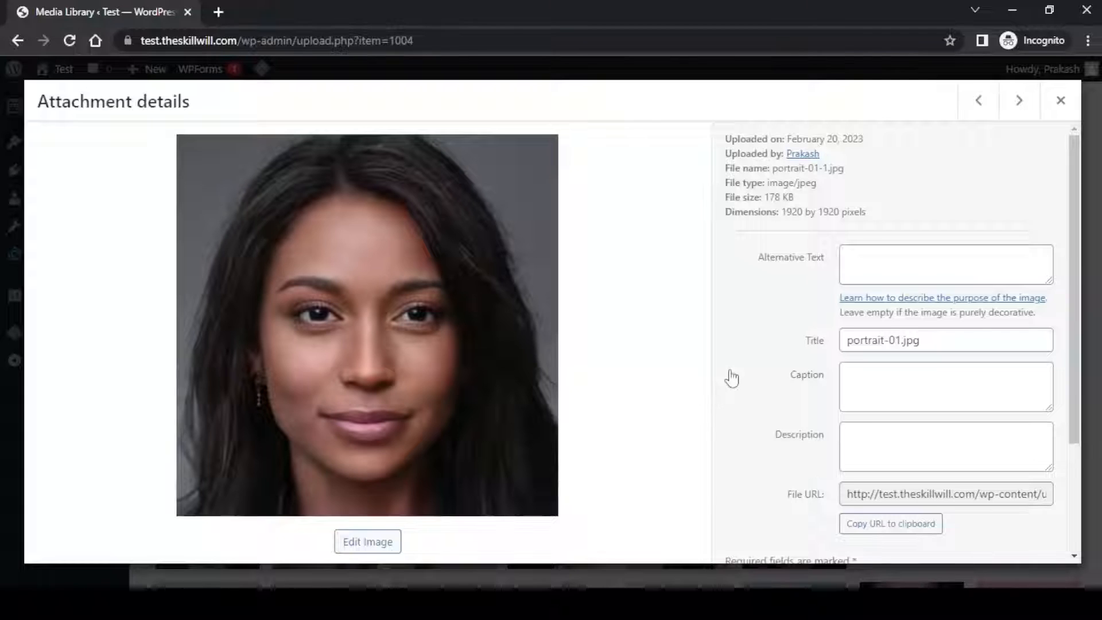
mouse_move(822, 362)
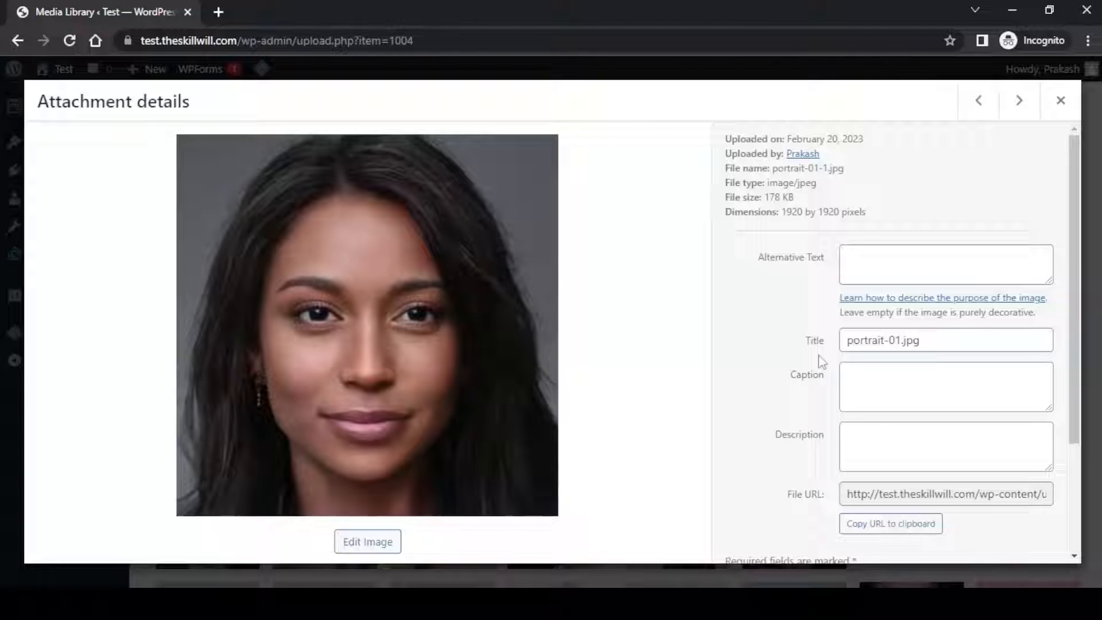
mouse_move(784, 358)
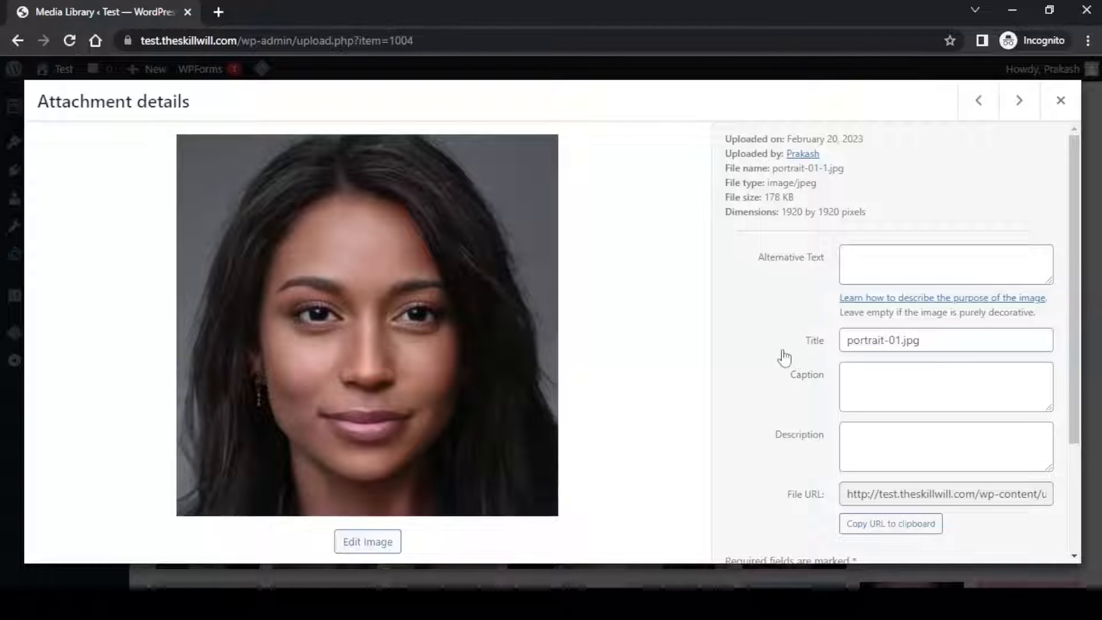
mouse_move(770, 341)
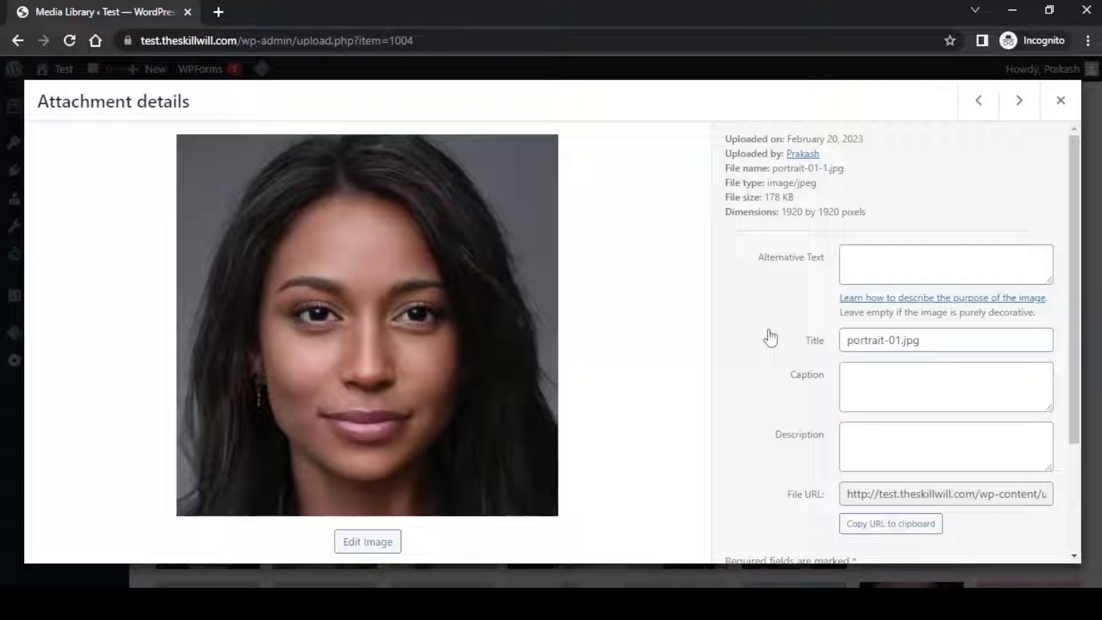
mouse_move(636, 331)
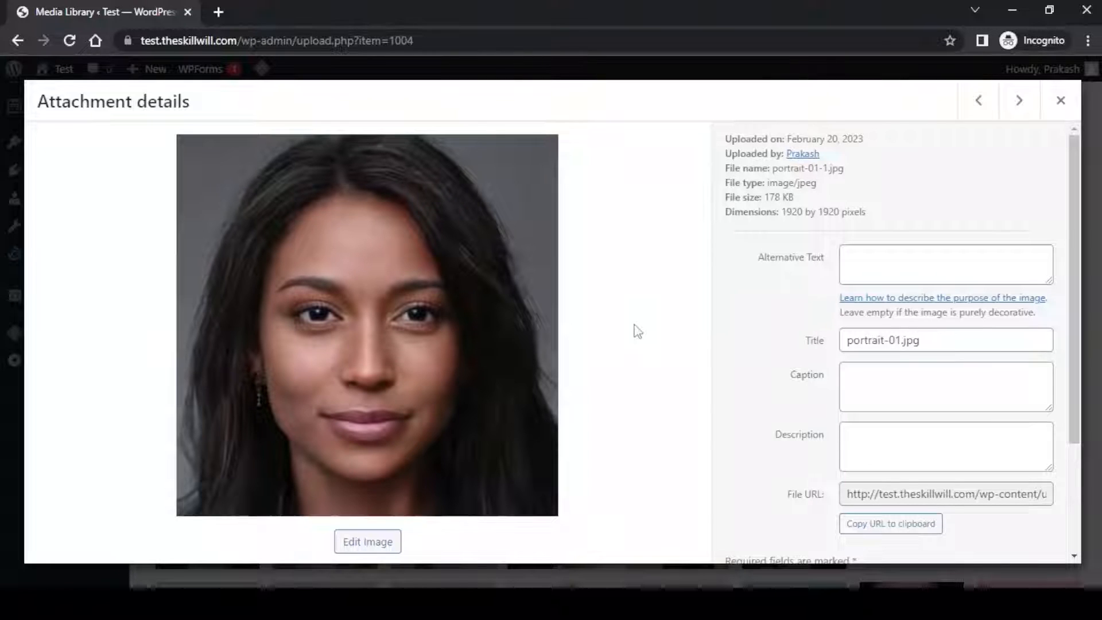
mouse_move(367, 541)
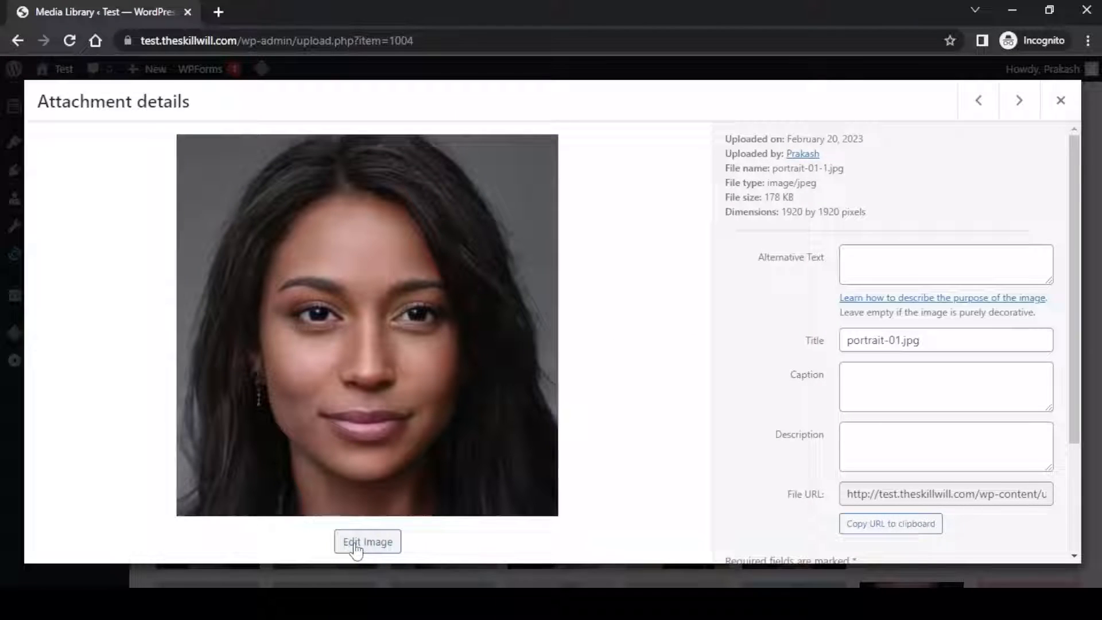
click(366, 541)
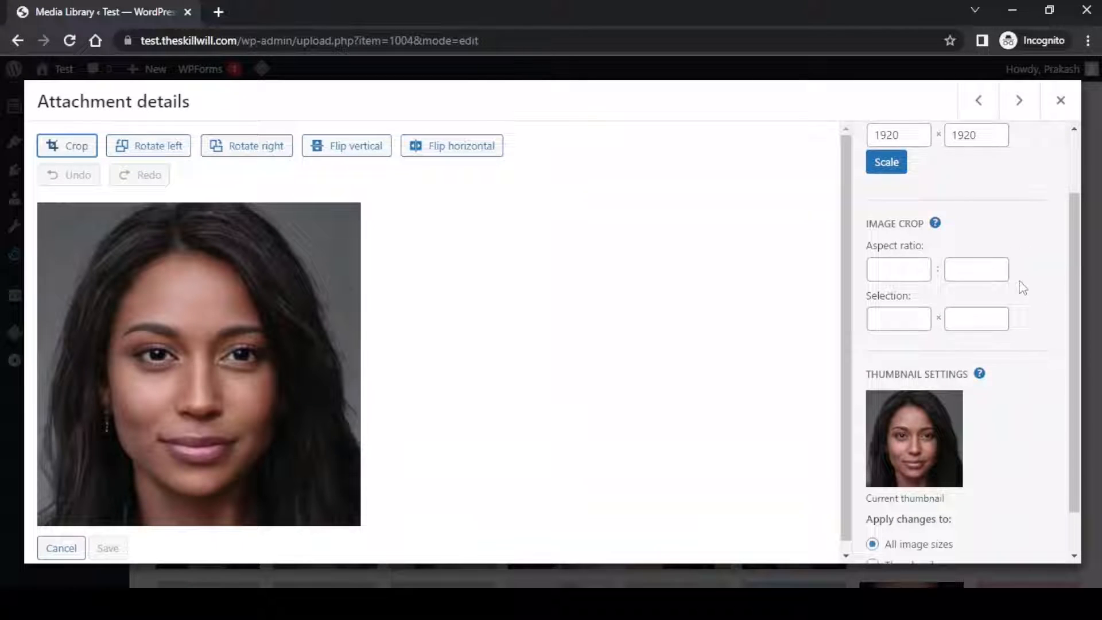
click(62, 547)
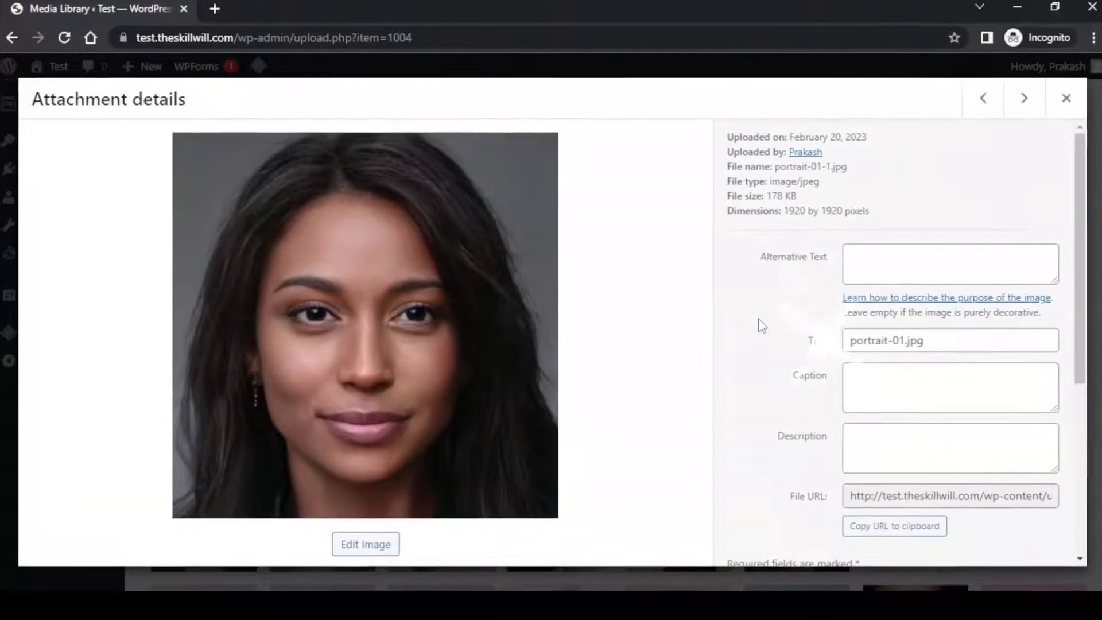
scroll(down, 3)
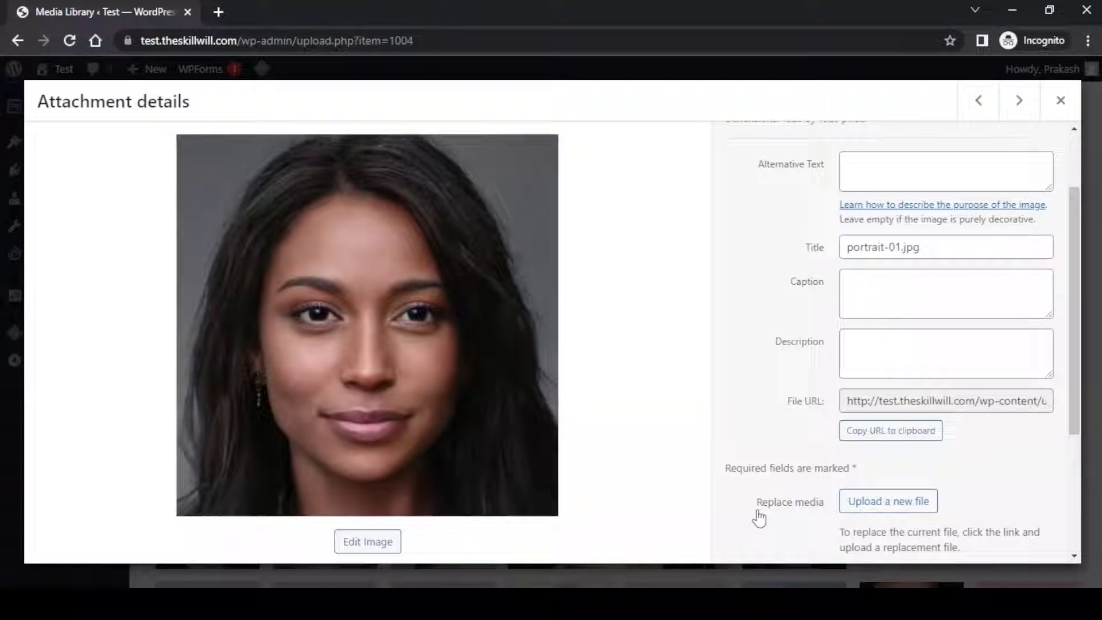
mouse_move(819, 519)
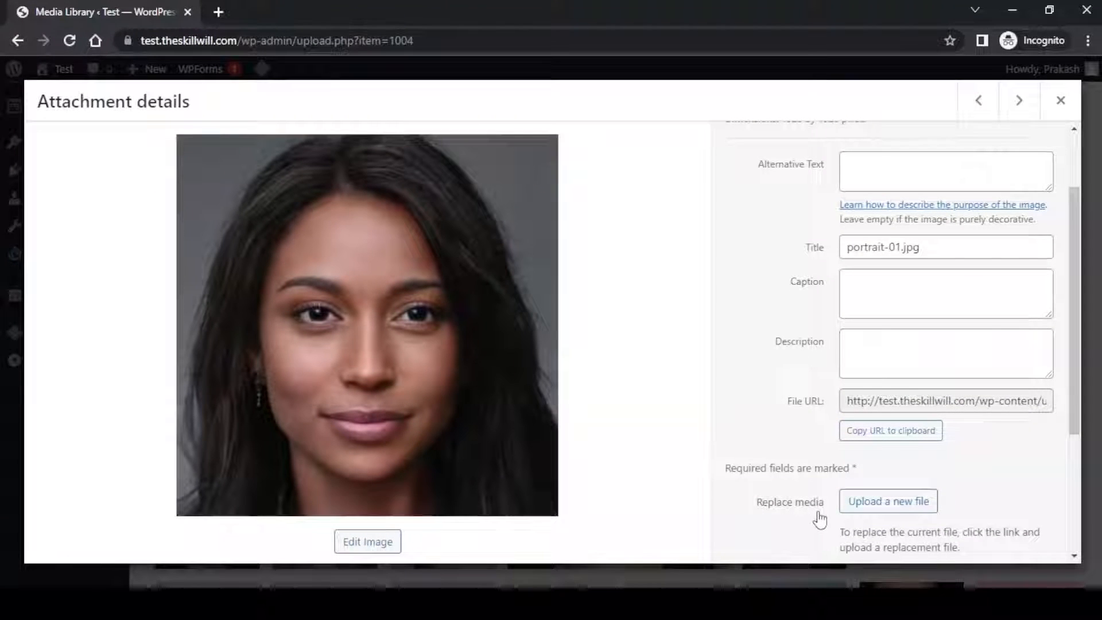
Switch to the pink-background portrait-02-1.jpg and remove its background to get a white-background preview.
click(978, 100)
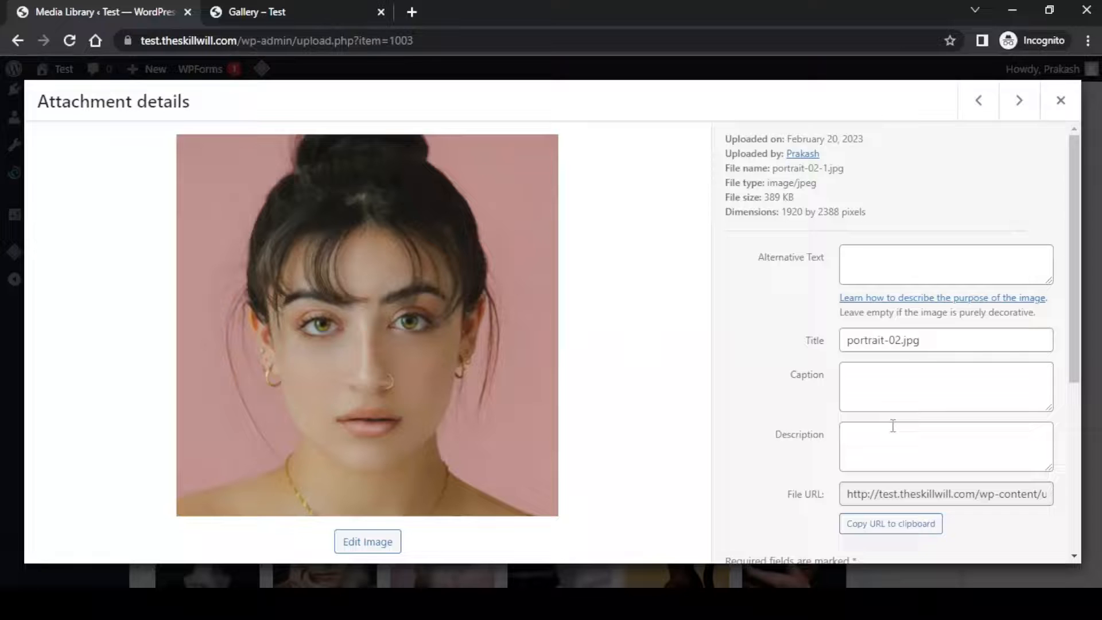
scroll(down, 3)
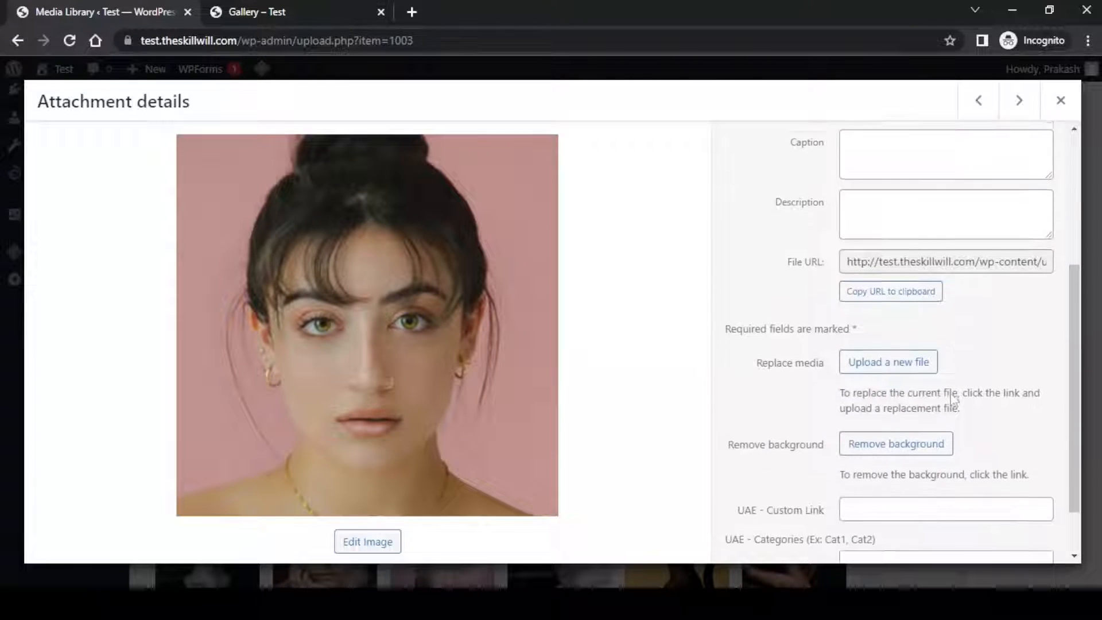
click(896, 443)
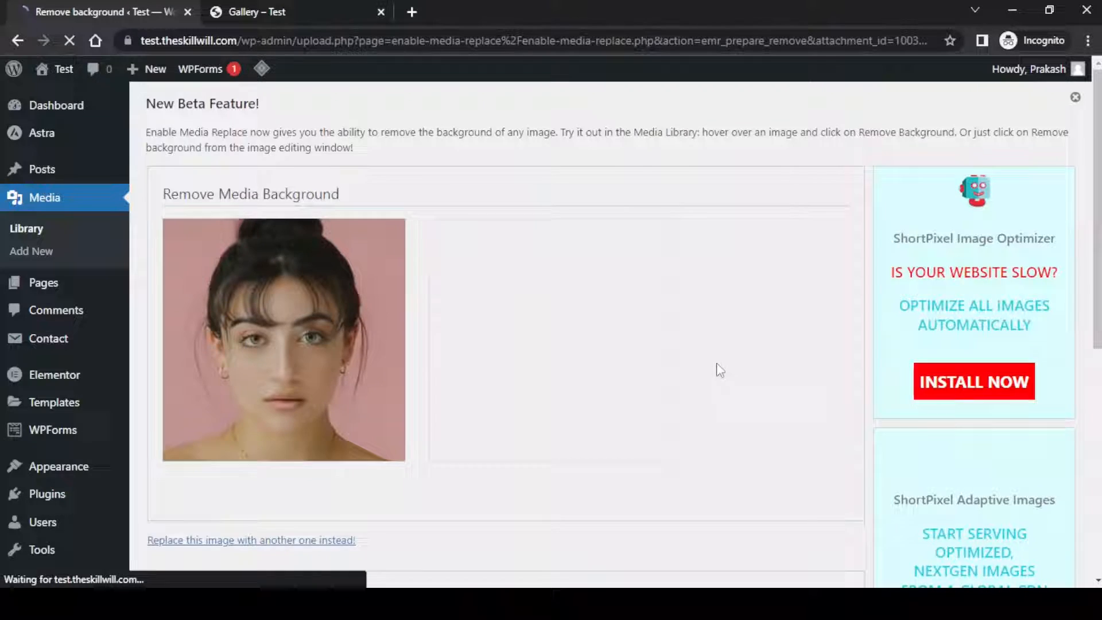
scroll(down, 3)
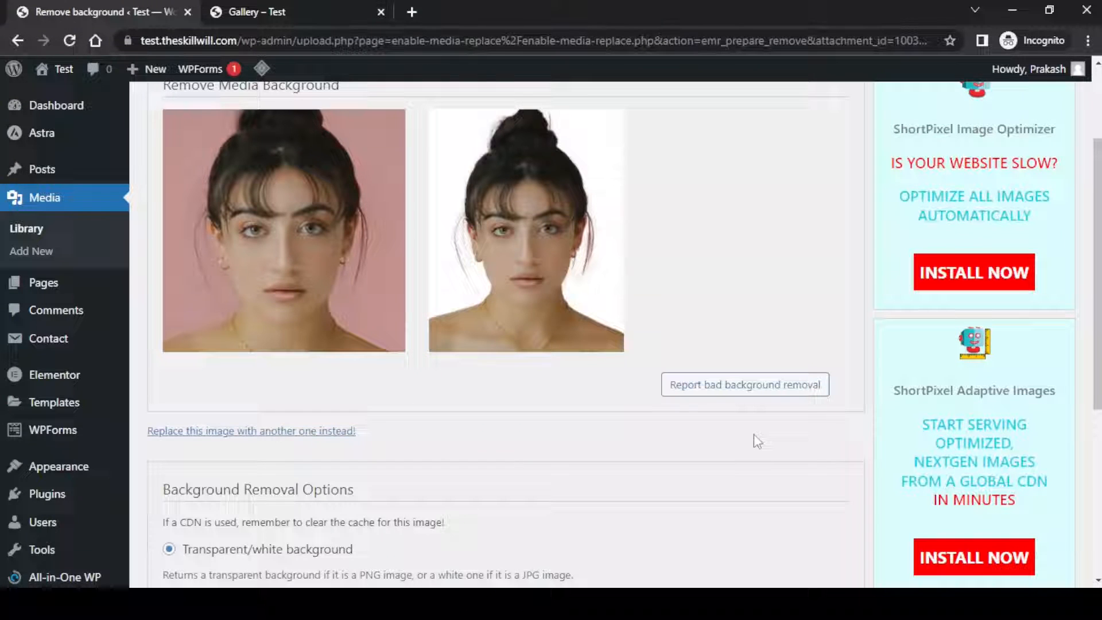
click(56, 105)
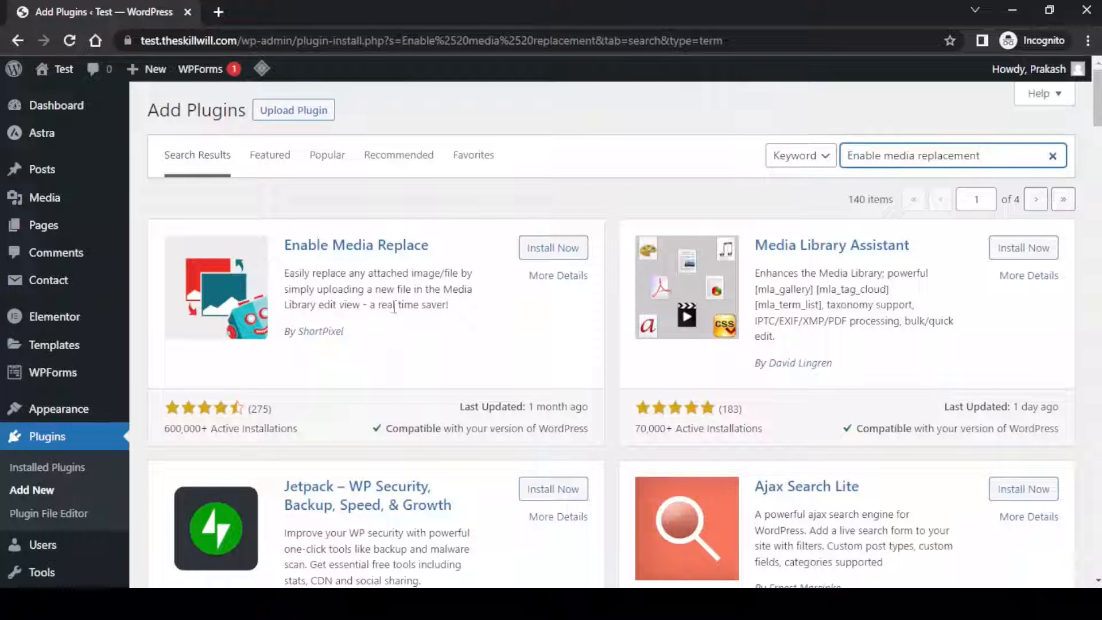
mouse_move(336, 346)
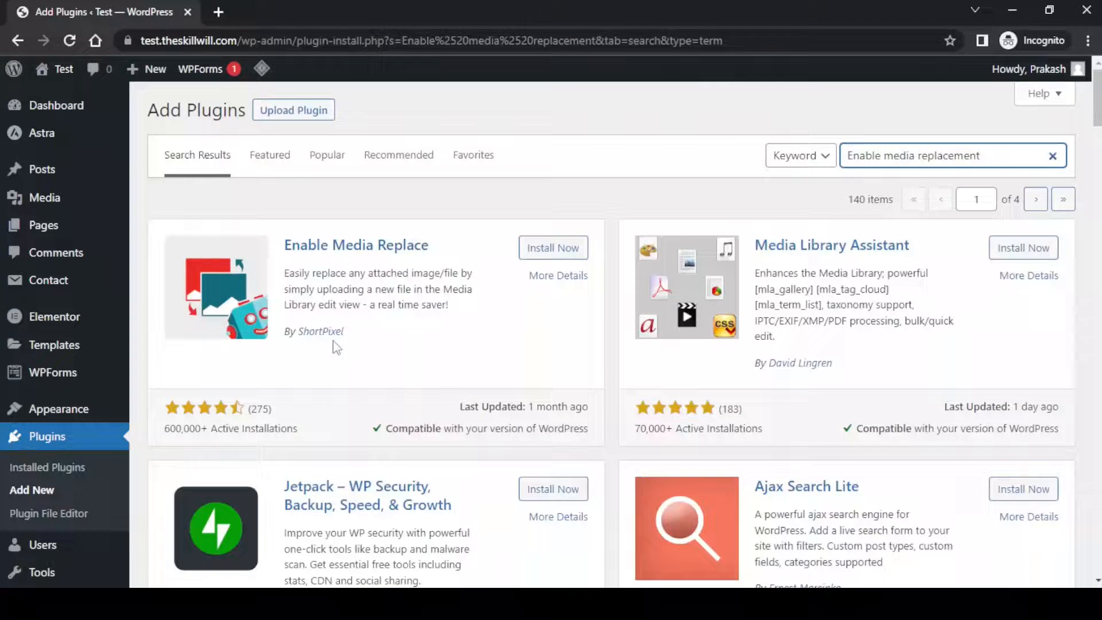
mouse_move(554, 248)
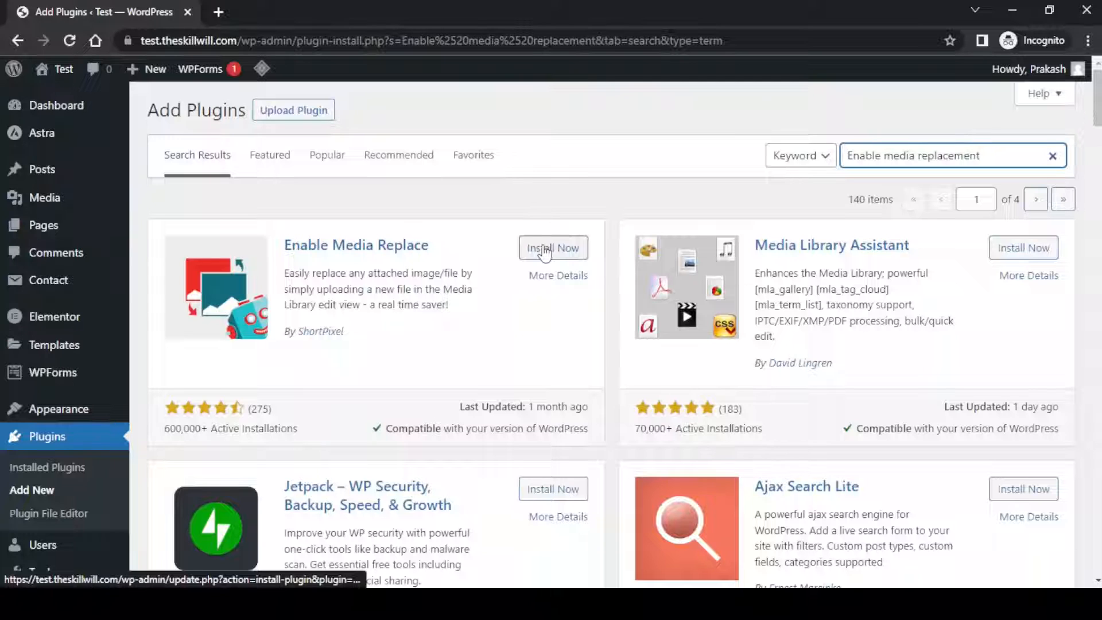
Install and activate the Enable Media Replace plugin from the plugin search results.
click(554, 248)
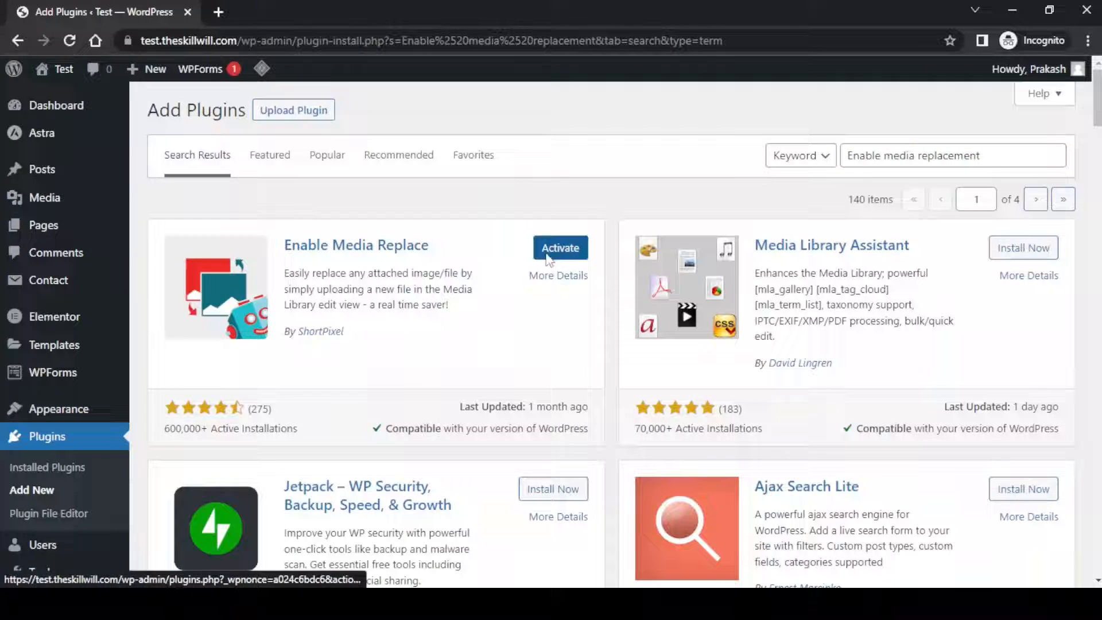
click(560, 247)
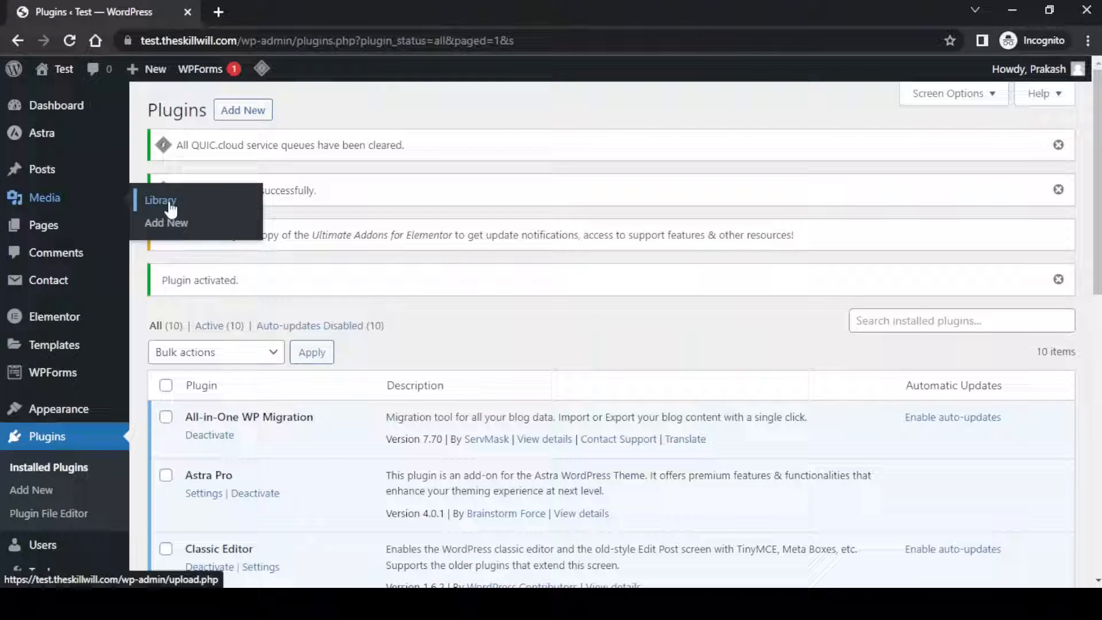
Locate the dark-haired woman's portrait-01-1.jpg in the Media Library and view its attachment details.
click(160, 201)
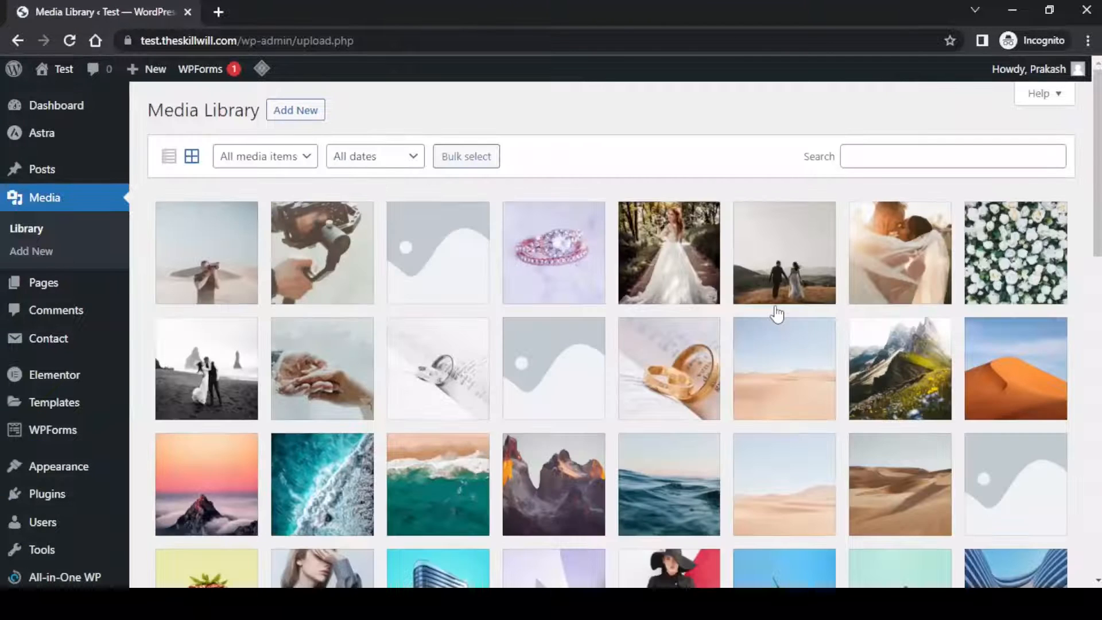
scroll(down, 3)
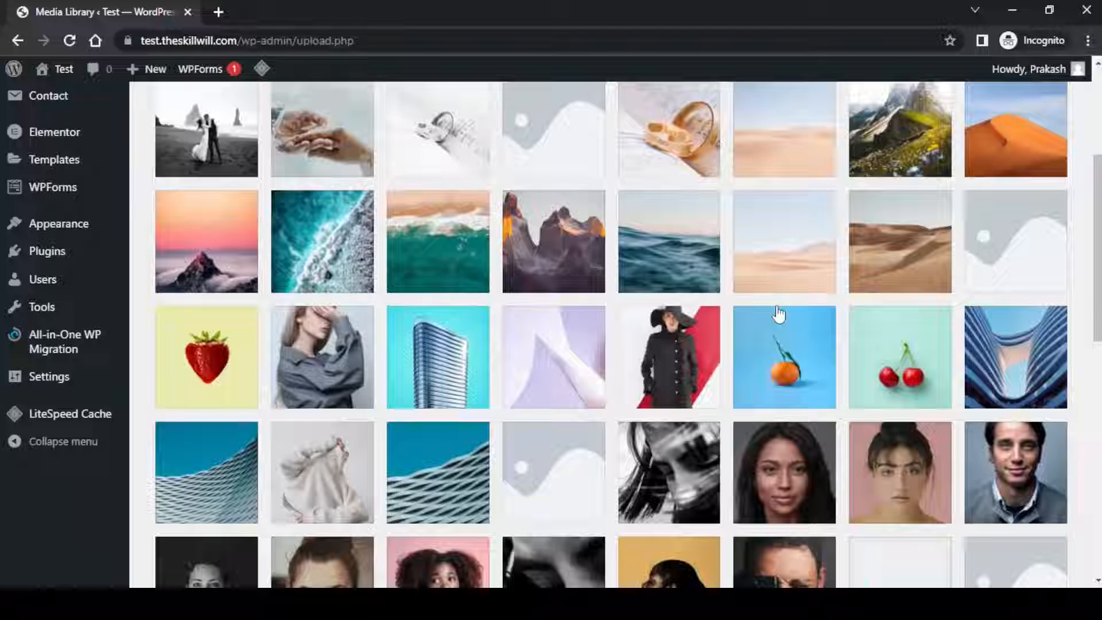
scroll(down, 3)
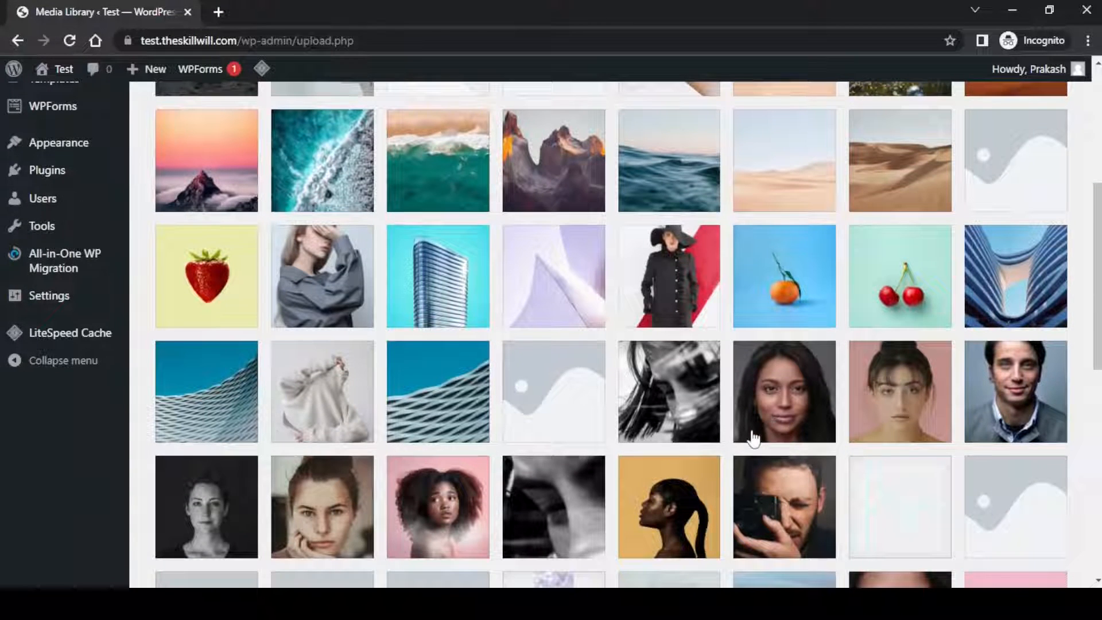
click(784, 391)
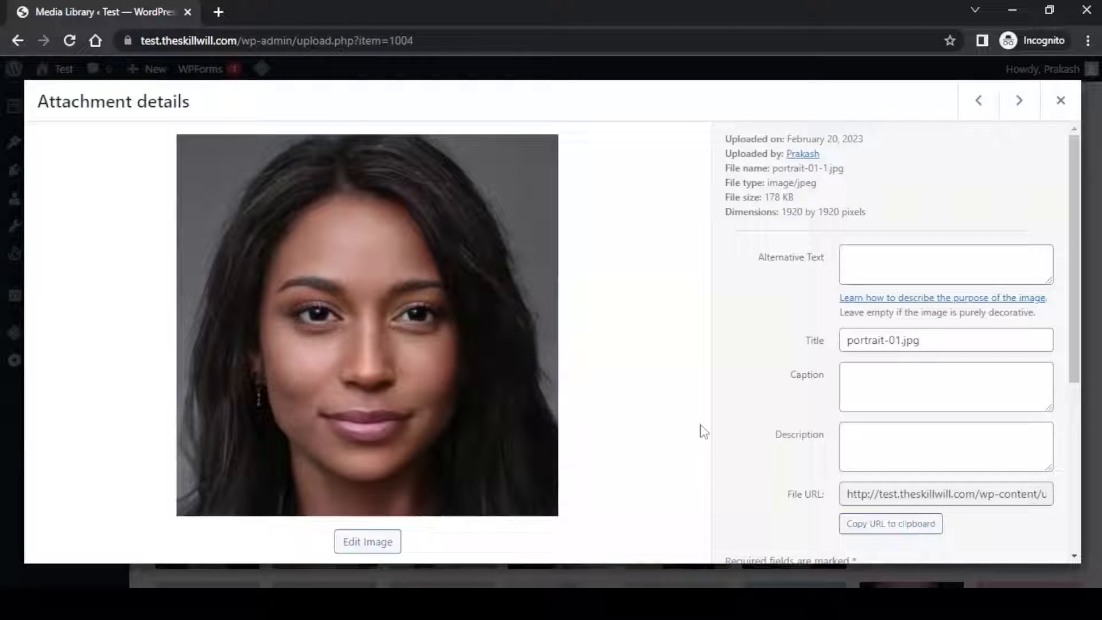
Start replacing portrait-01-1.jpg via 'Upload a new file' under Replace media.
scroll(down, 3)
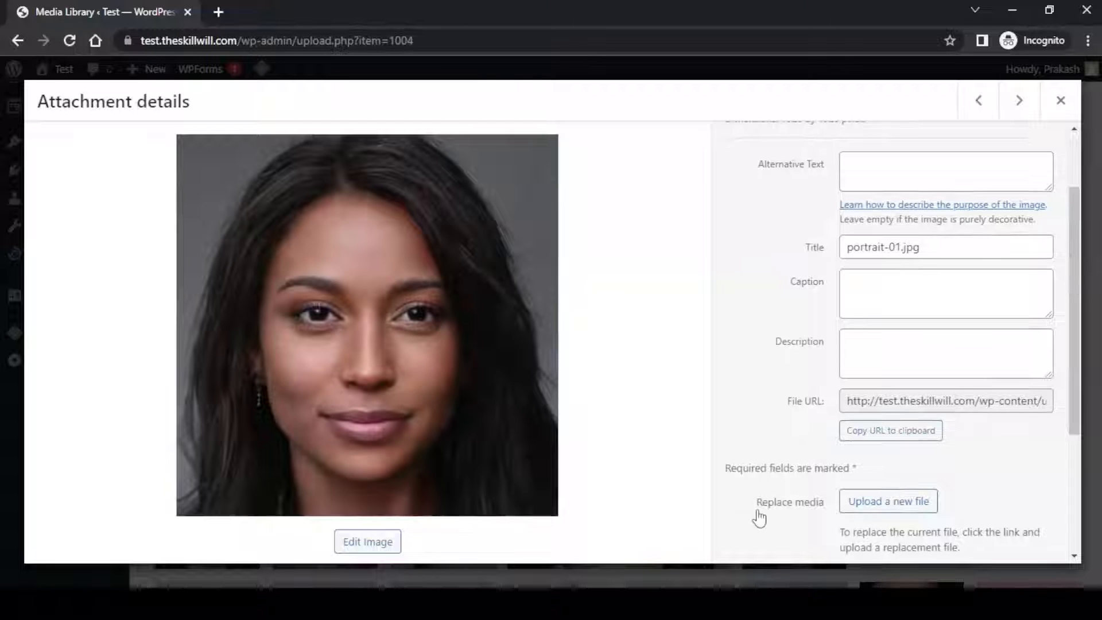
scroll(down, 3)
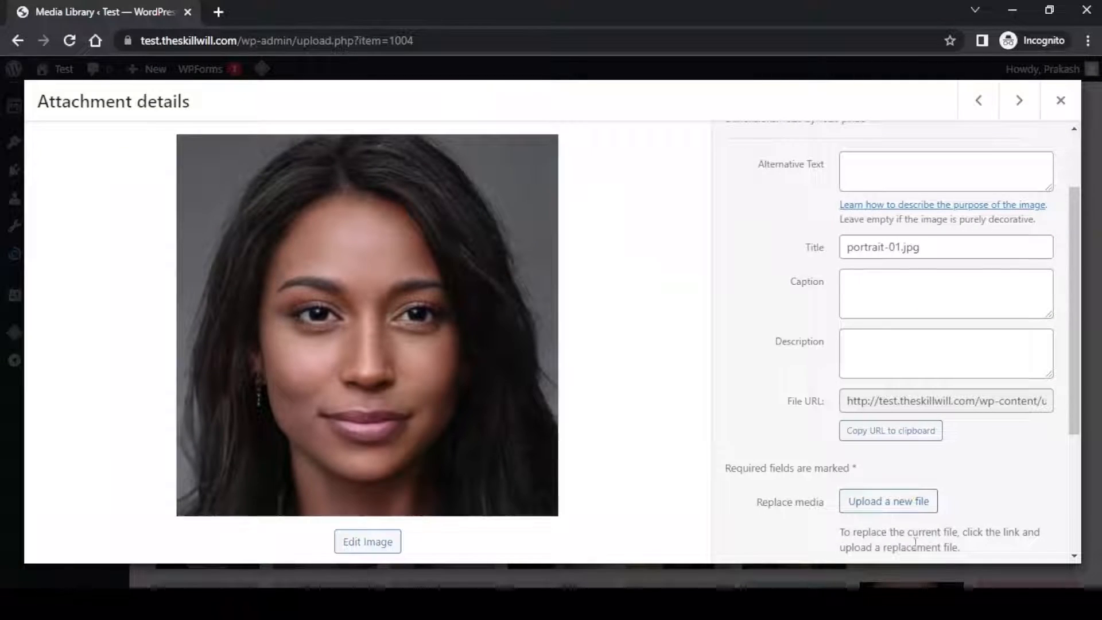
mouse_move(888, 501)
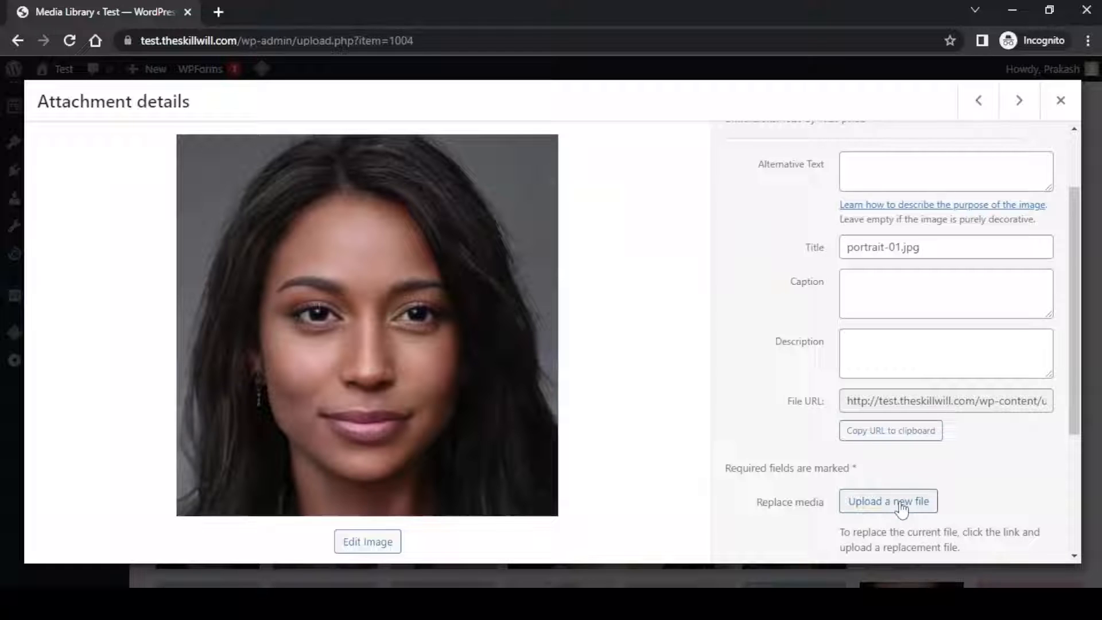
mouse_move(888, 501)
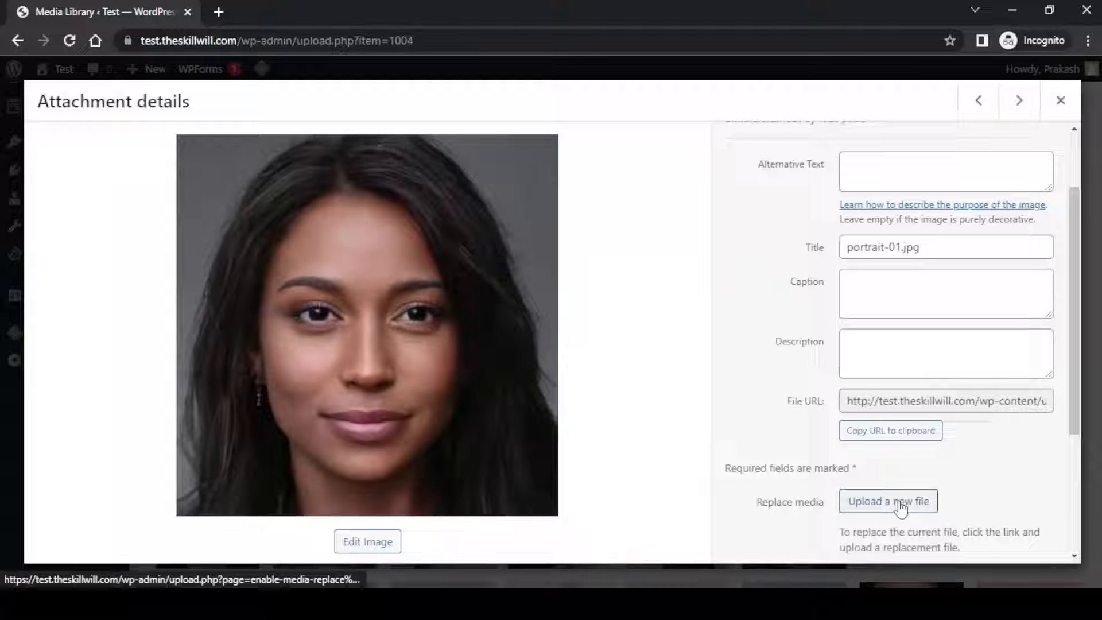
click(888, 502)
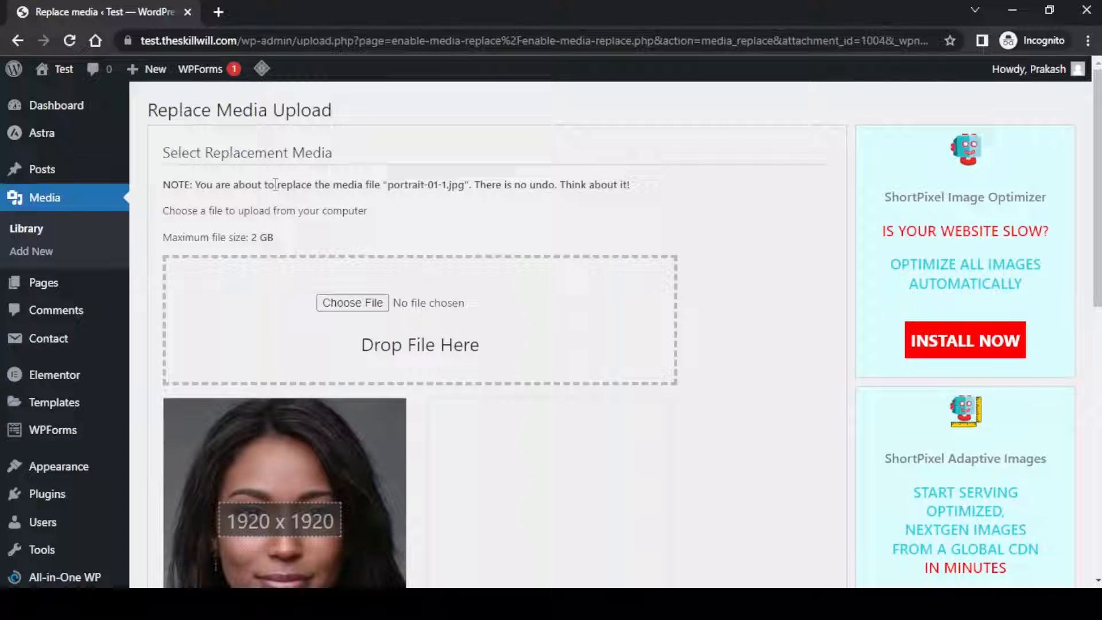
Read the replacement warning, then choose Image replace.png as the replacement file for portrait-01-1.jpg.
drag(273, 184, 367, 210)
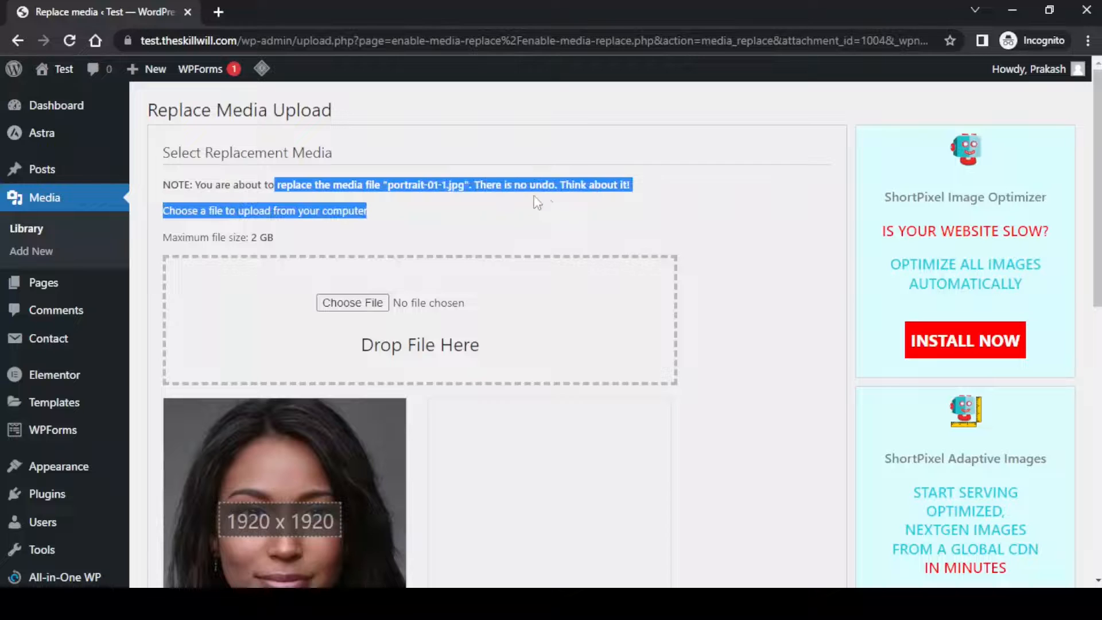
mouse_move(639, 197)
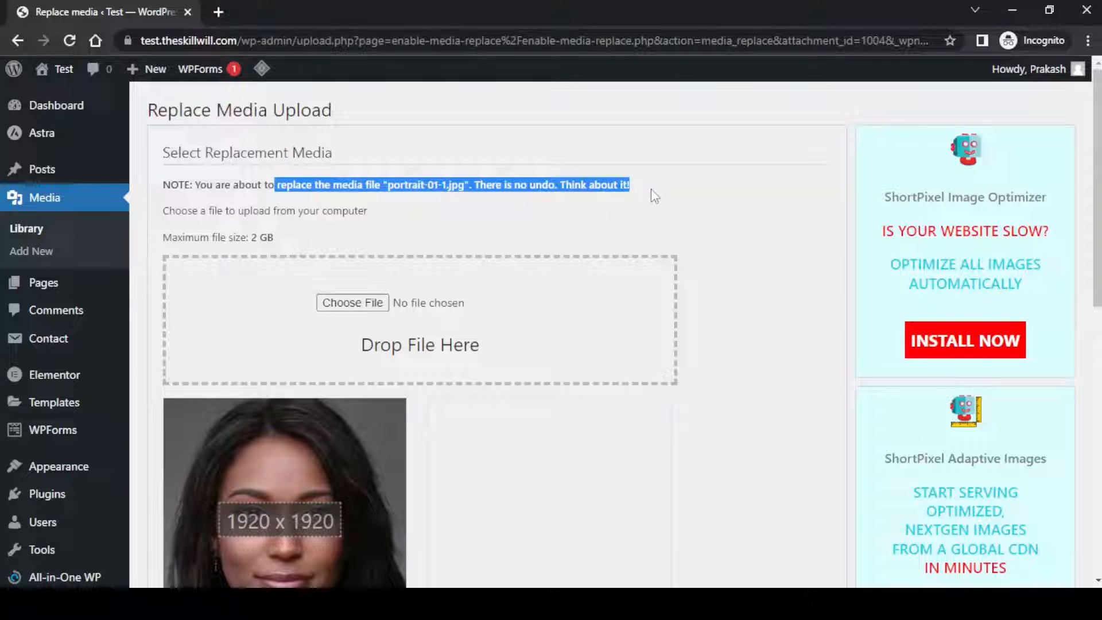
mouse_move(735, 236)
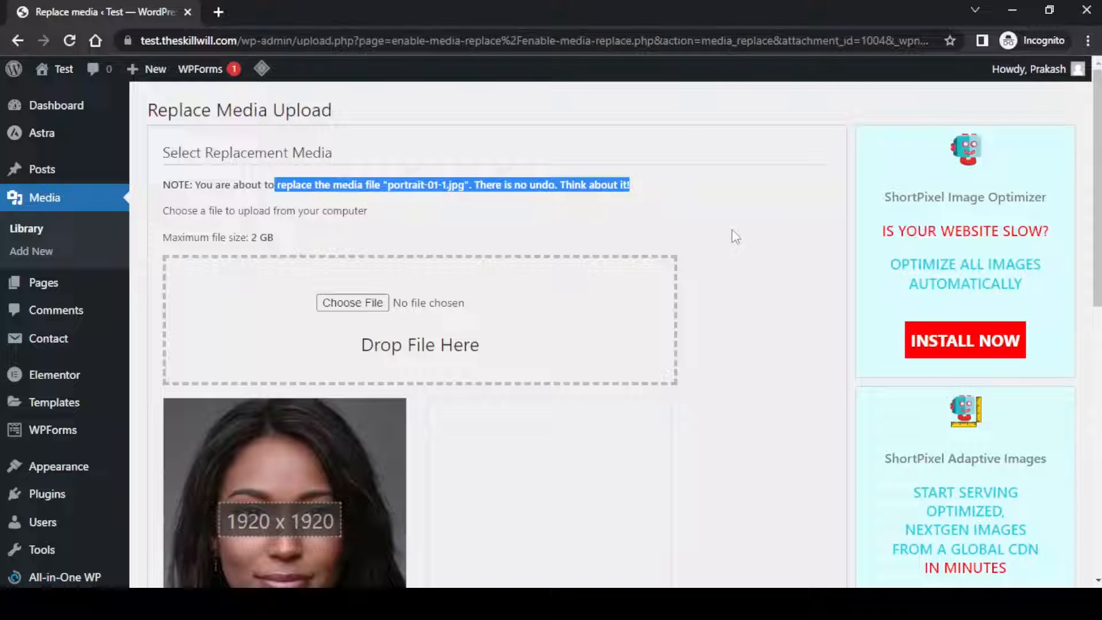
mouse_move(771, 254)
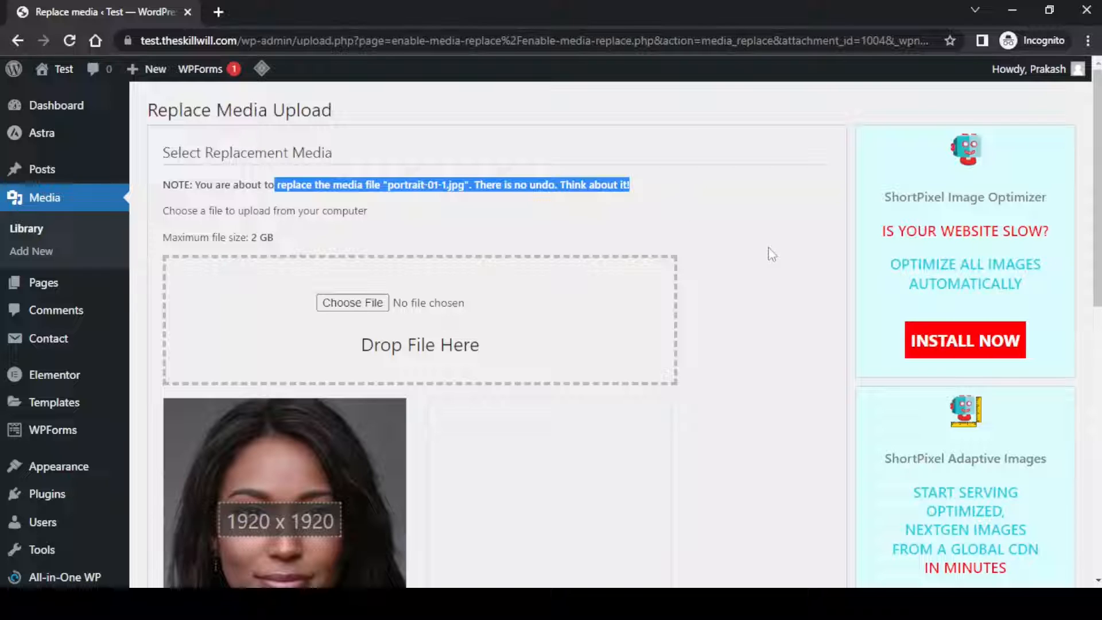
click(771, 254)
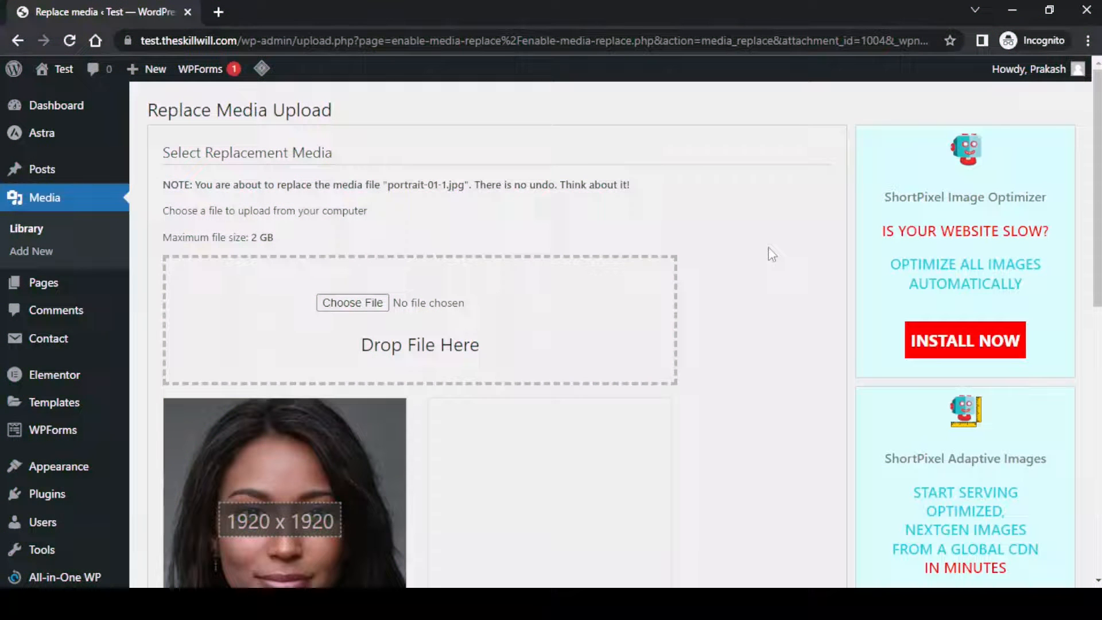
scroll(down, 3)
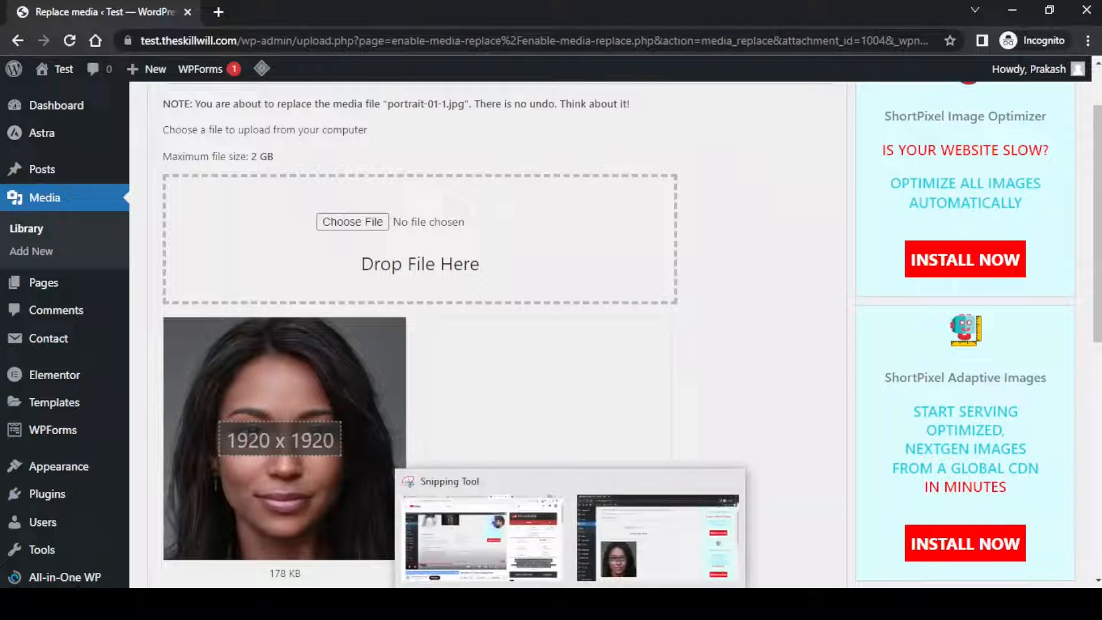
click(352, 222)
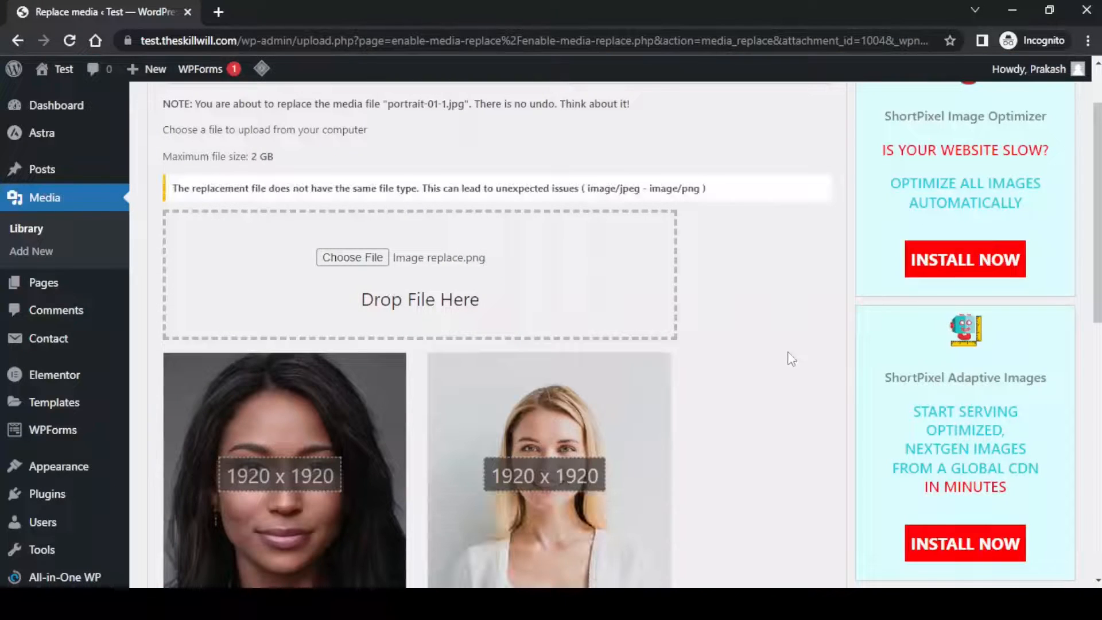
mouse_move(766, 272)
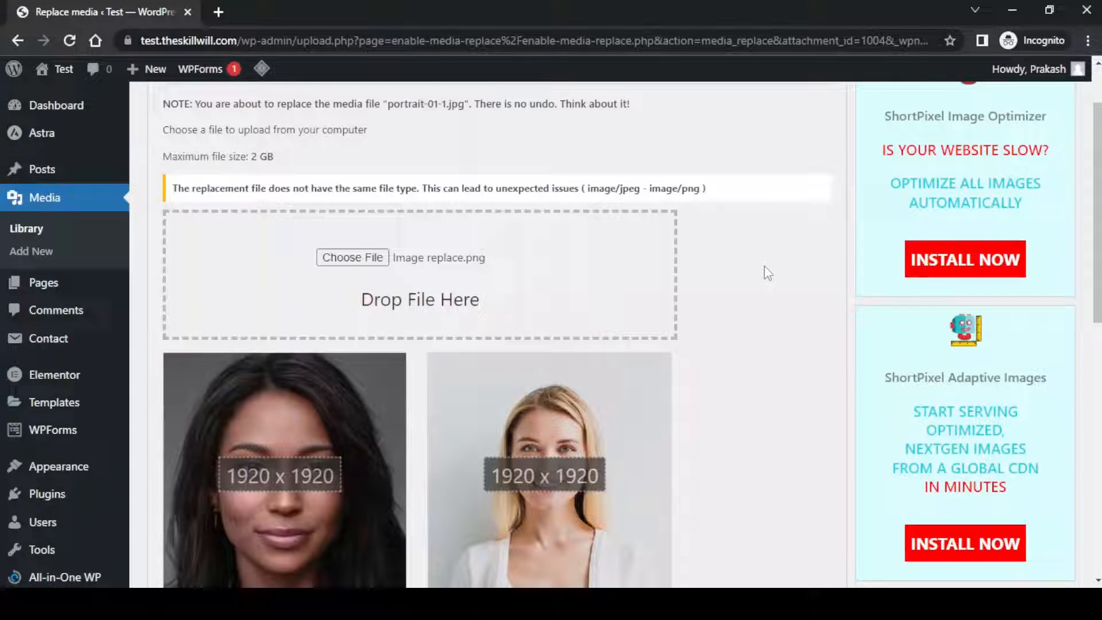
scroll(down, 3)
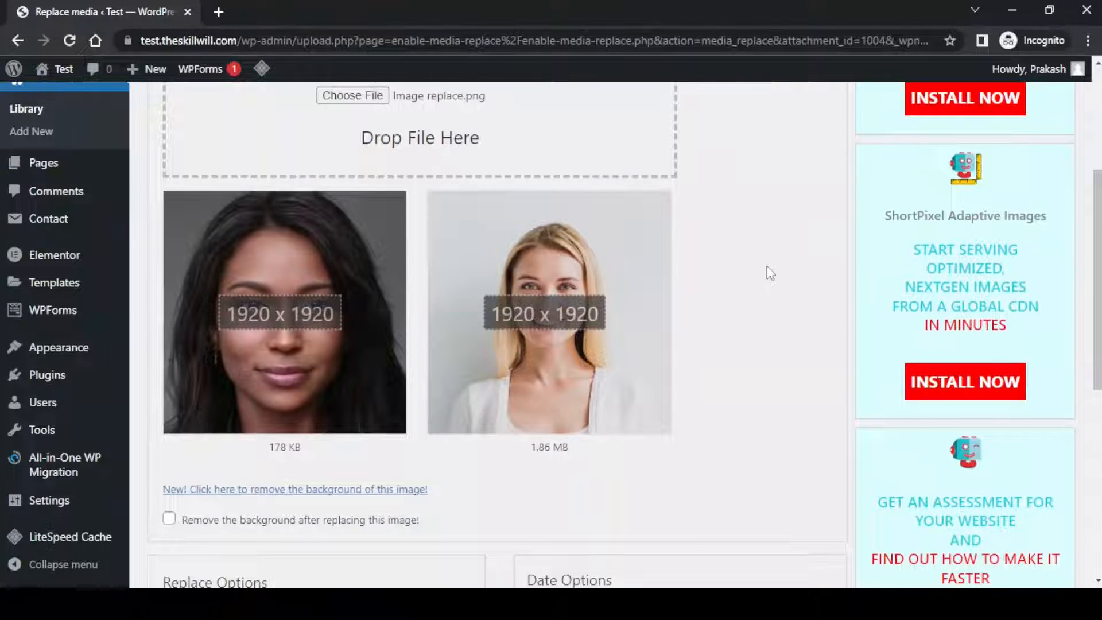
Review the same-file-type note, the side-by-side previews and the Replace Options section.
scroll(down, 3)
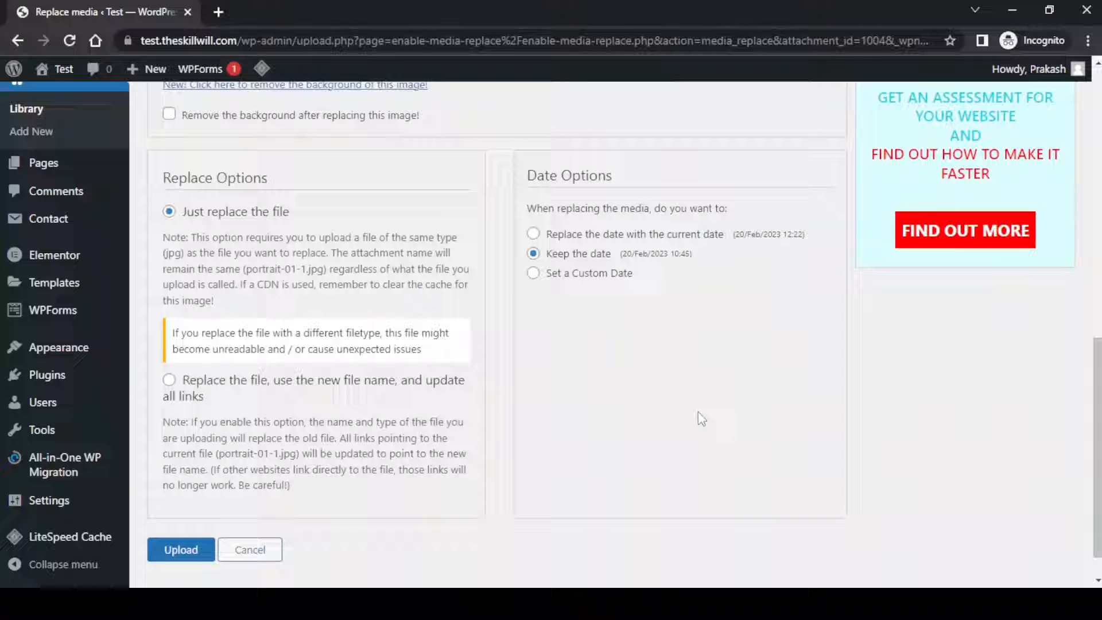
double_click(197, 237)
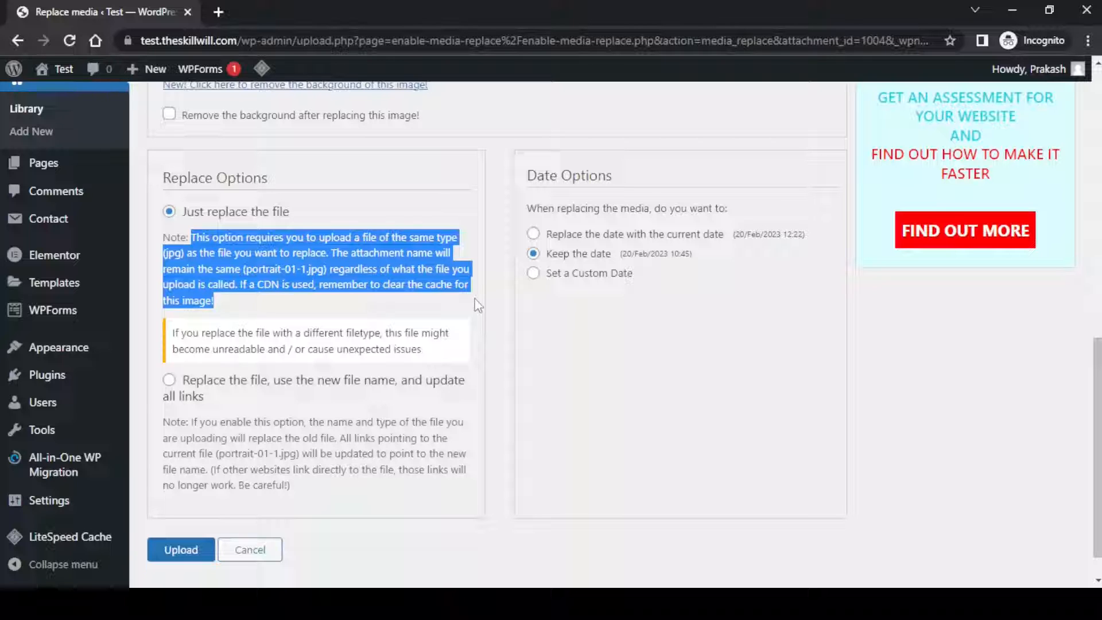
scroll(up, 3)
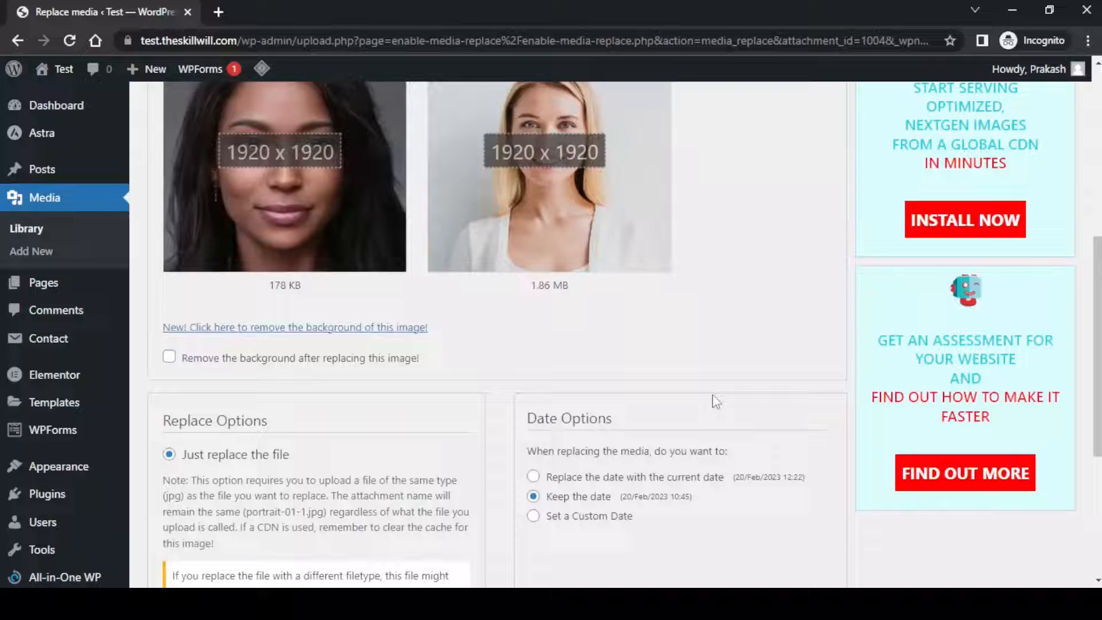
scroll(up, 3)
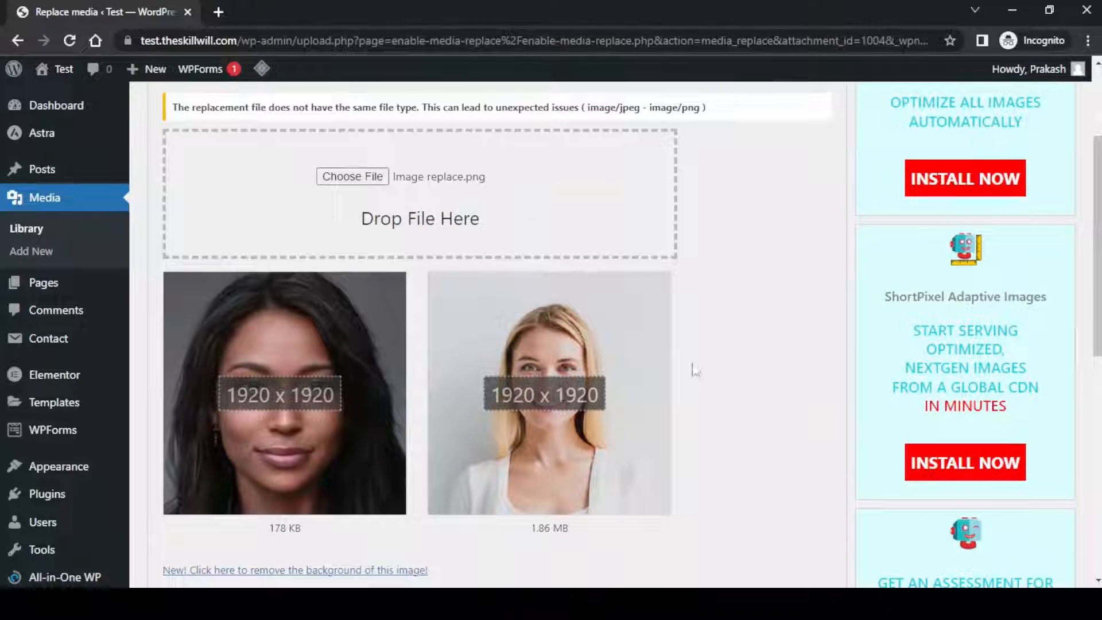
mouse_move(332, 488)
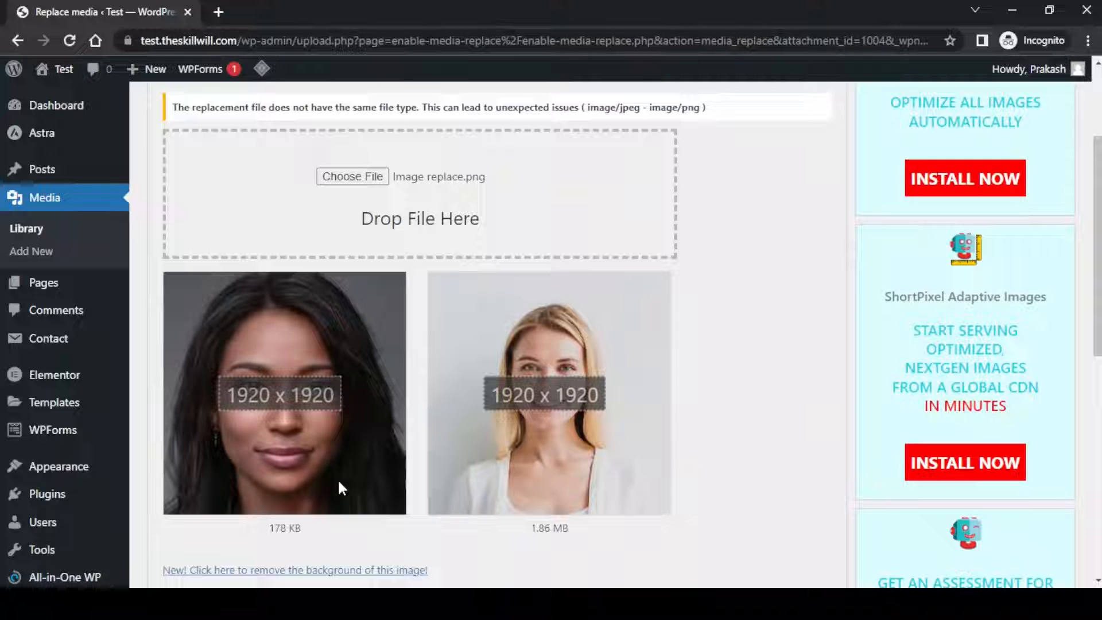
mouse_move(520, 441)
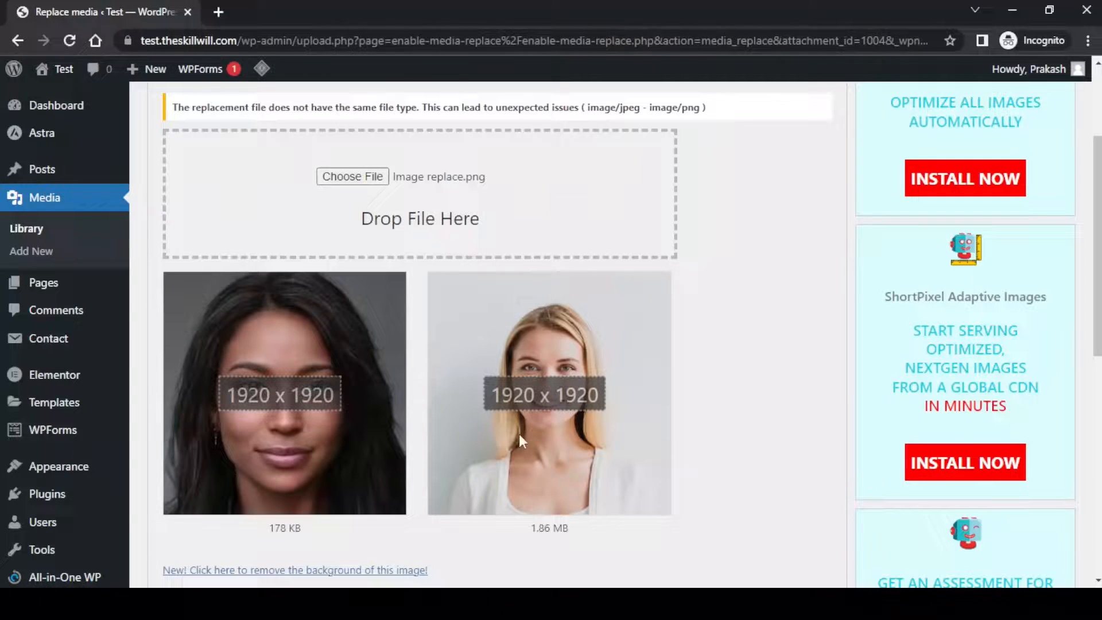
mouse_move(569, 442)
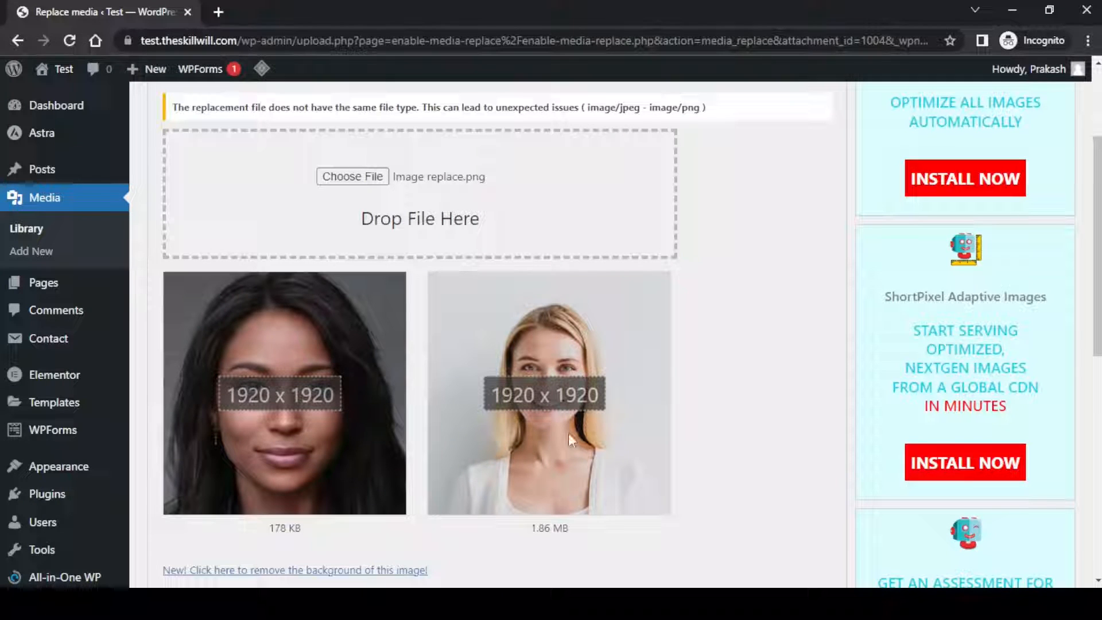
mouse_move(235, 121)
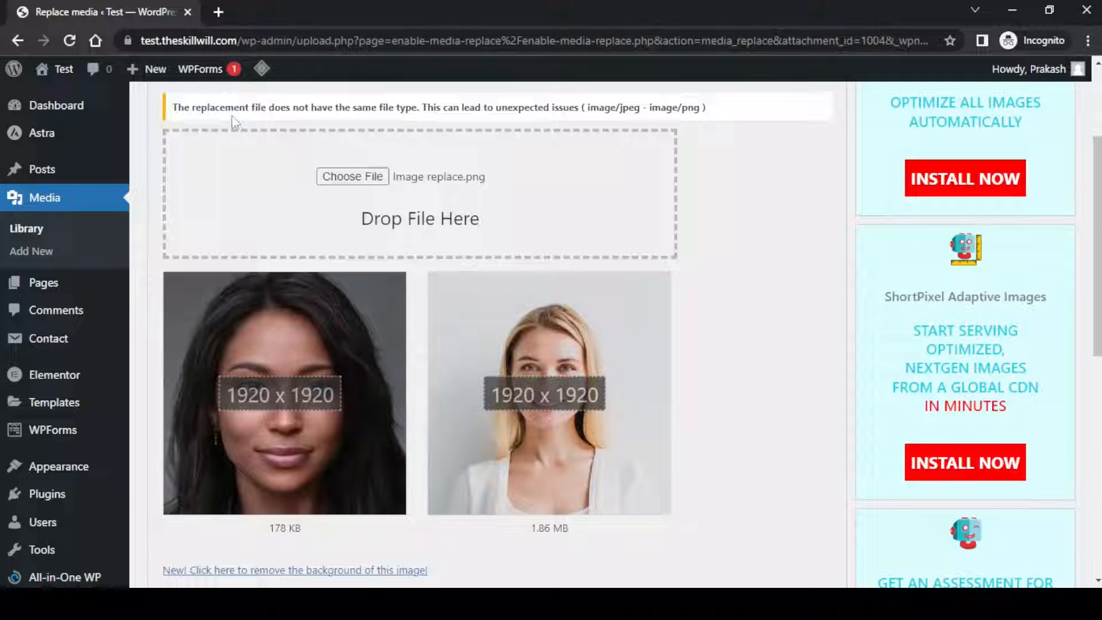
mouse_move(620, 113)
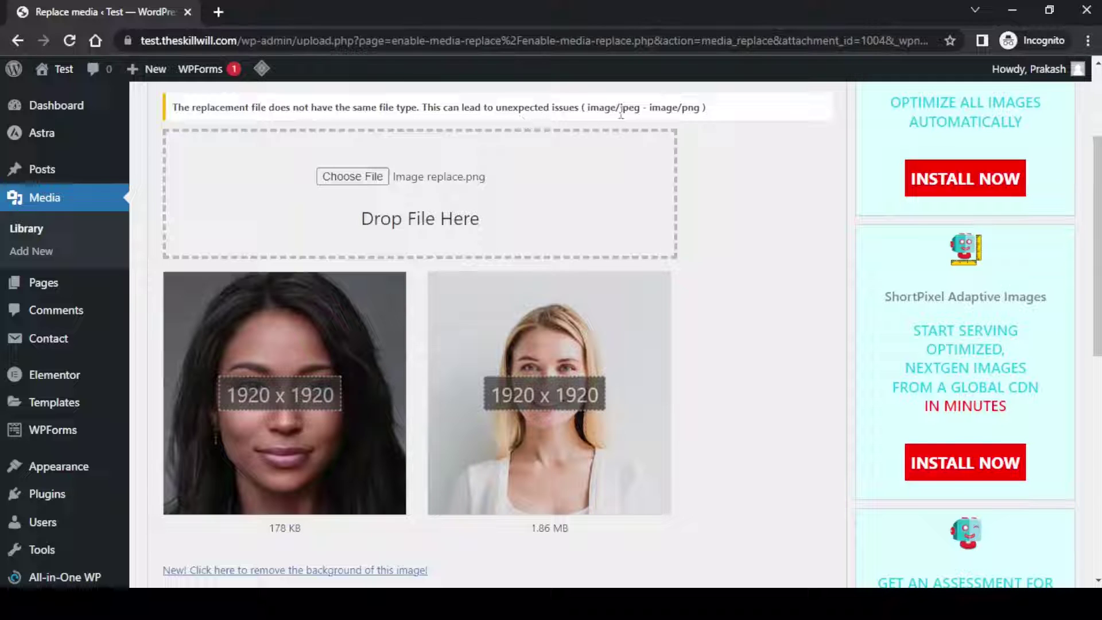
mouse_move(773, 273)
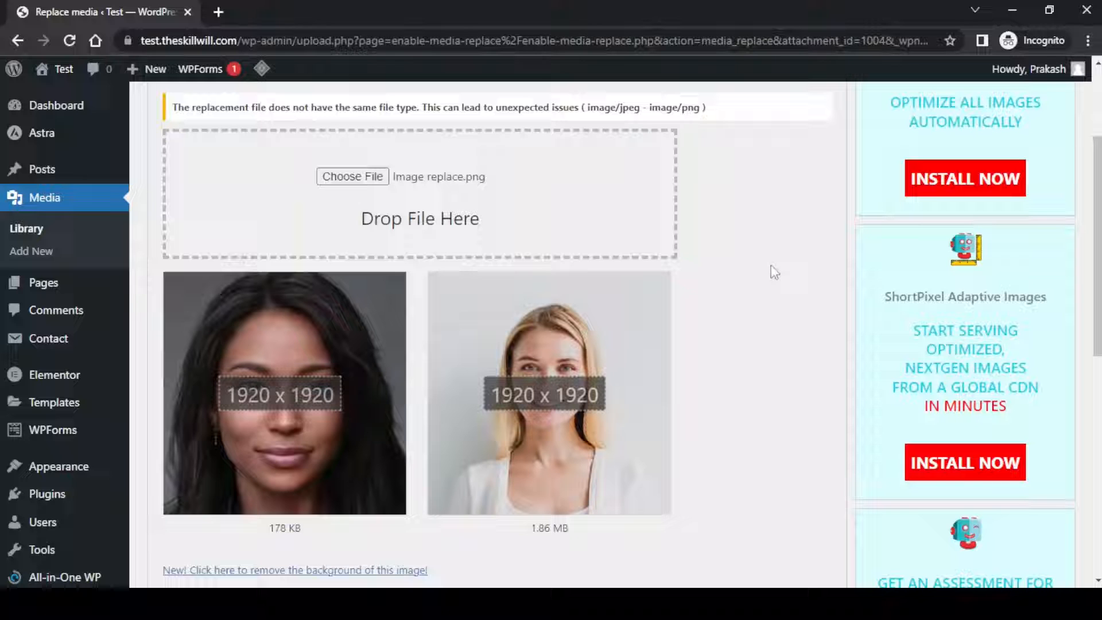
scroll(down, 3)
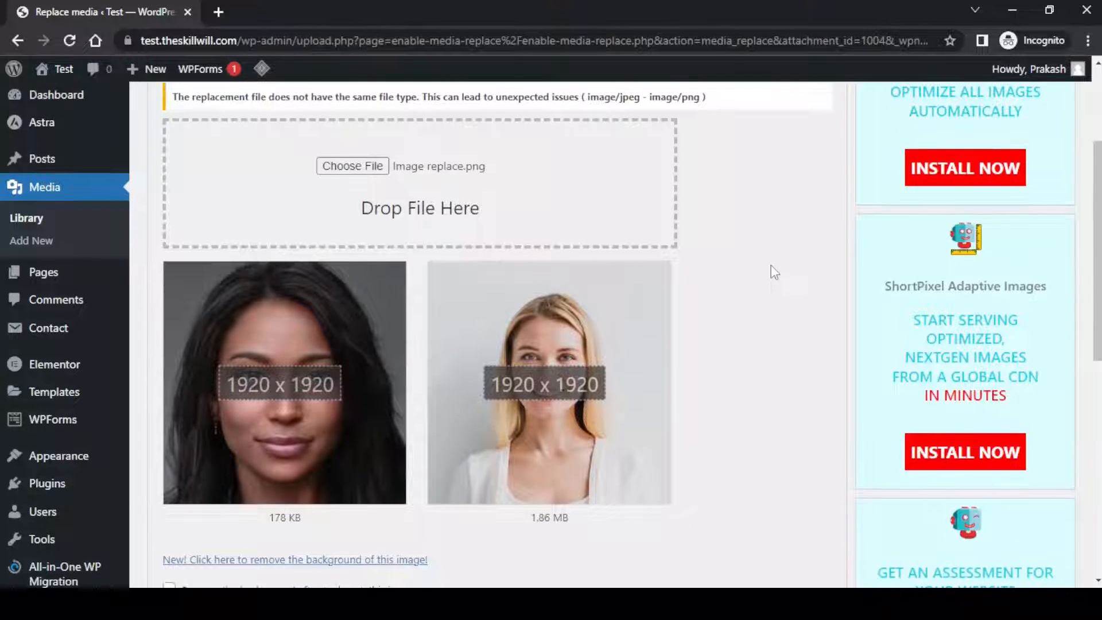
scroll(down, 3)
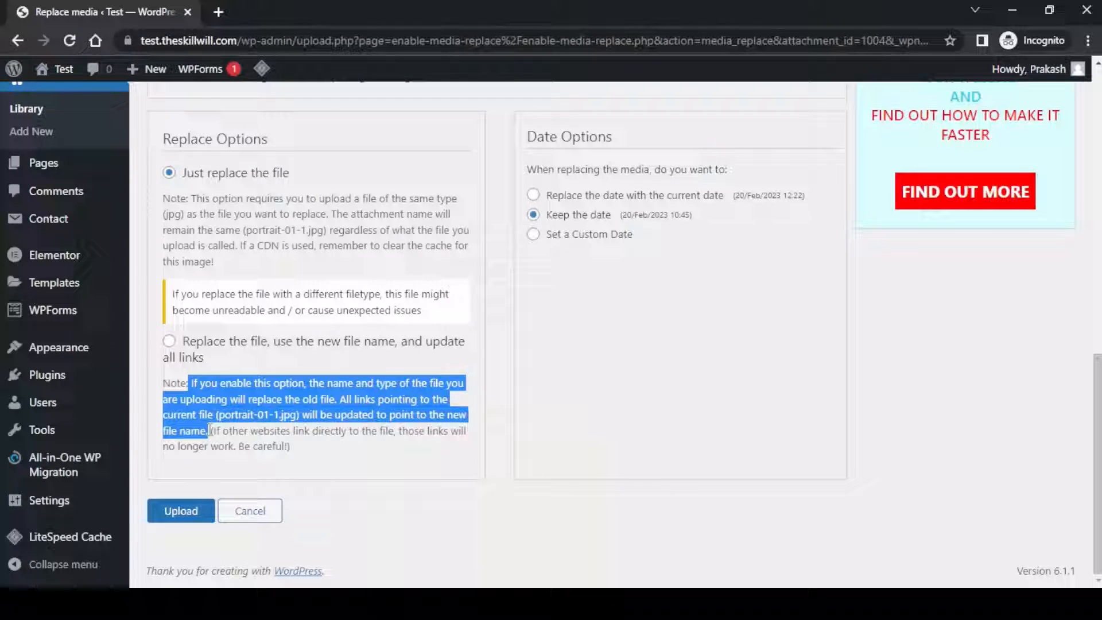
mouse_move(558, 376)
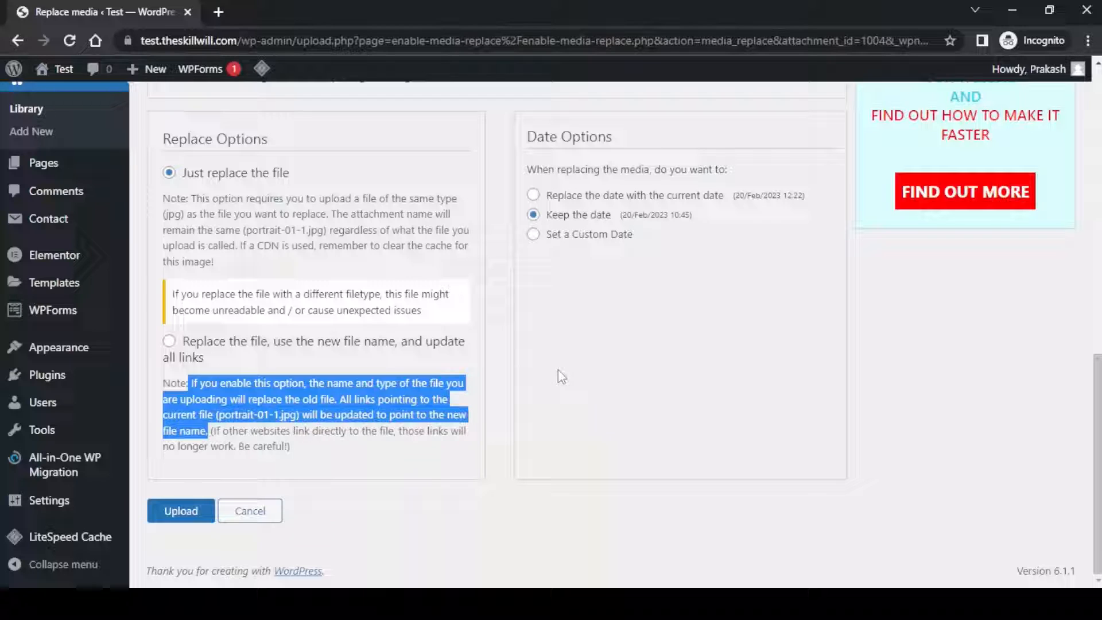
mouse_move(508, 413)
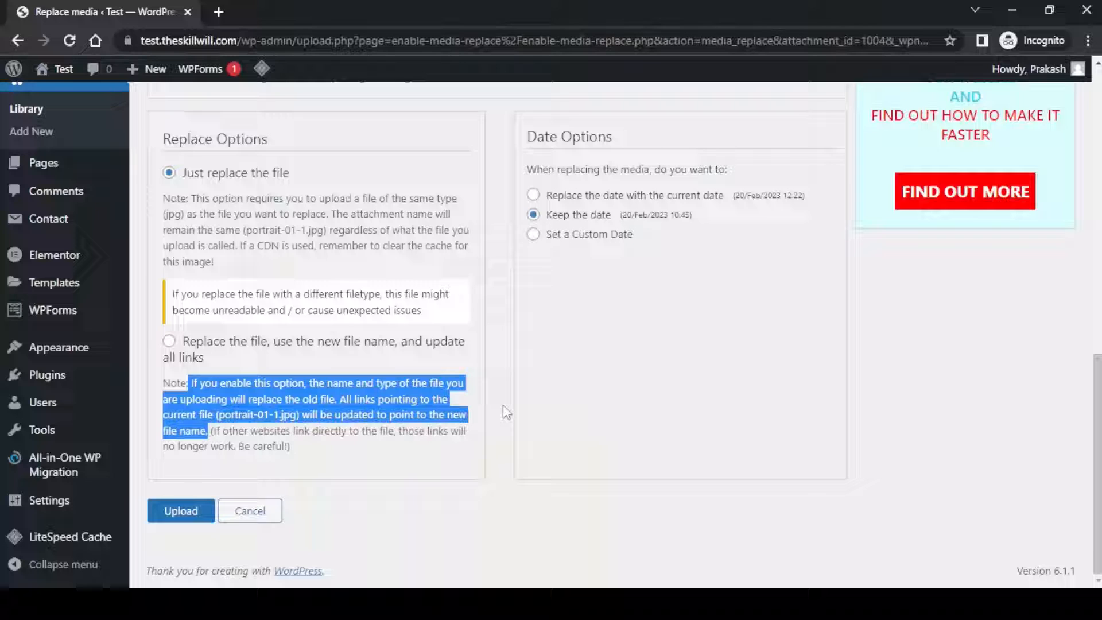
mouse_move(502, 411)
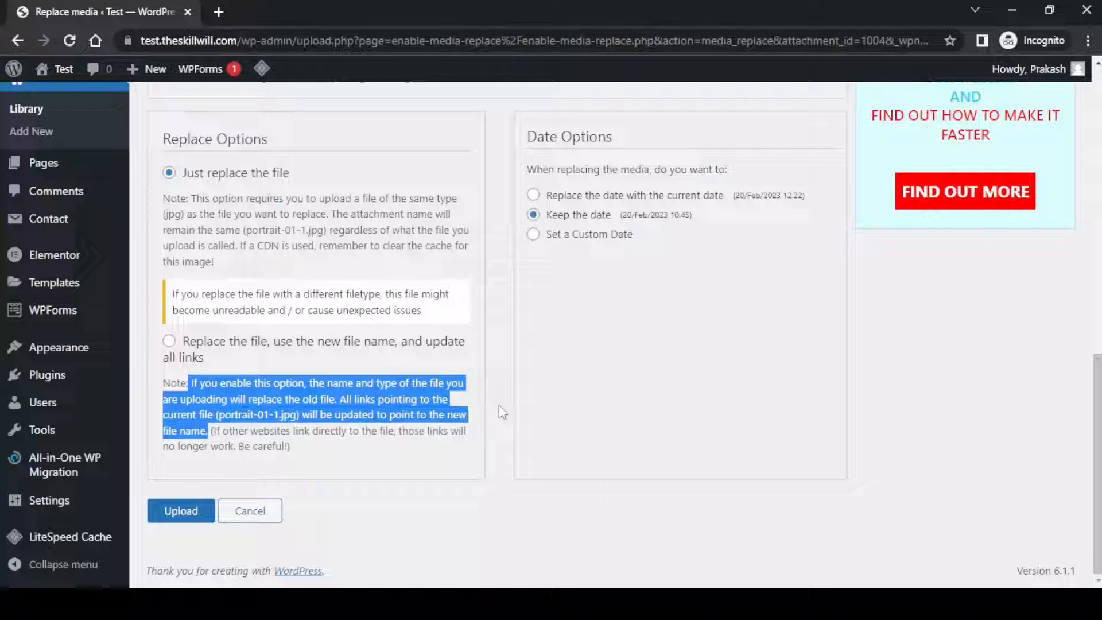
Select 'Replace the file, use the new file name, and update all links', keeping the original date.
click(169, 341)
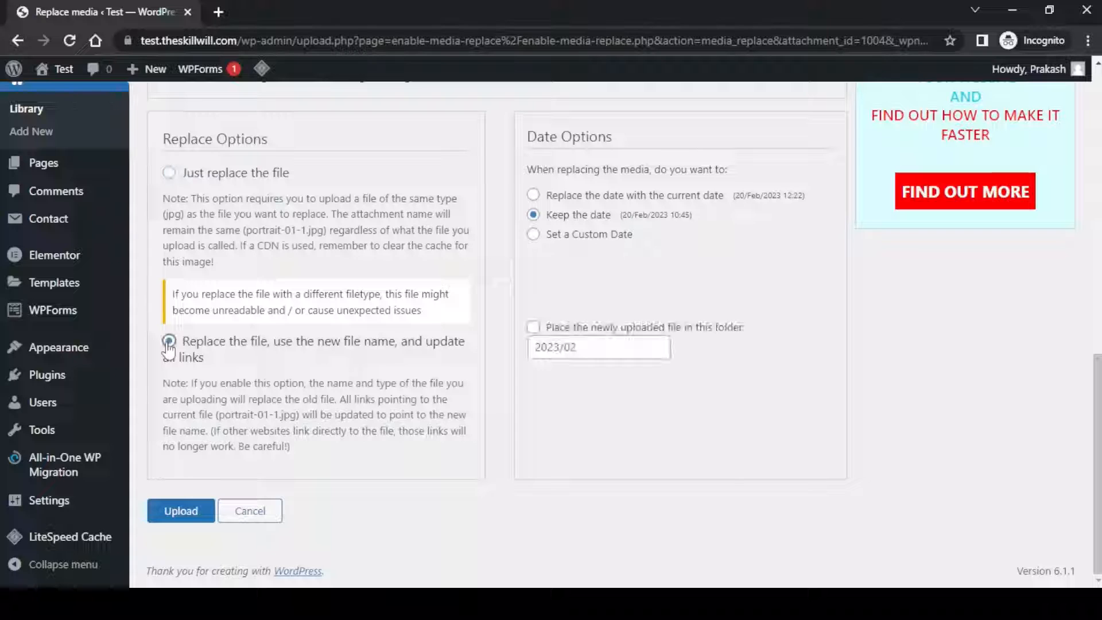
click(169, 341)
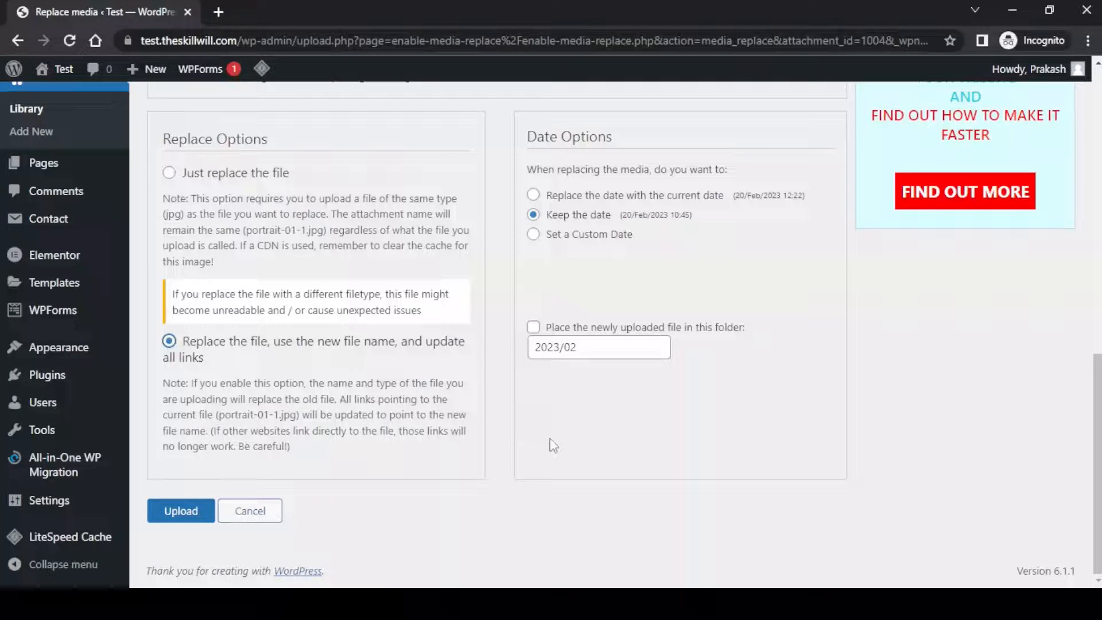
mouse_move(555, 157)
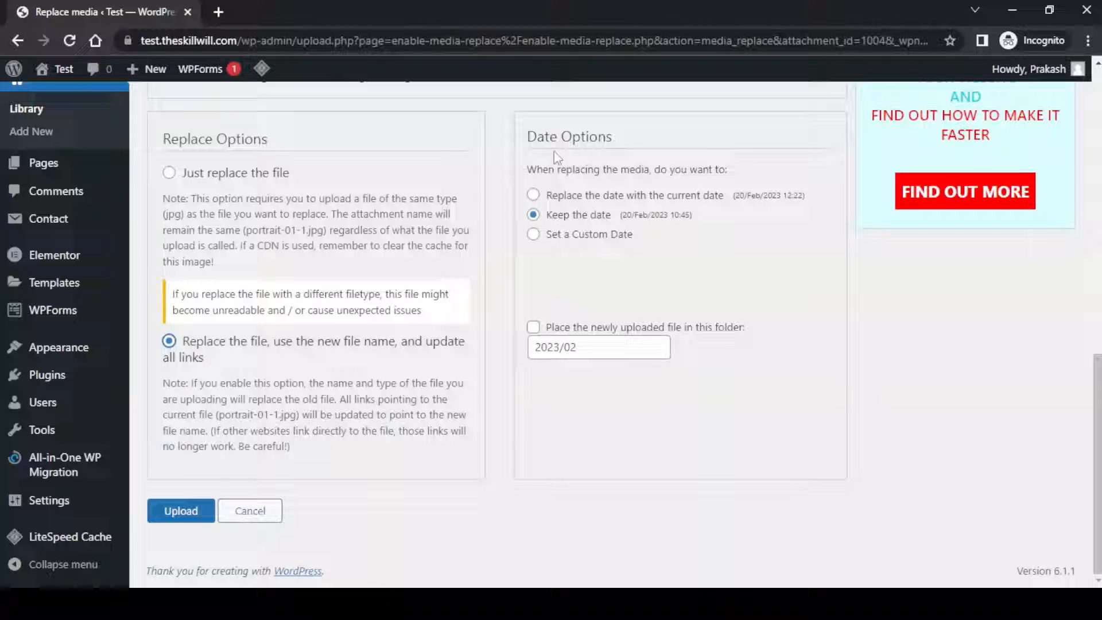
mouse_move(553, 185)
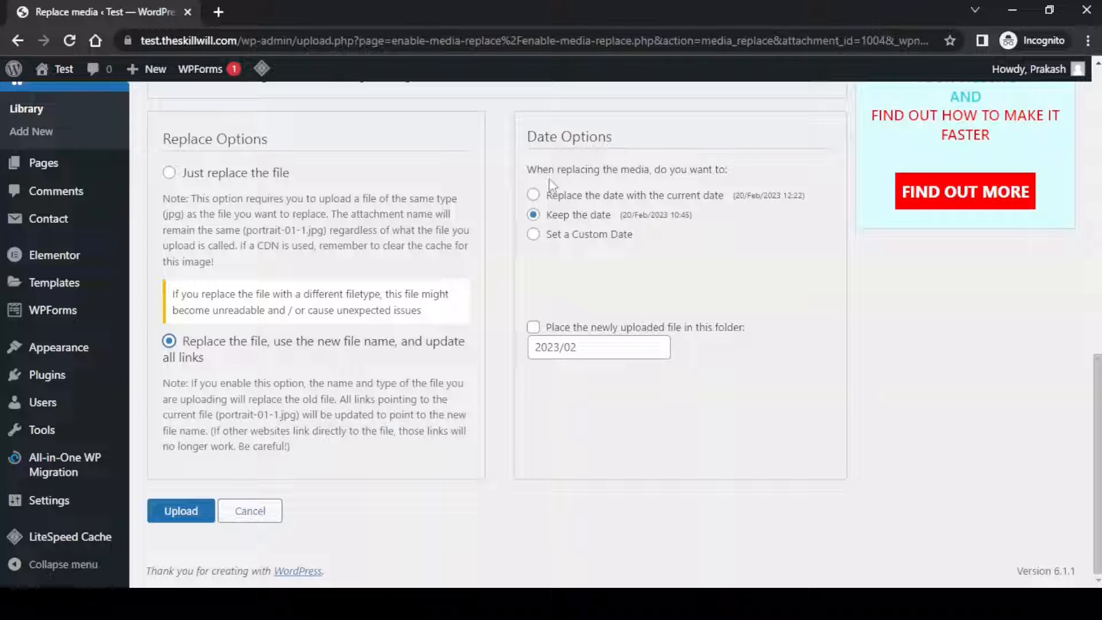
mouse_move(625, 209)
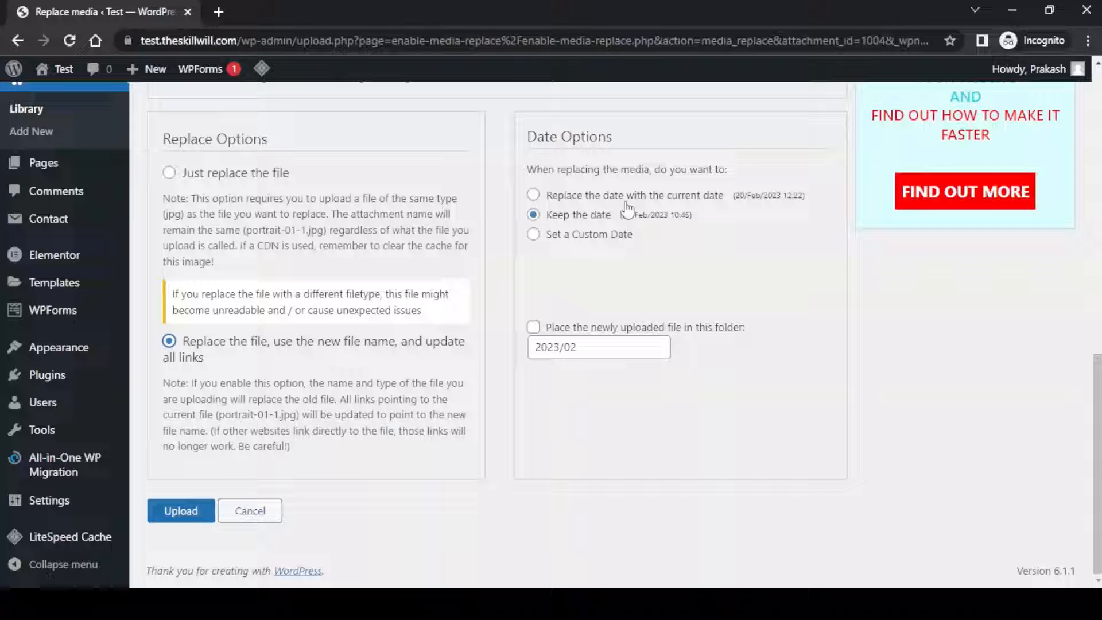
mouse_move(718, 204)
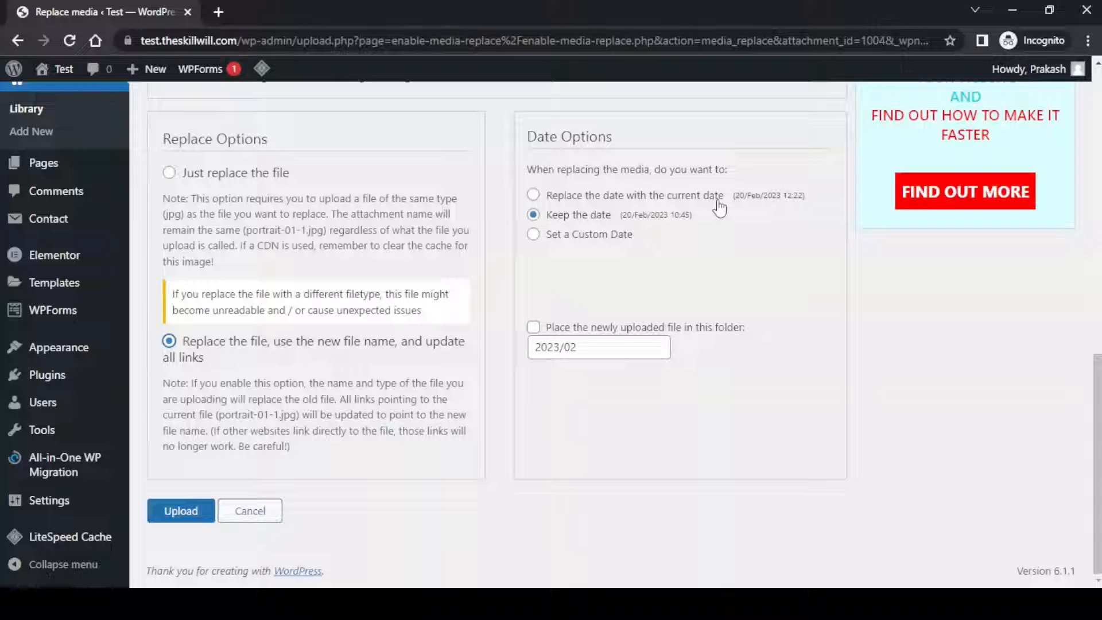
mouse_move(639, 232)
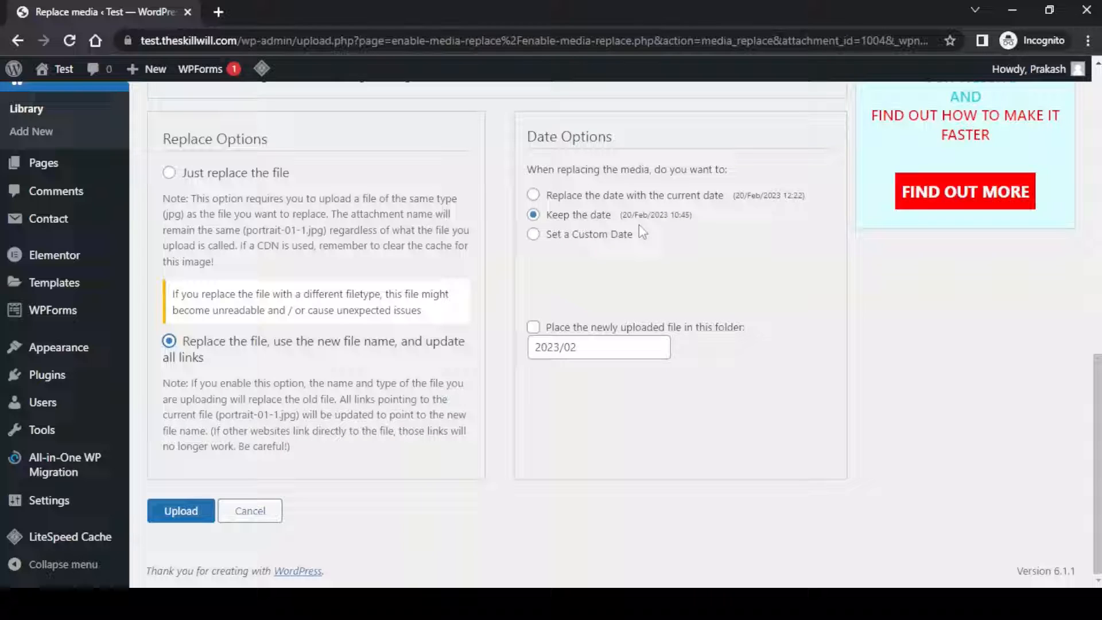
mouse_move(608, 250)
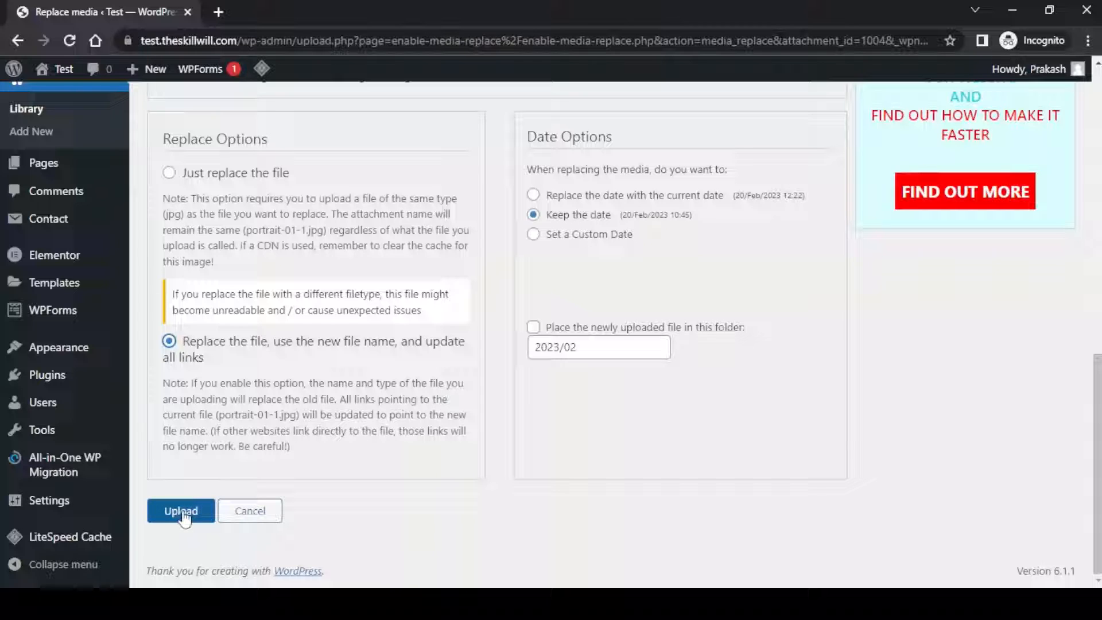
Upload the replacement and confirm the 'File successfully replaced' message for Image-replace-1.png.
click(181, 510)
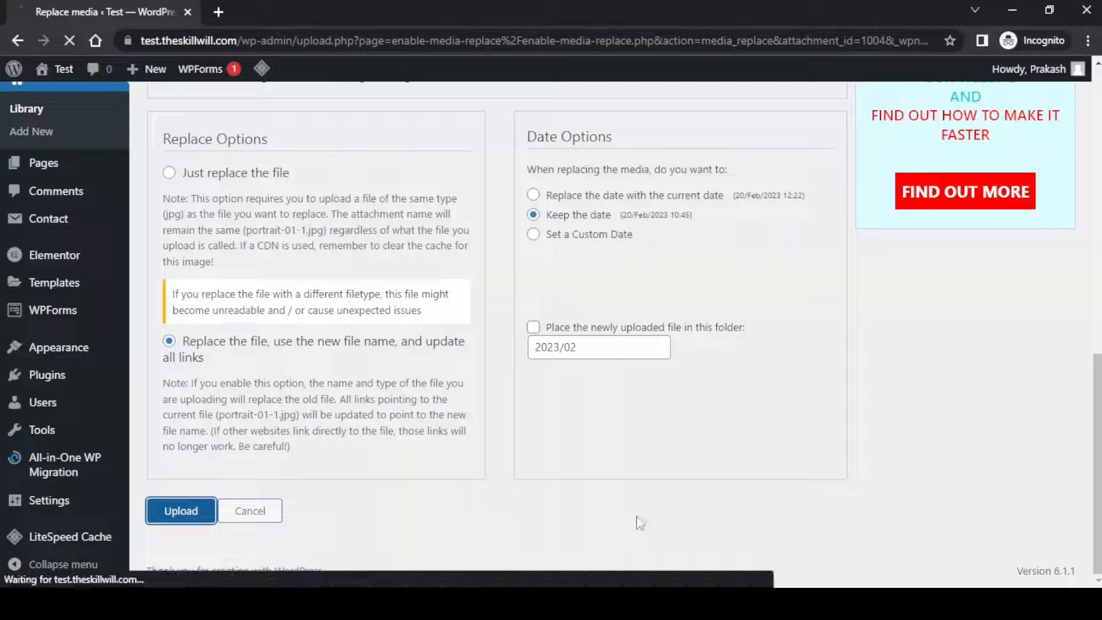
click(180, 510)
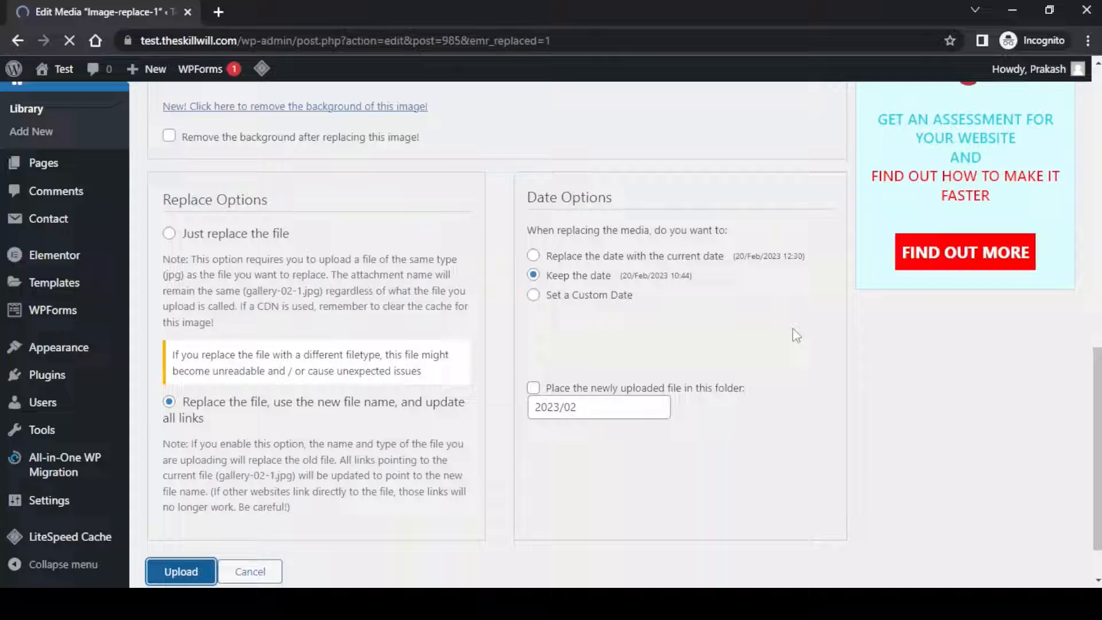
click(181, 571)
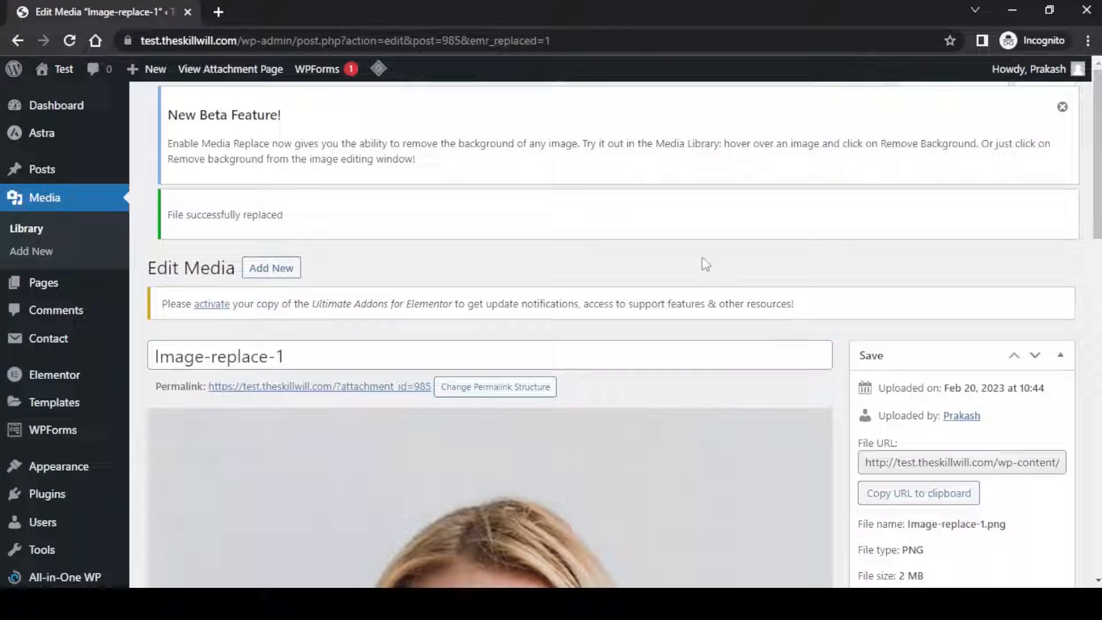
double_click(225, 214)
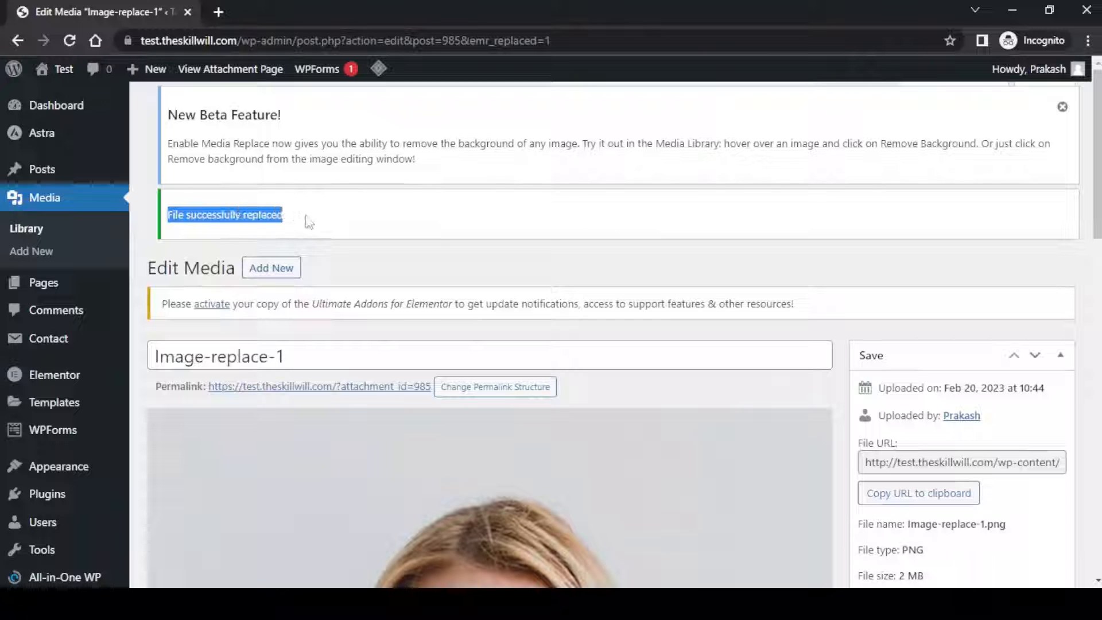
mouse_move(837, 287)
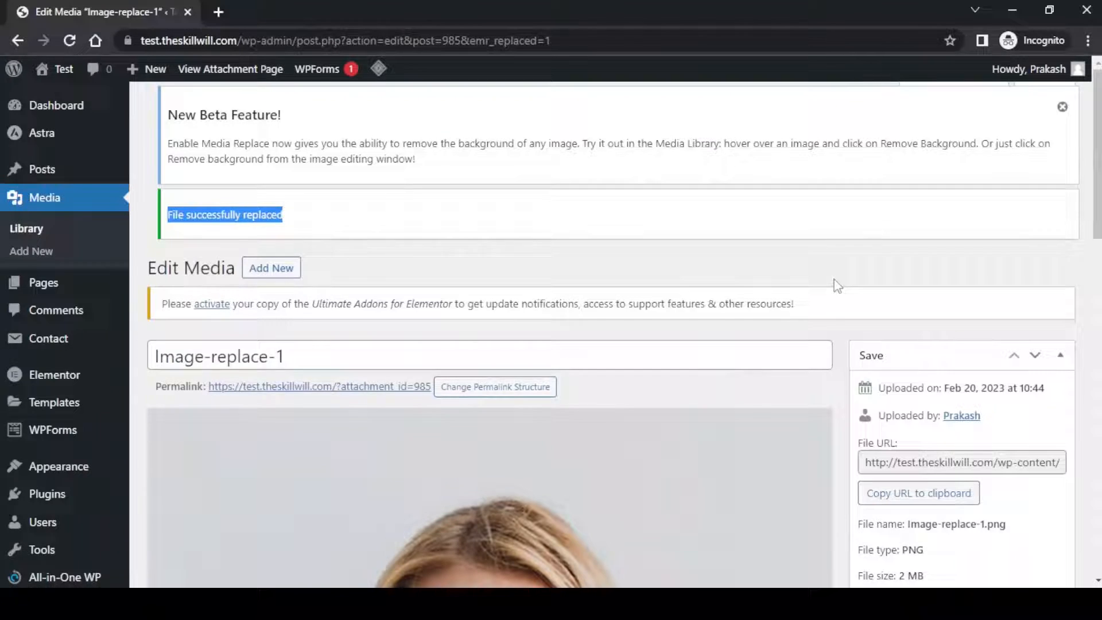
Save the updated media item with Update on the Edit Media page.
scroll(down, 3)
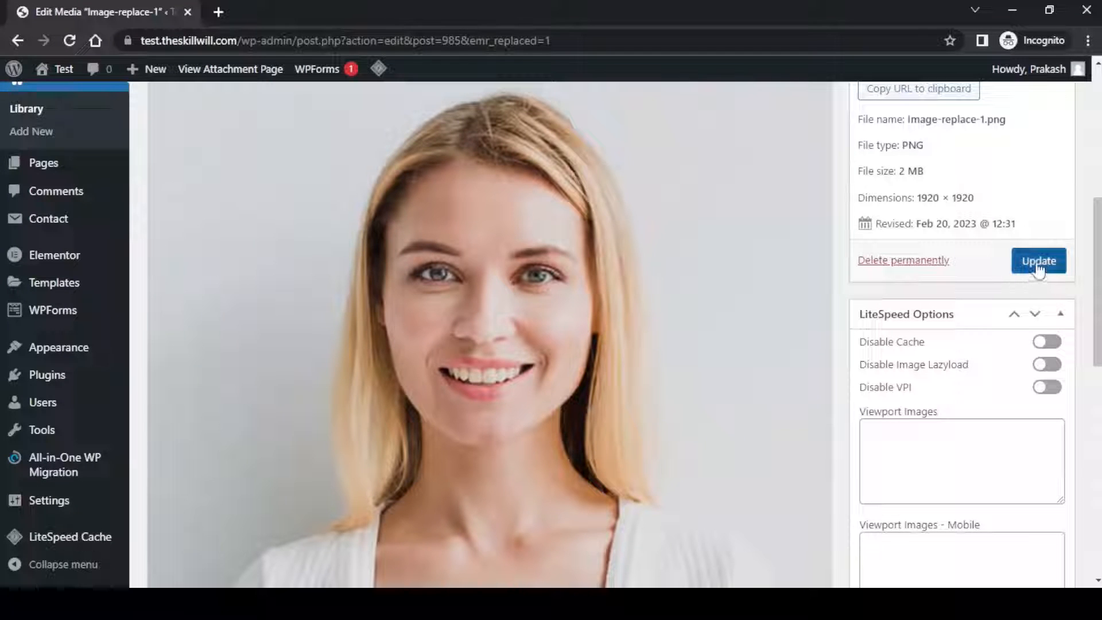
click(1038, 260)
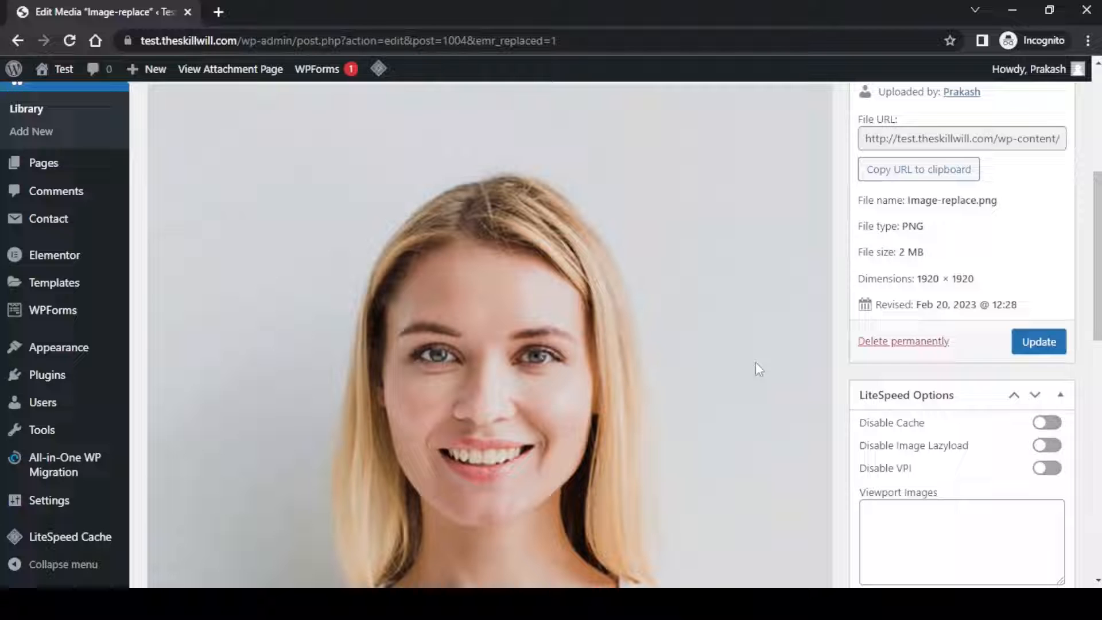
mouse_move(95, 203)
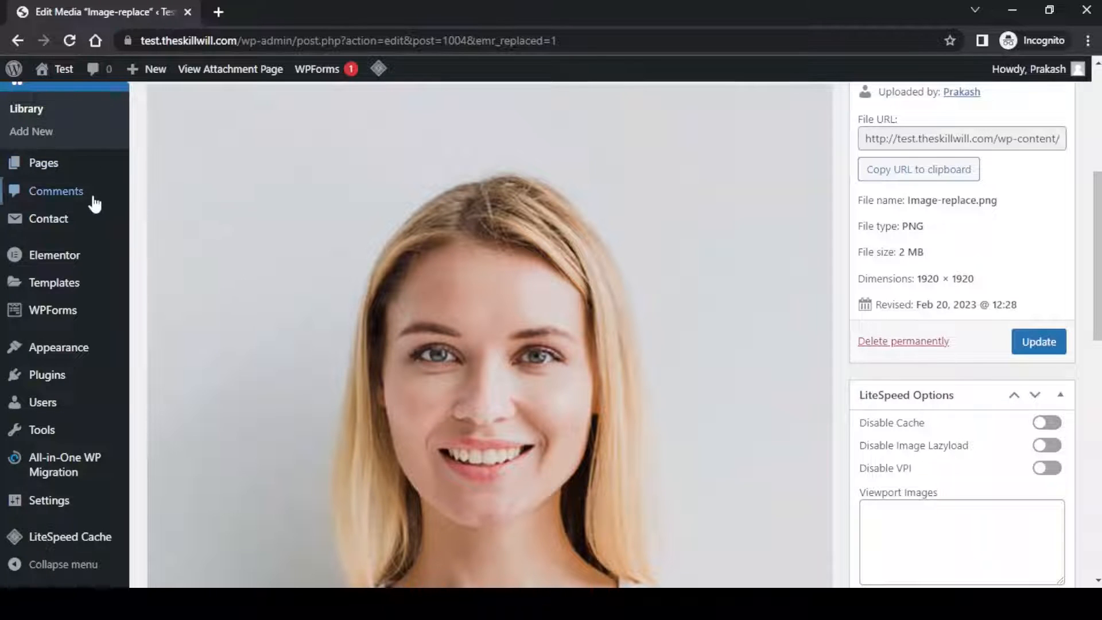
scroll(up, 3)
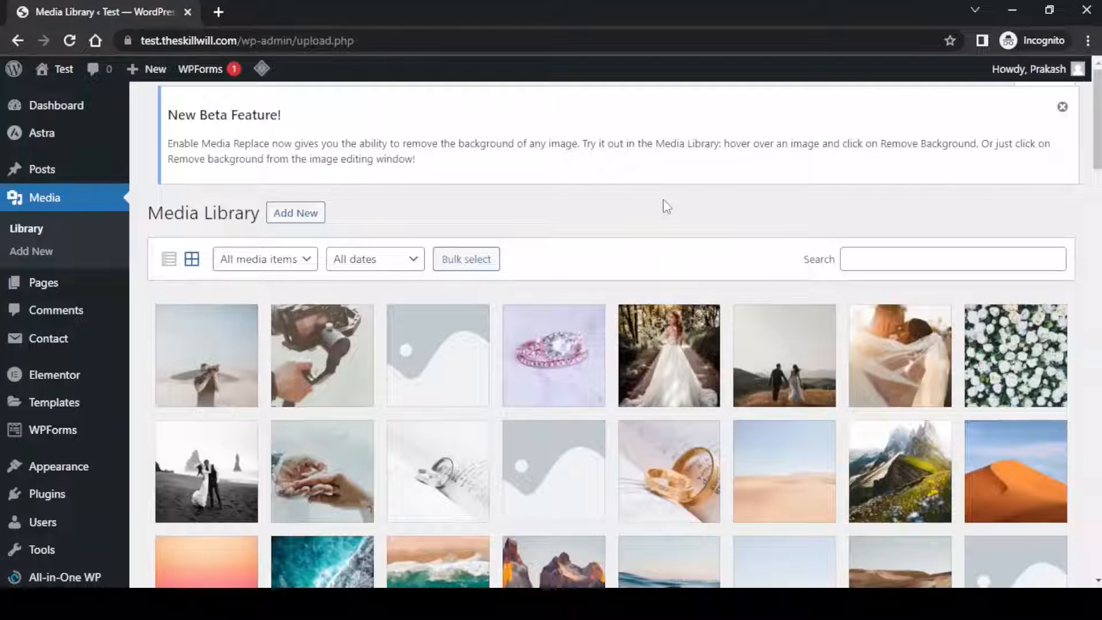
Confirm the blonde portrait's thumbnail in the Media Library, then open the live site in a new tab.
scroll(down, 3)
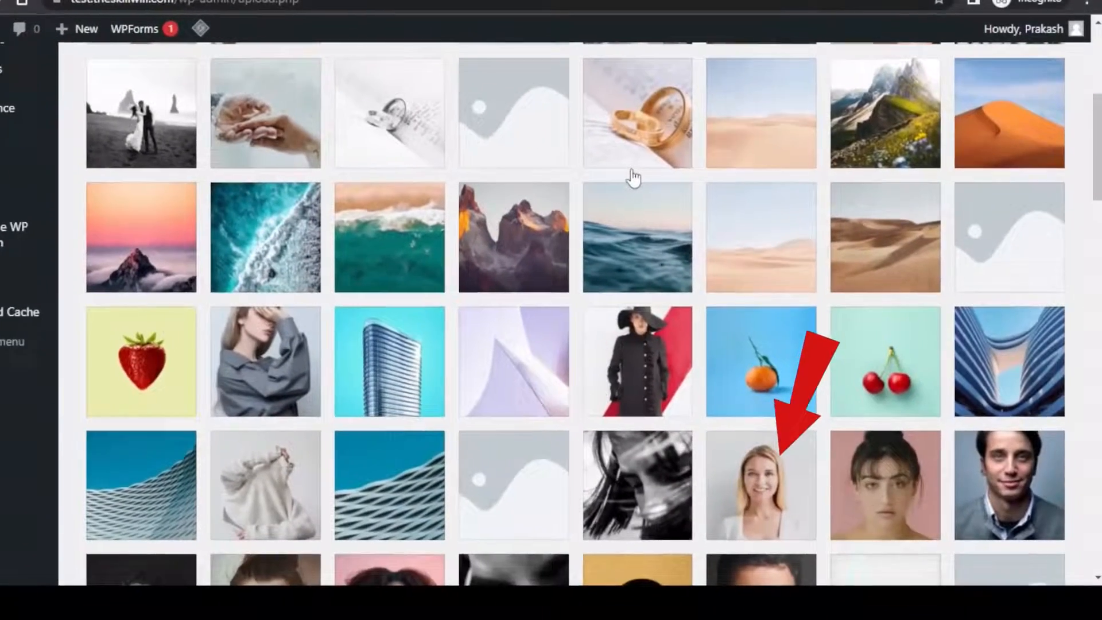
scroll(down, 3)
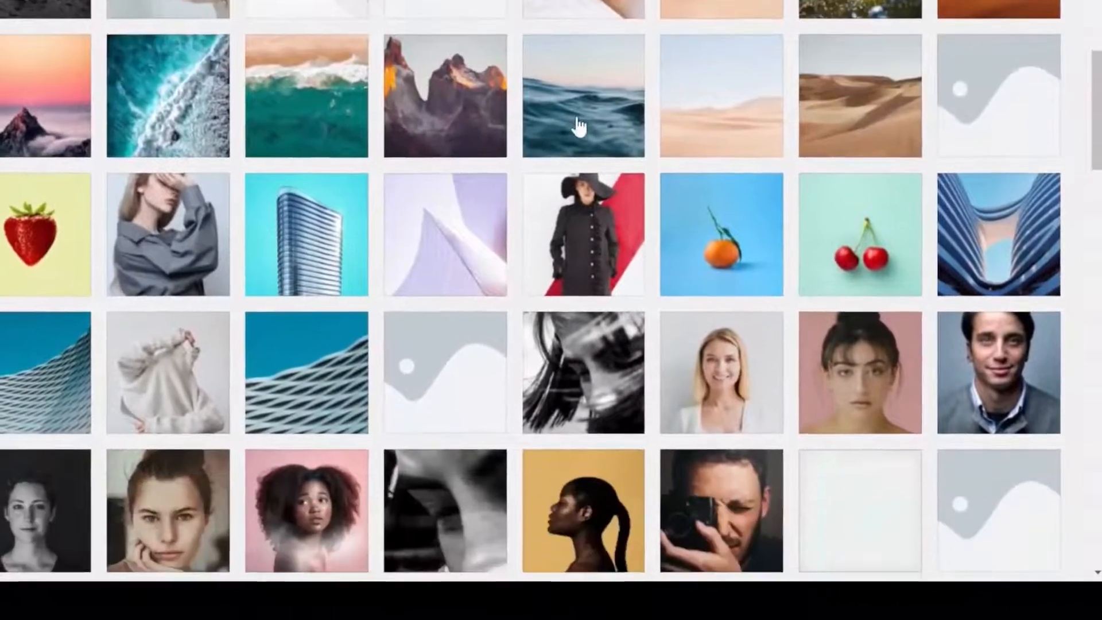
scroll(up, 3)
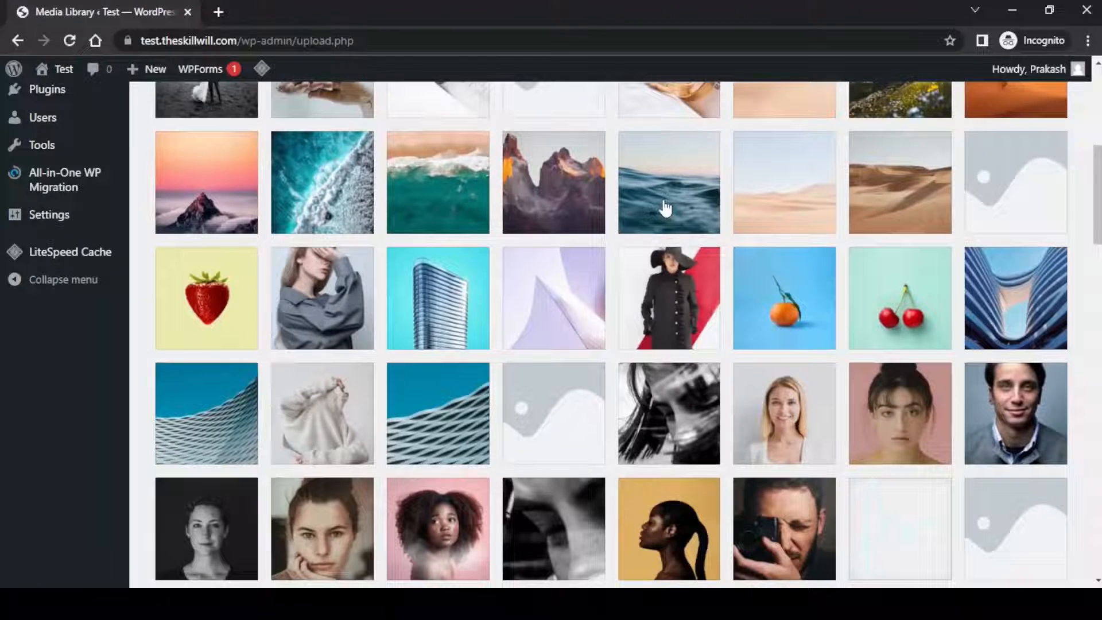
scroll(up, 3)
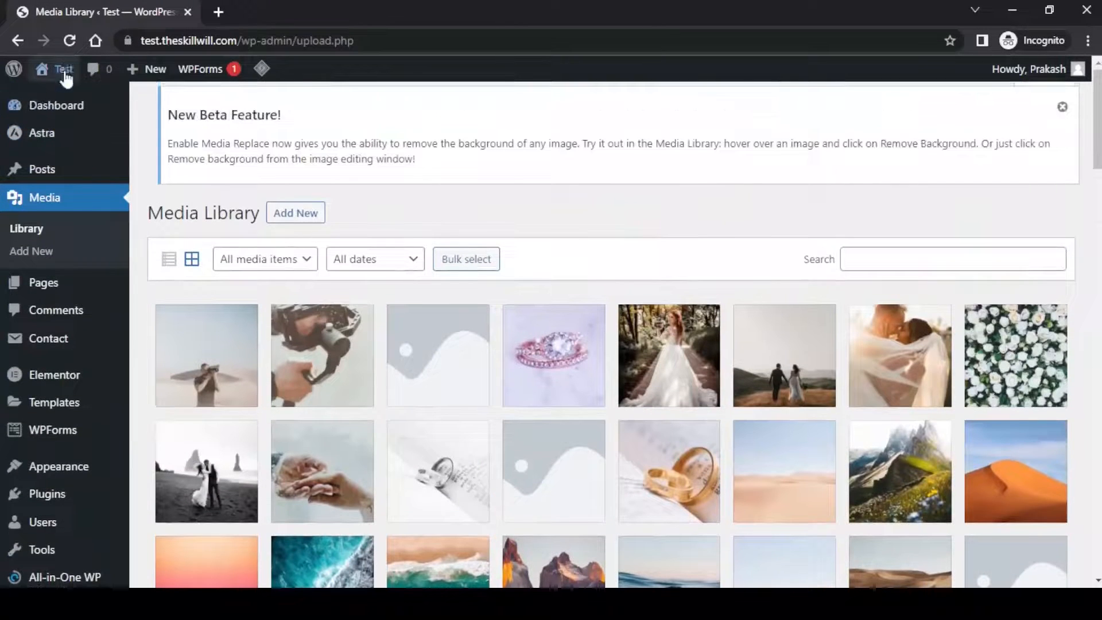
right_click(63, 69)
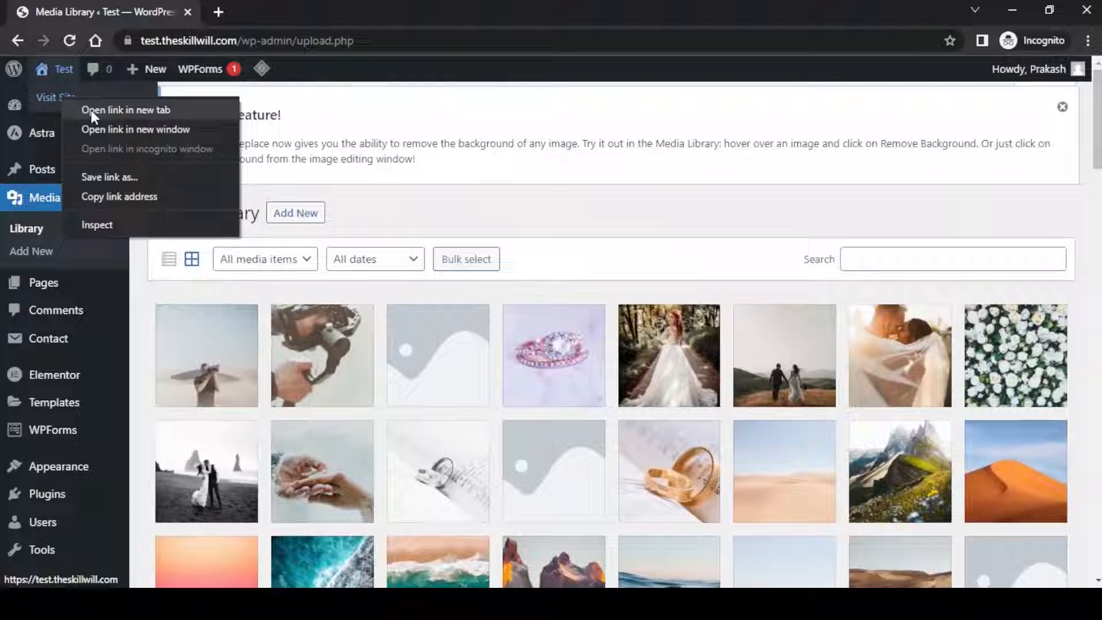
click(126, 109)
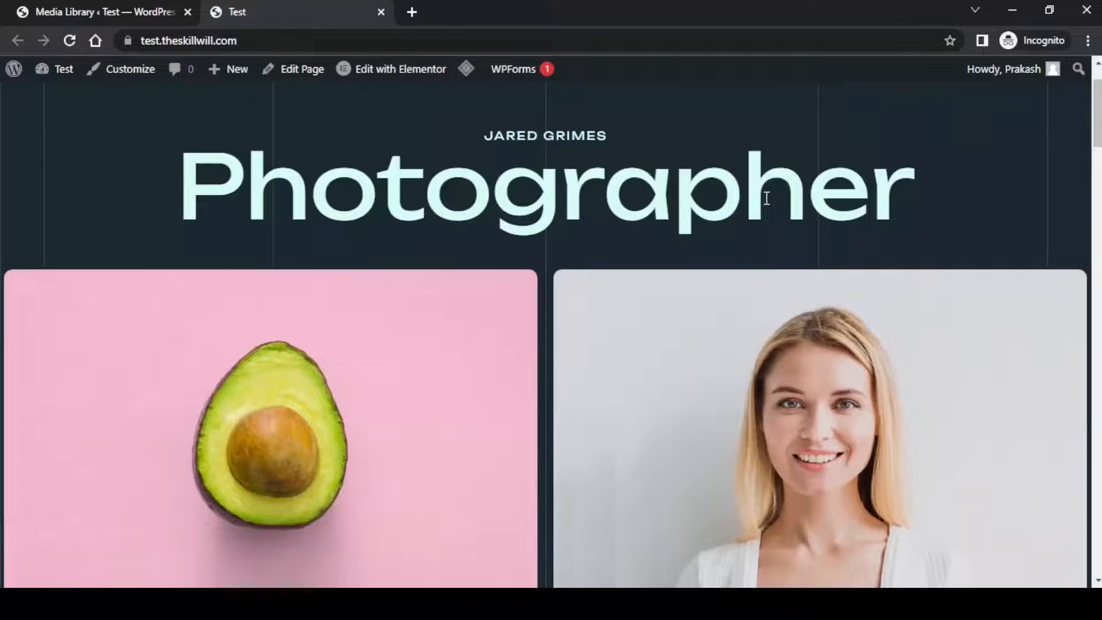
Review the live About page showing the current blonde portrait.
scroll(down, 3)
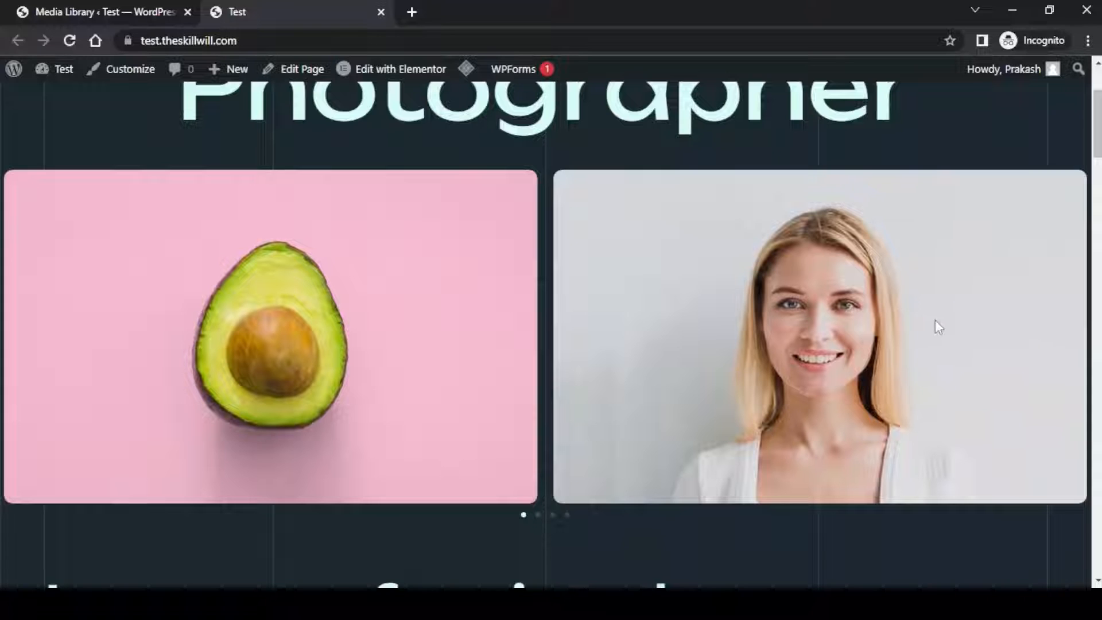
scroll(up, 3)
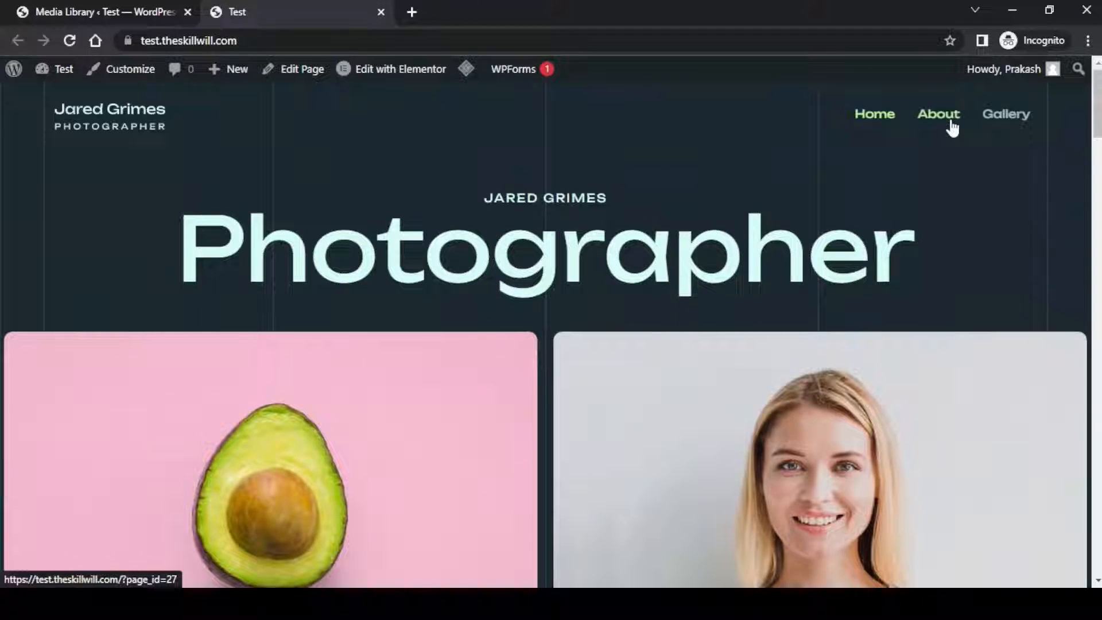
click(938, 113)
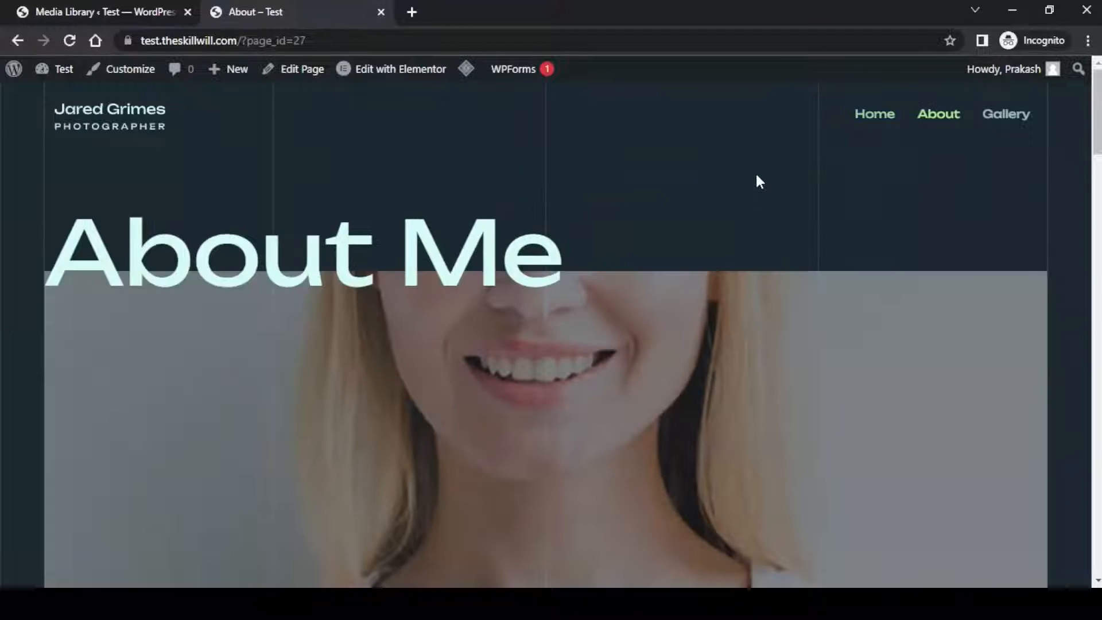
scroll(down, 3)
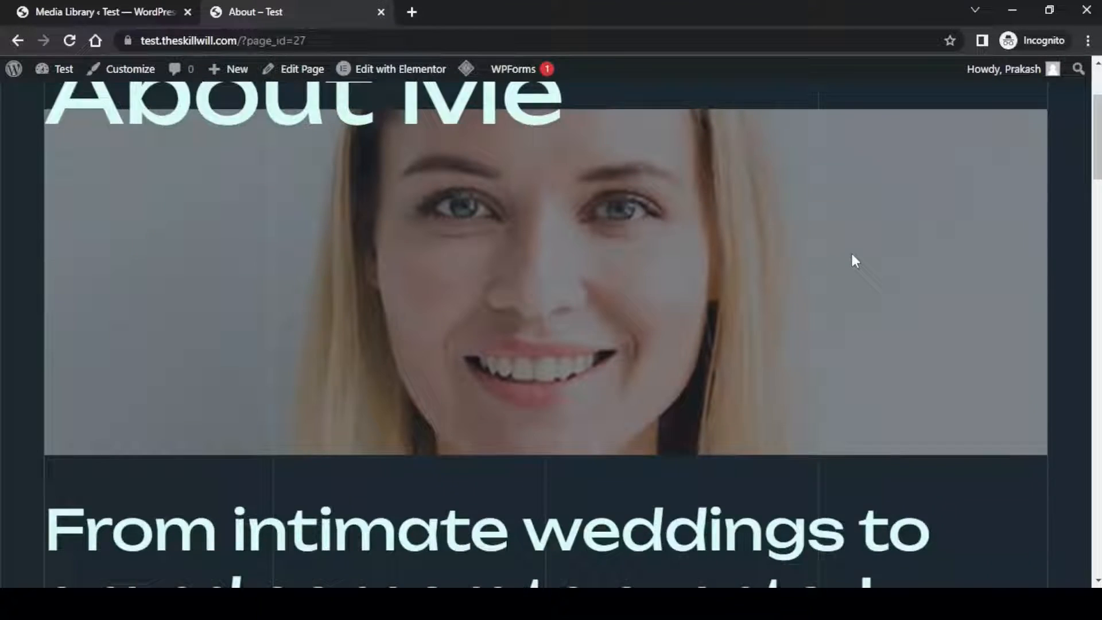
scroll(down, 3)
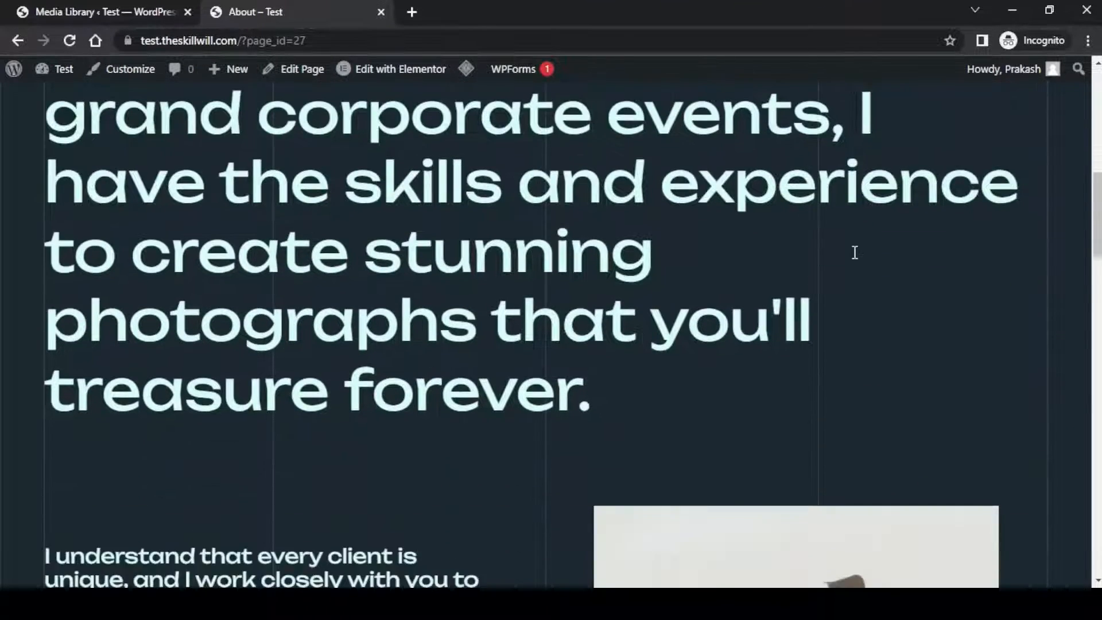
scroll(up, 3)
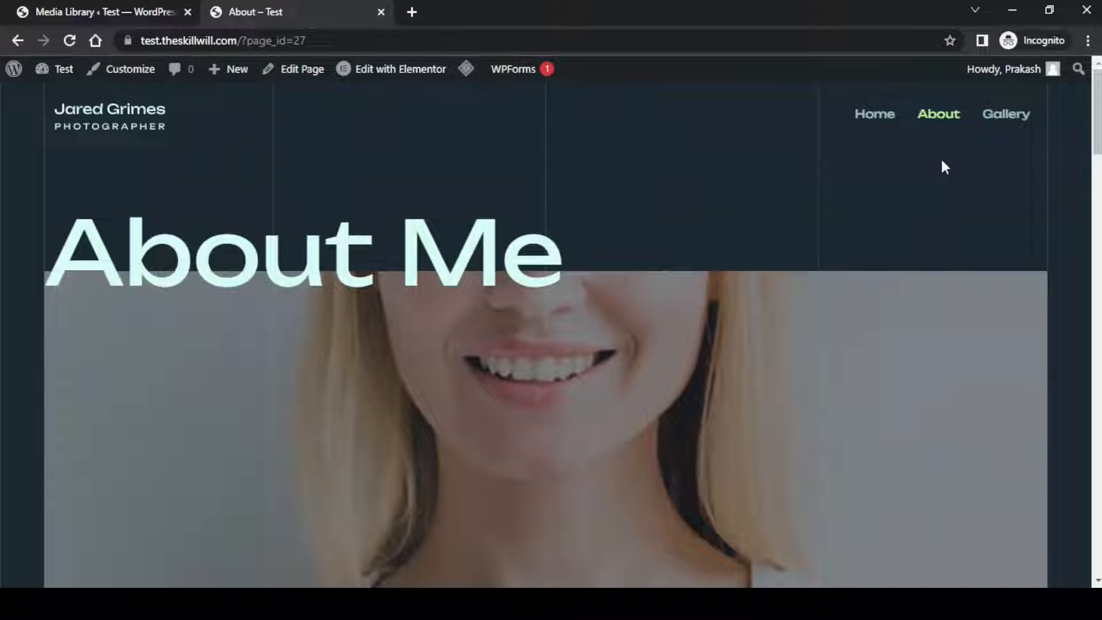
Review the live Gallery page's portrait, then return to the Media Library admin.
click(1006, 113)
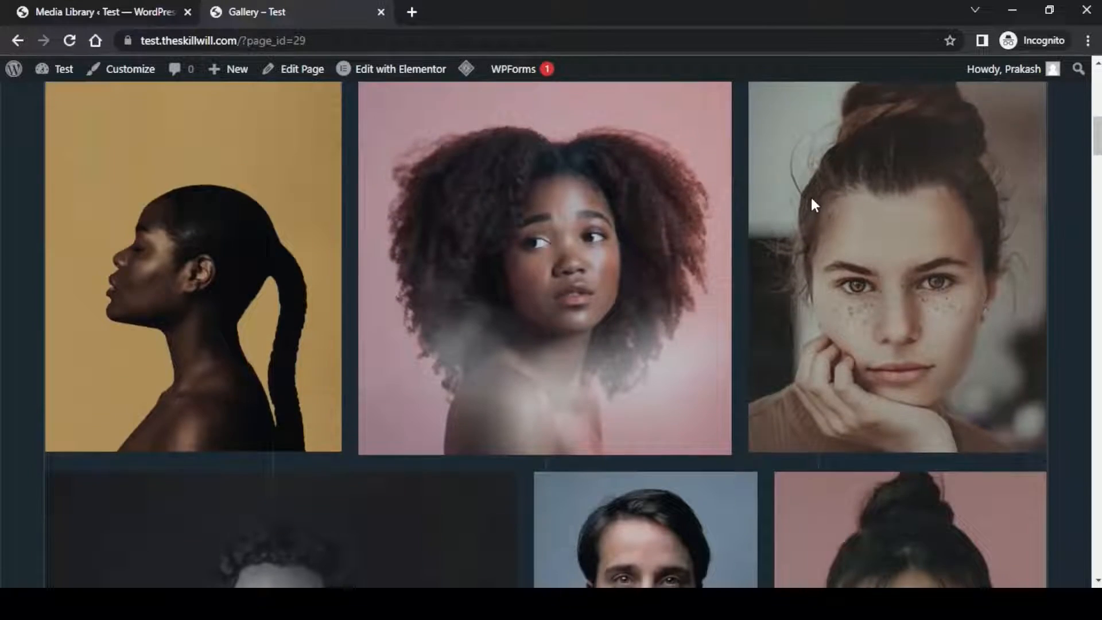
scroll(down, 3)
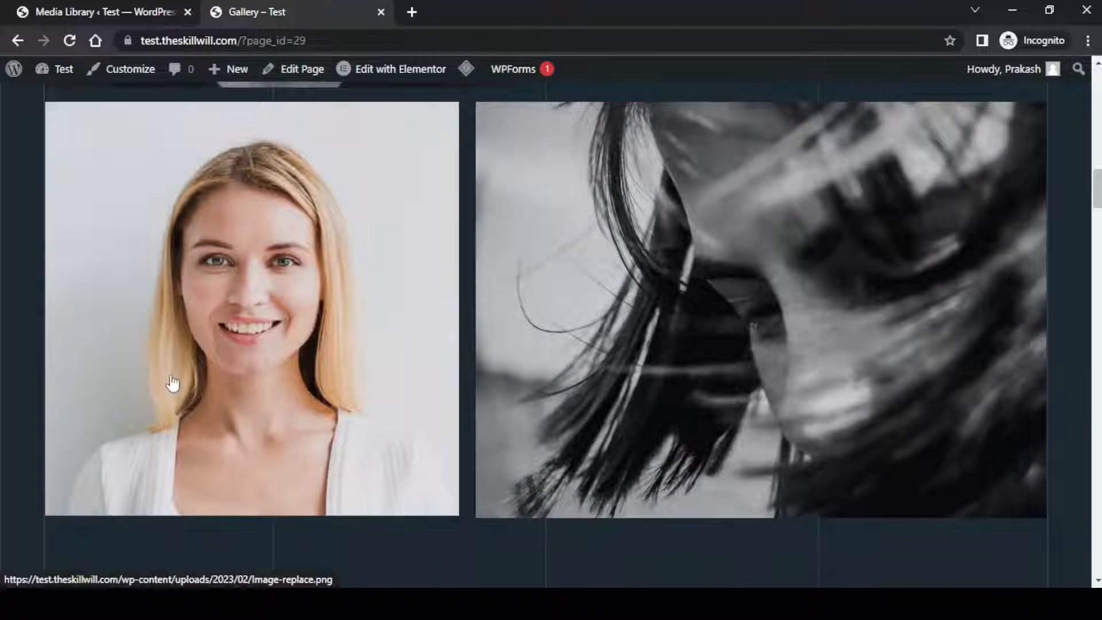
mouse_move(373, 351)
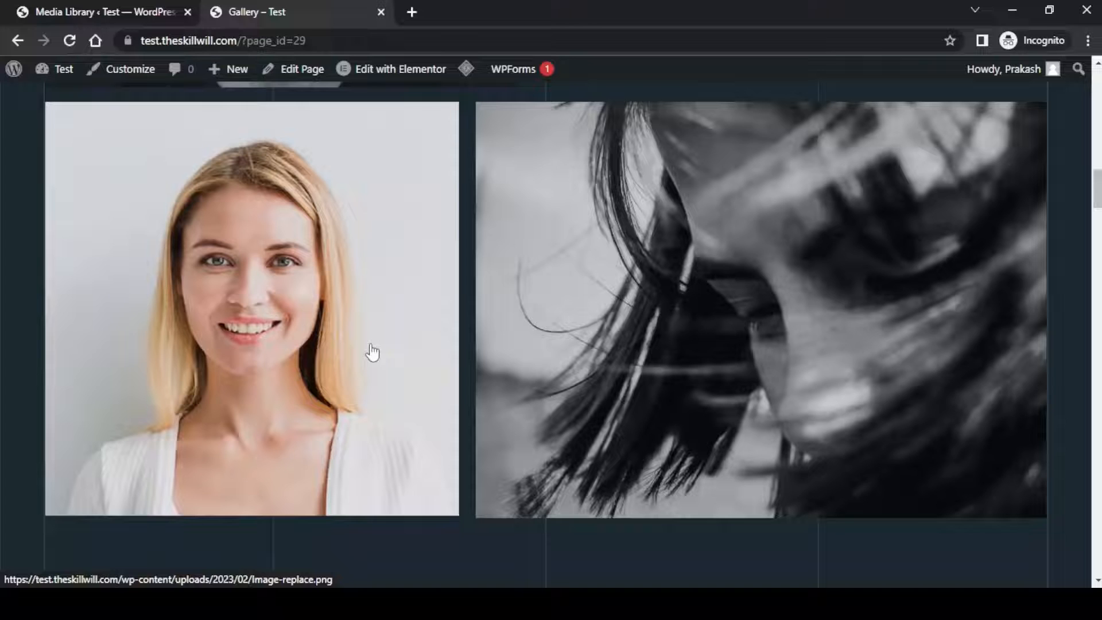
click(106, 12)
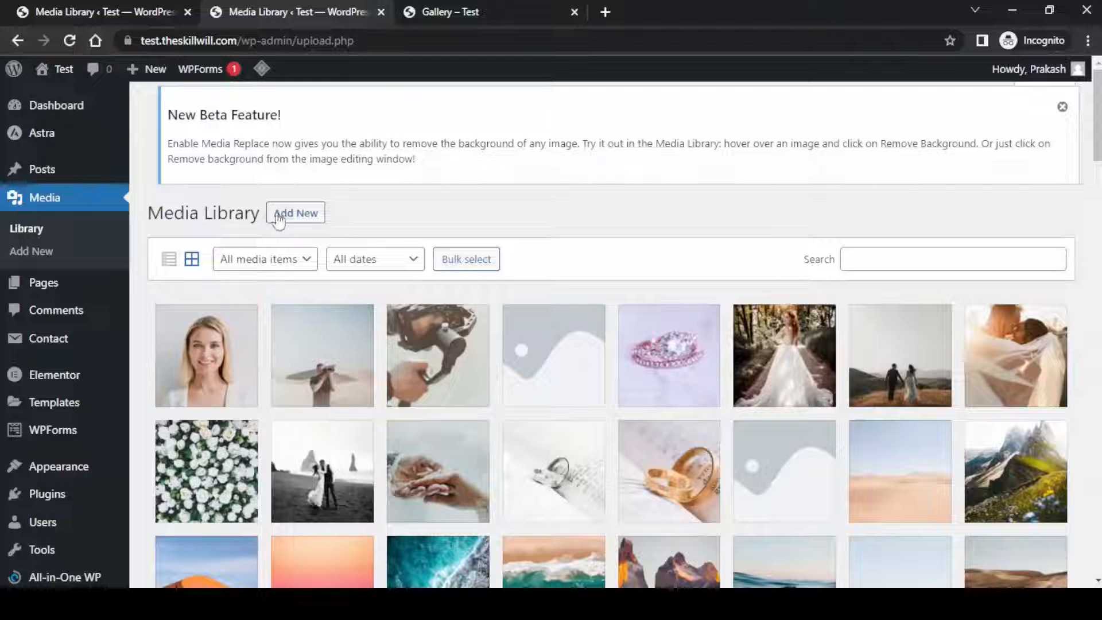
Upload the red-shirt portrait file to the Media Library.
click(295, 213)
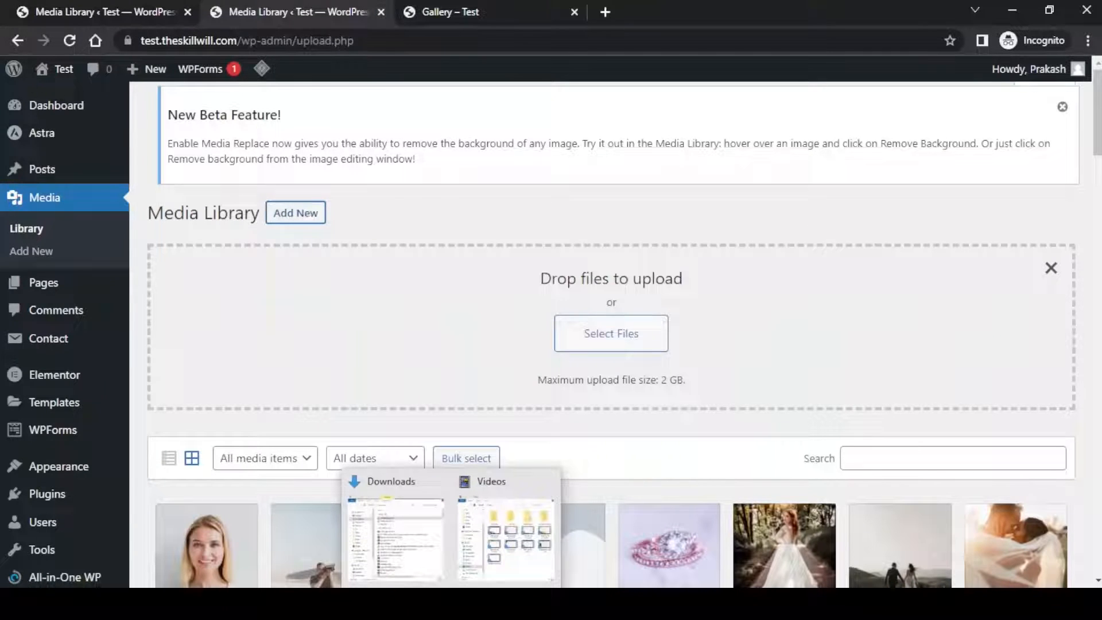
click(610, 333)
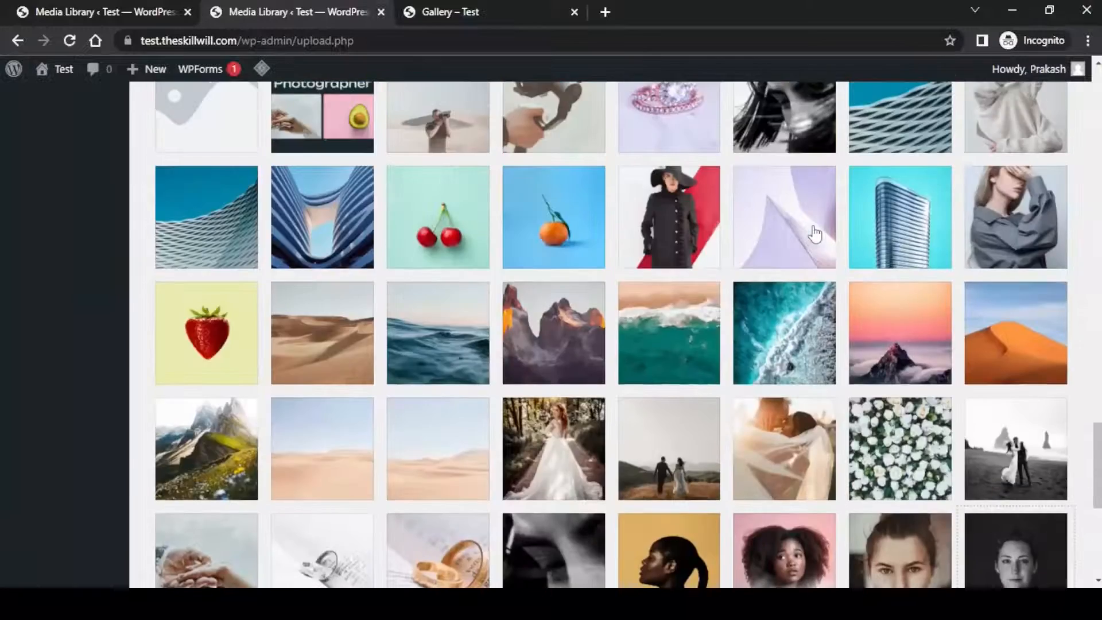
scroll(up, 3)
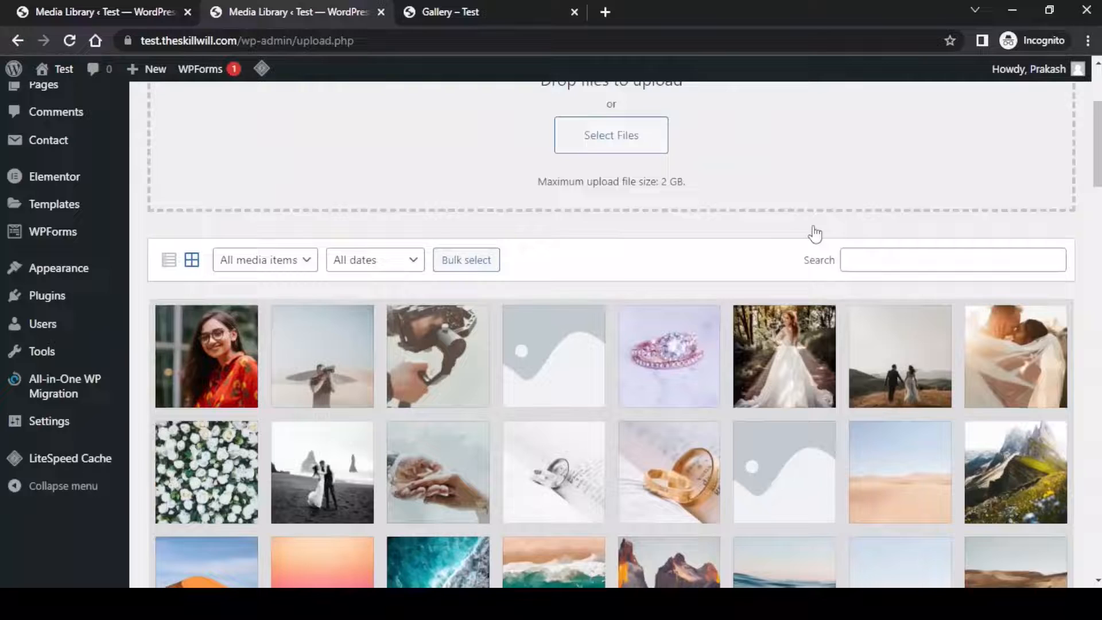
scroll(up, 3)
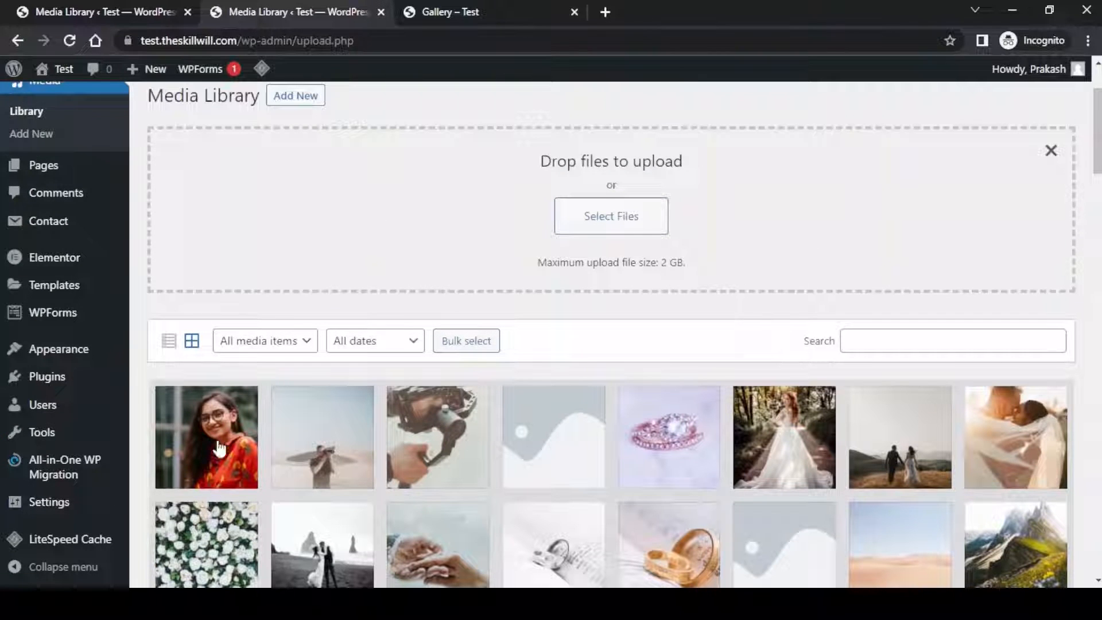
Start Remove background for the red-shirt portrait from its attachment details.
click(206, 437)
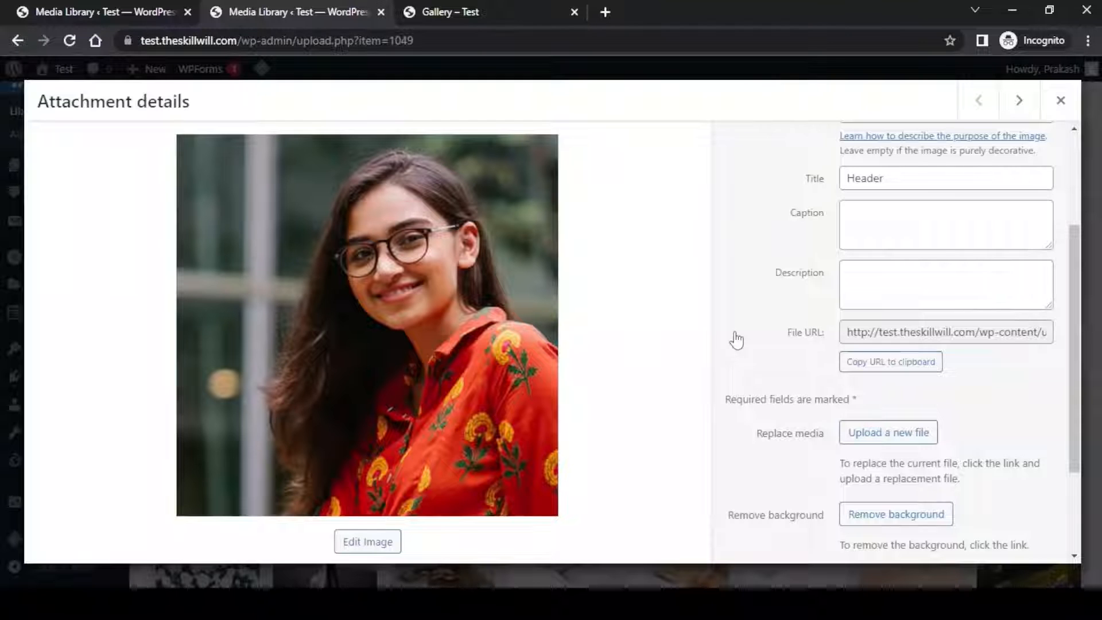
scroll(down, 3)
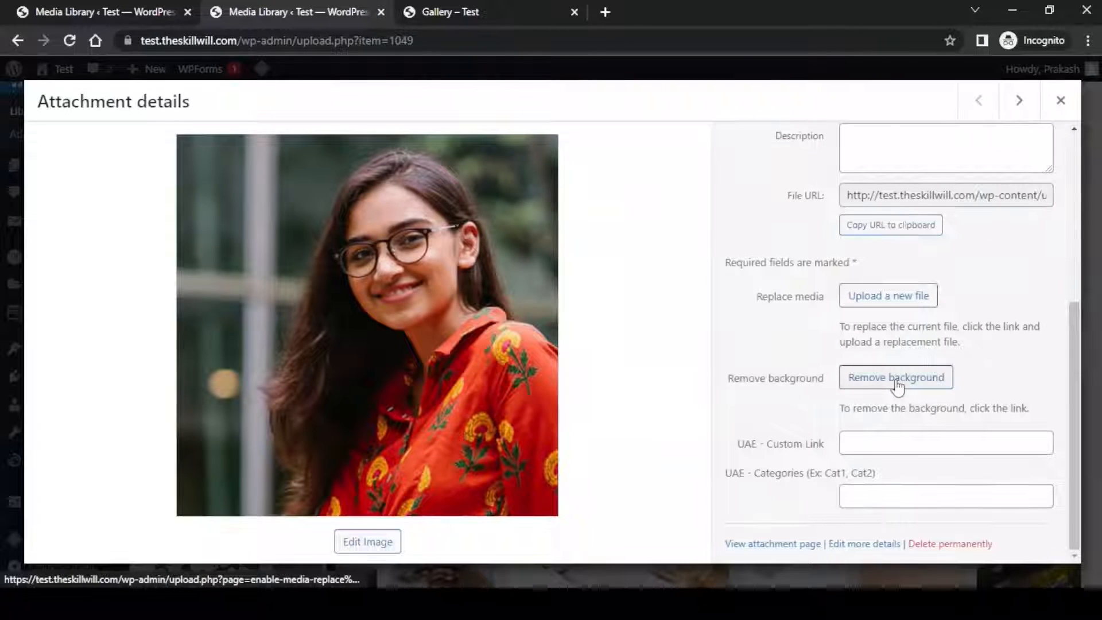
click(895, 378)
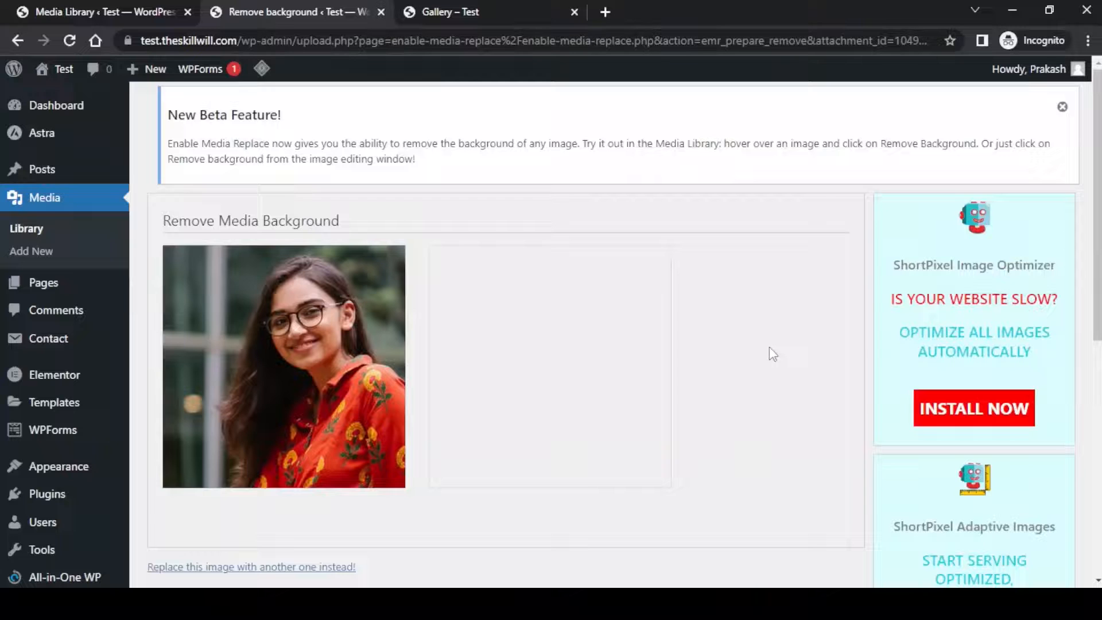
Remove the Header portrait's background with the Transparent/white option, preview and replace the file.
scroll(down, 3)
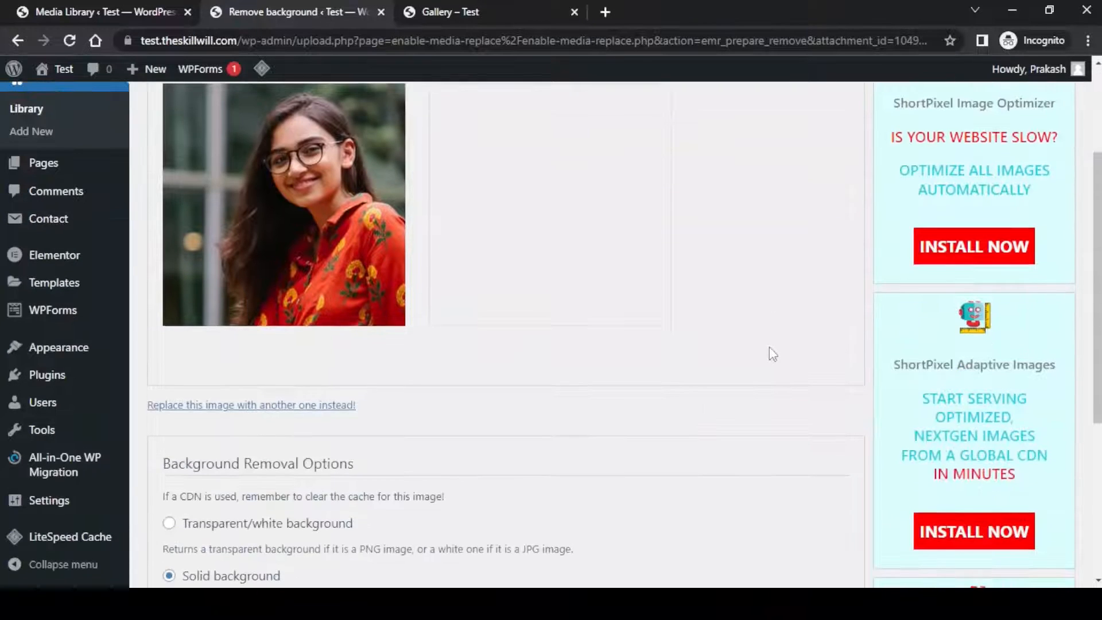
scroll(down, 3)
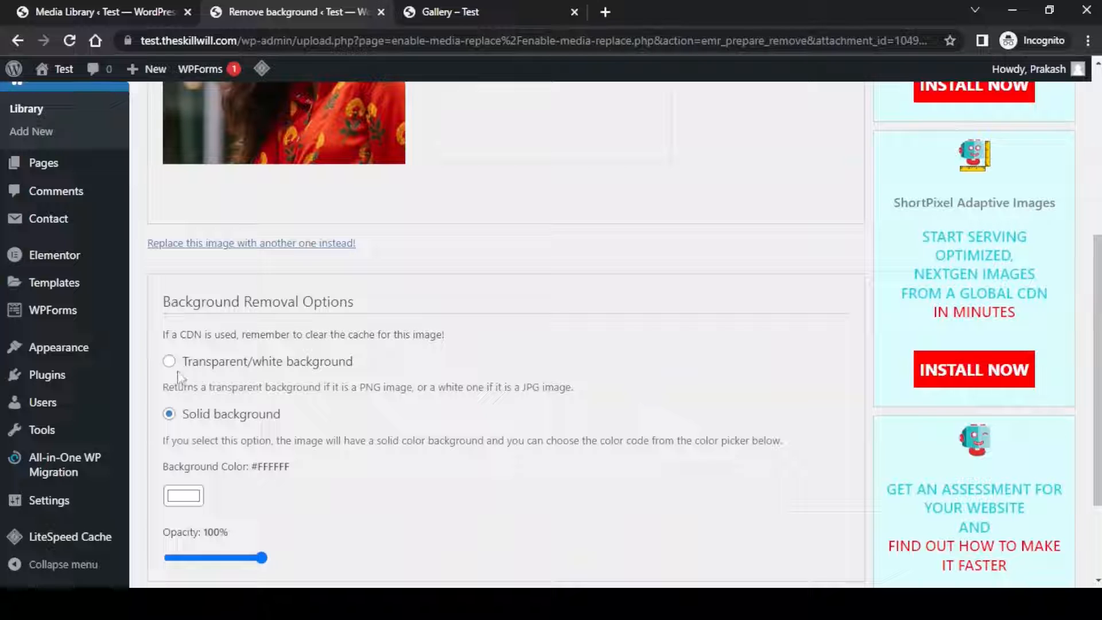
click(169, 361)
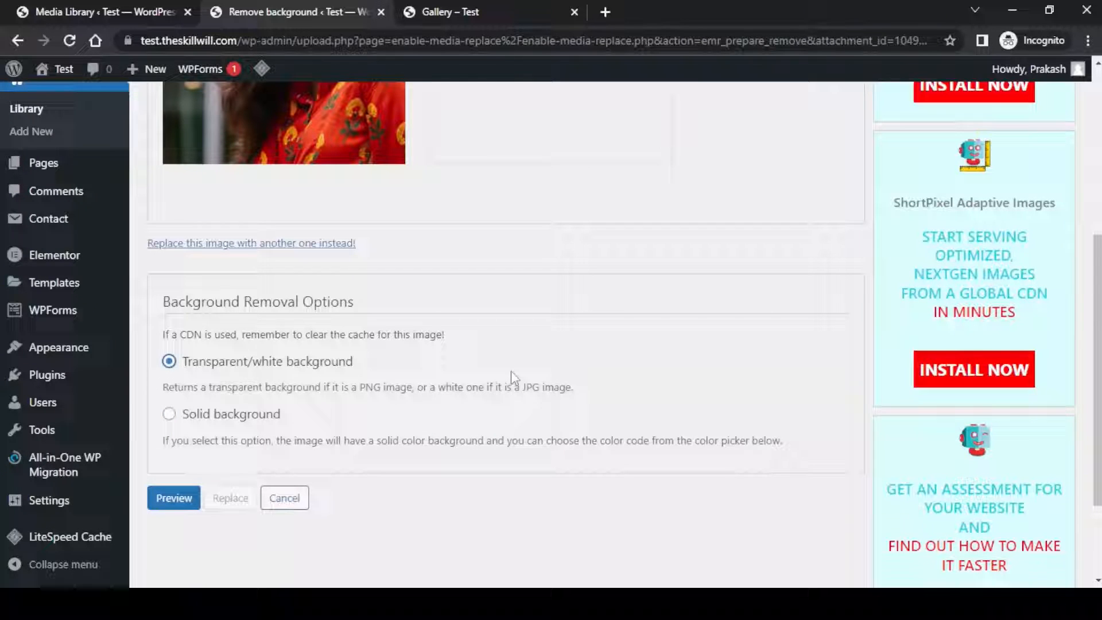
mouse_move(389, 401)
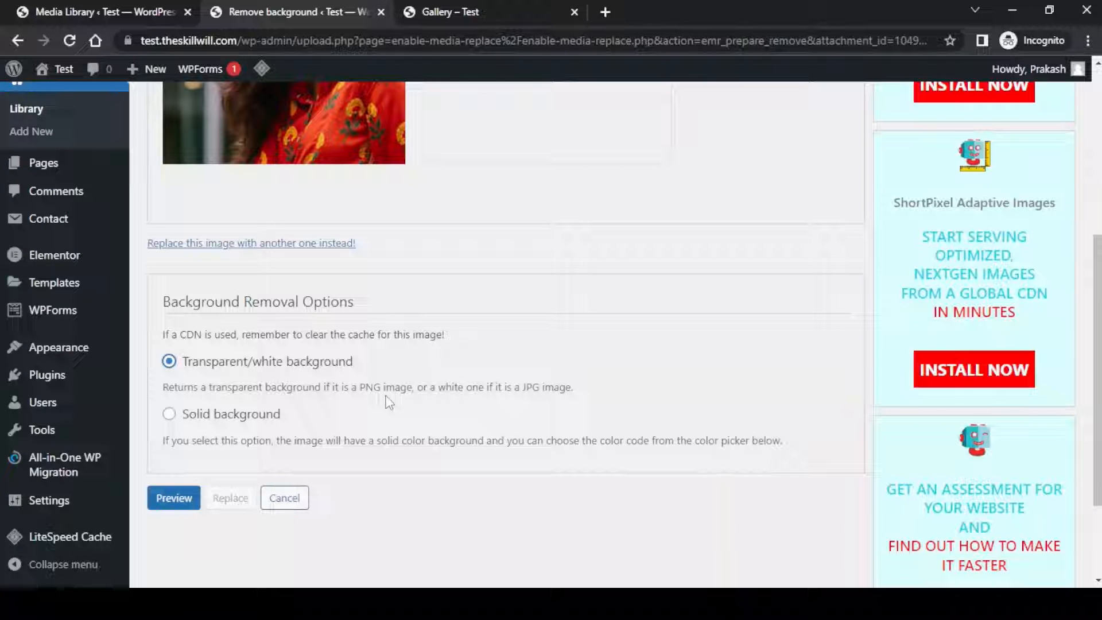
click(174, 498)
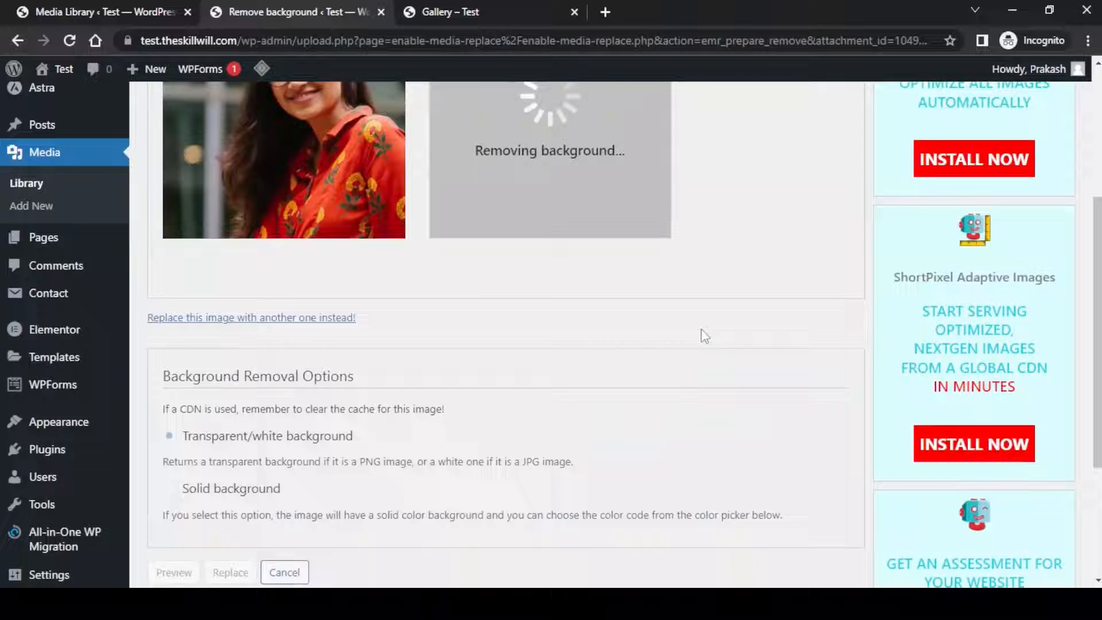
scroll(up, 3)
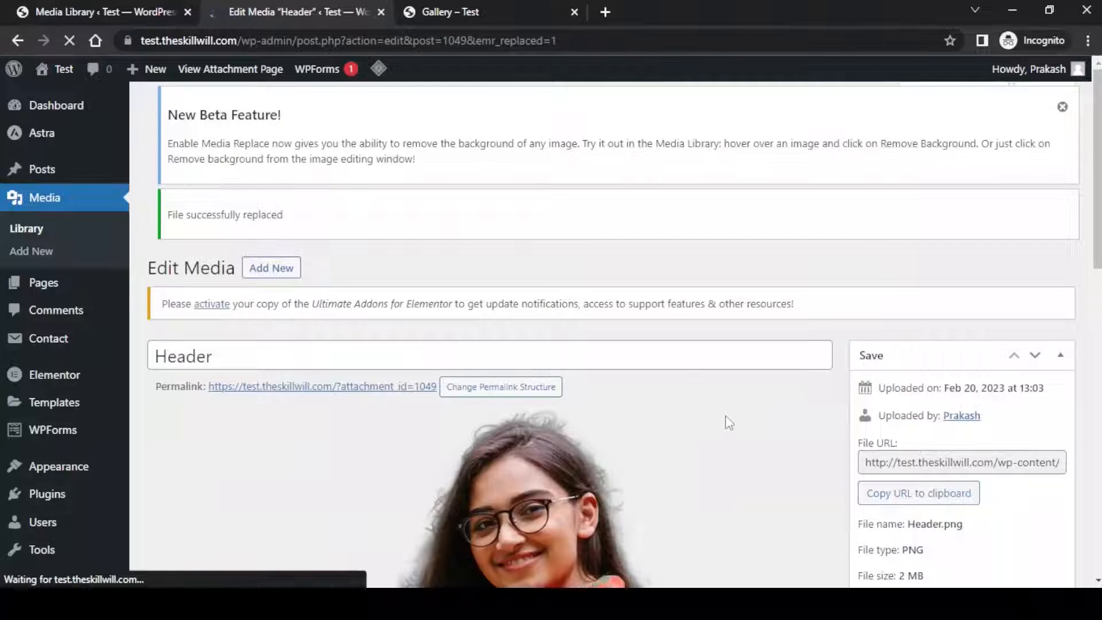
Update the background-free Header media item and return to the live Gallery page.
scroll(down, 3)
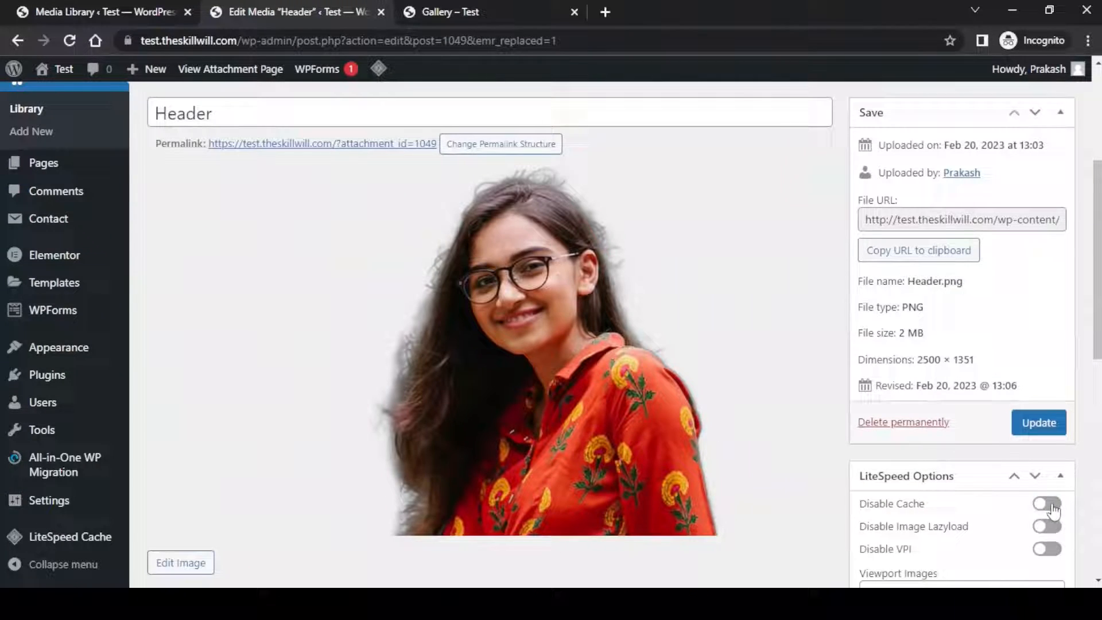
click(1046, 503)
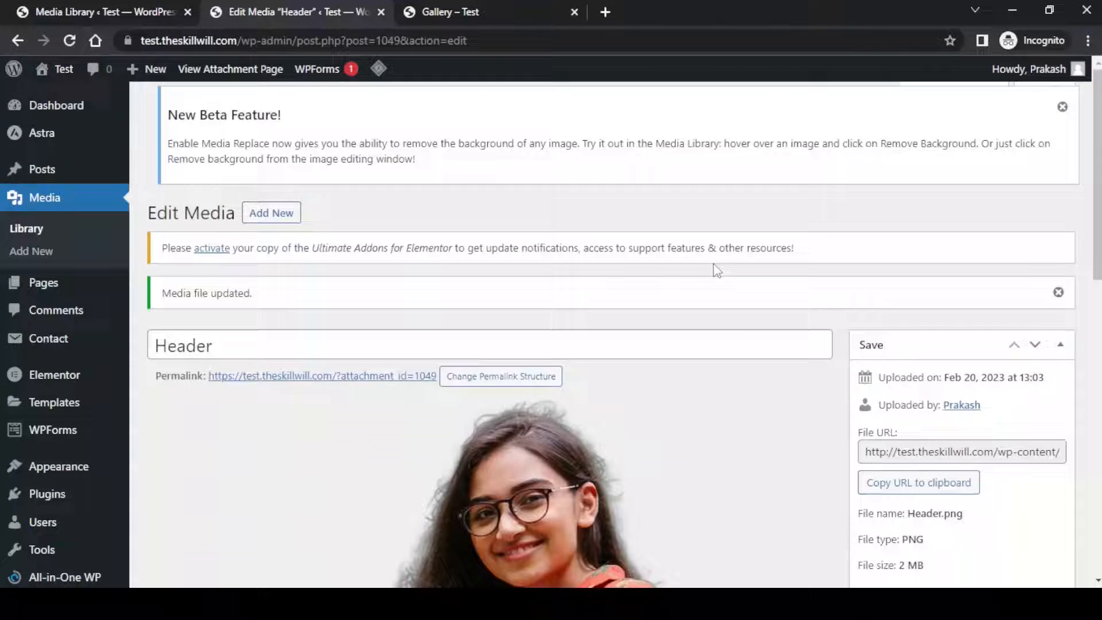
scroll(down, 3)
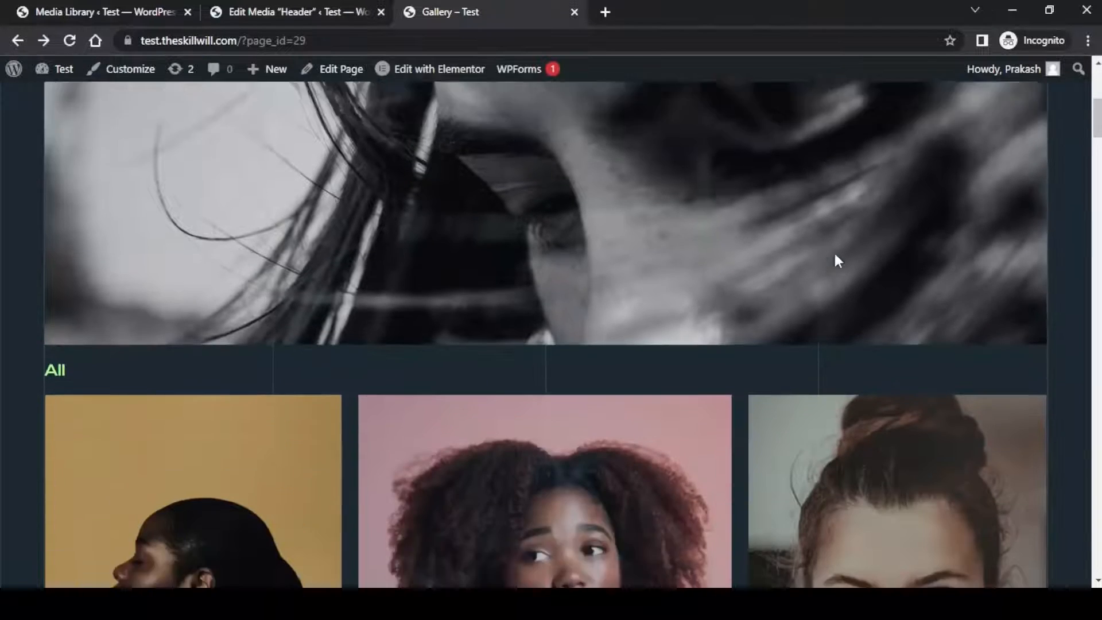
Scroll the live Gallery page to its All portrait grid.
scroll(down, 3)
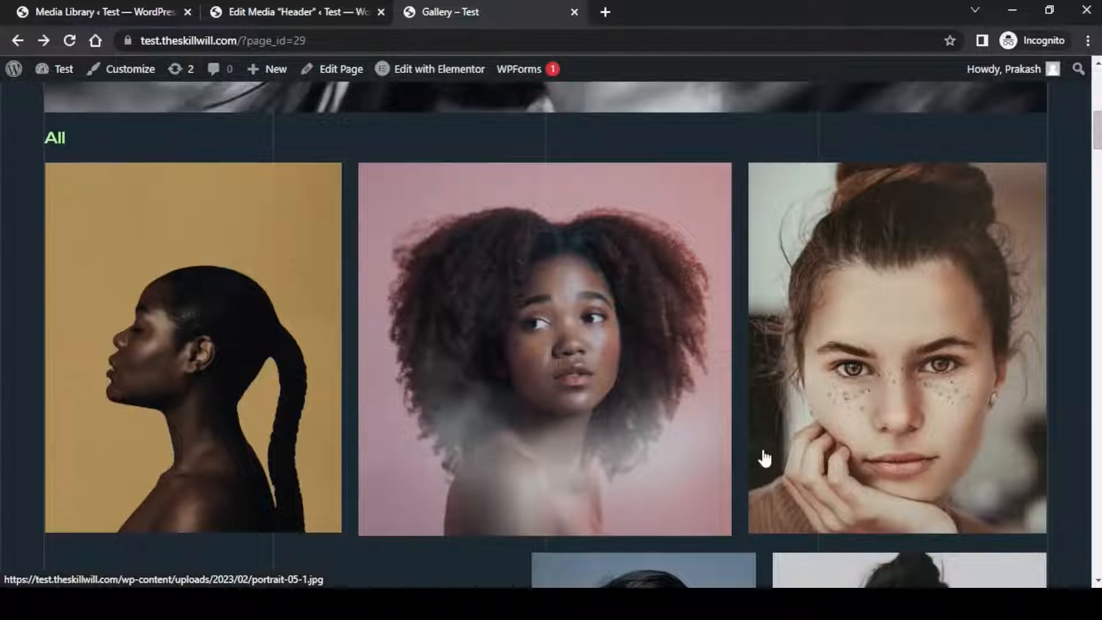
mouse_move(768, 414)
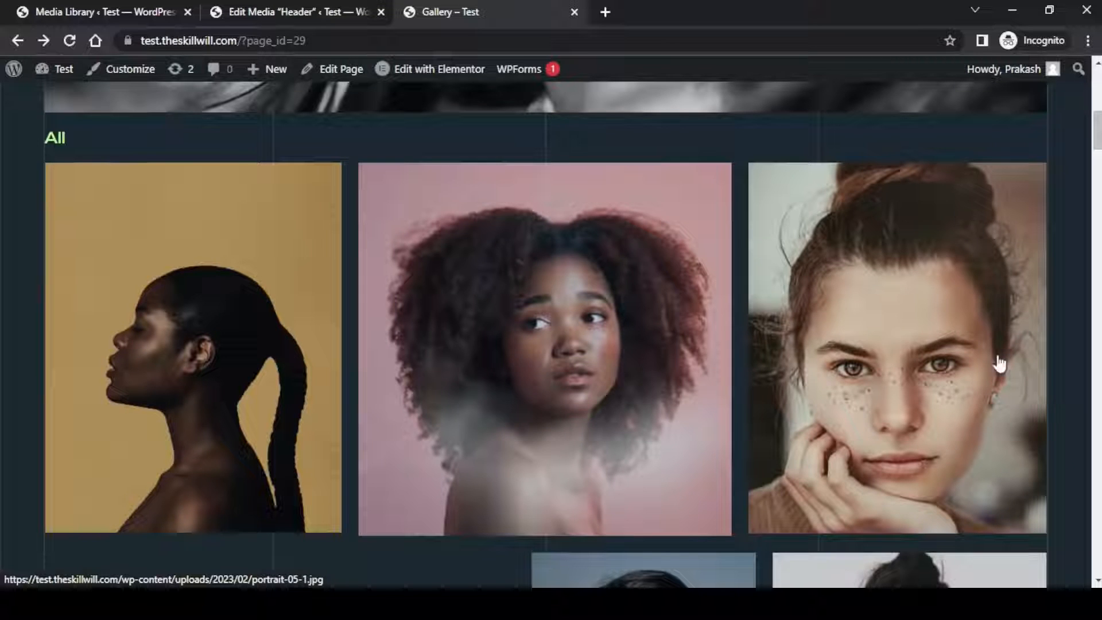
mouse_move(1009, 444)
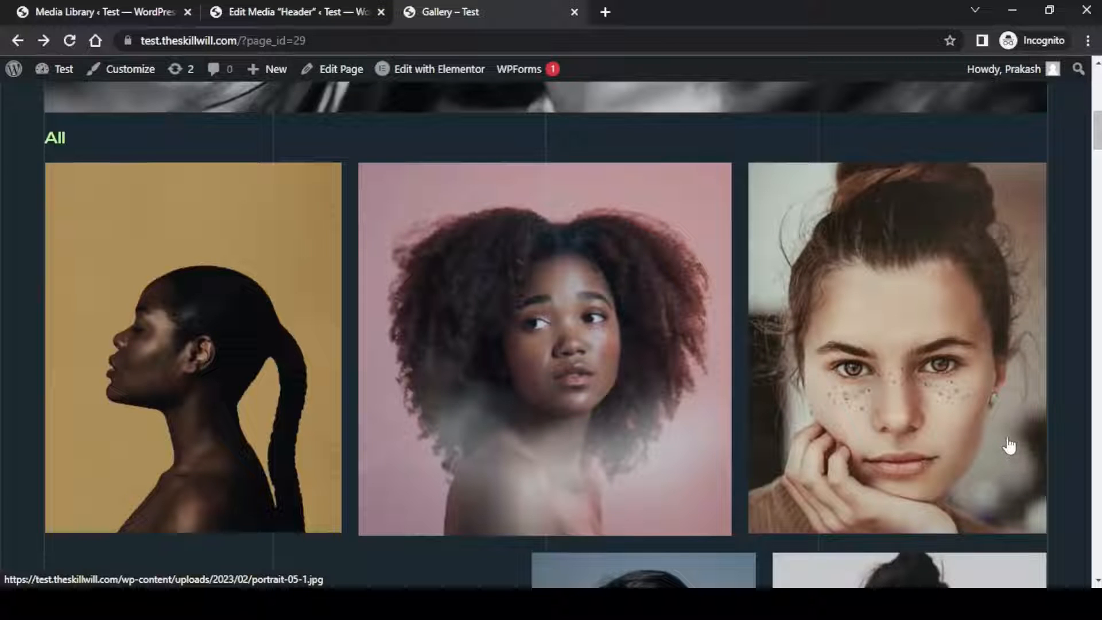
mouse_move(959, 392)
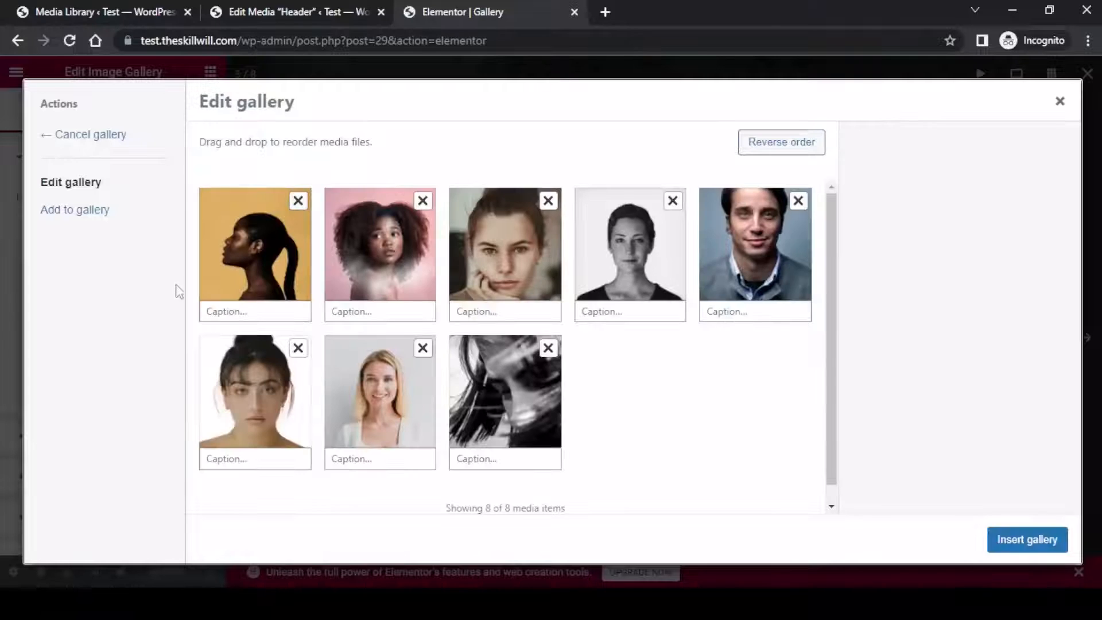
Start Remove background for the freckled woman's portrait from its attachment details.
click(505, 253)
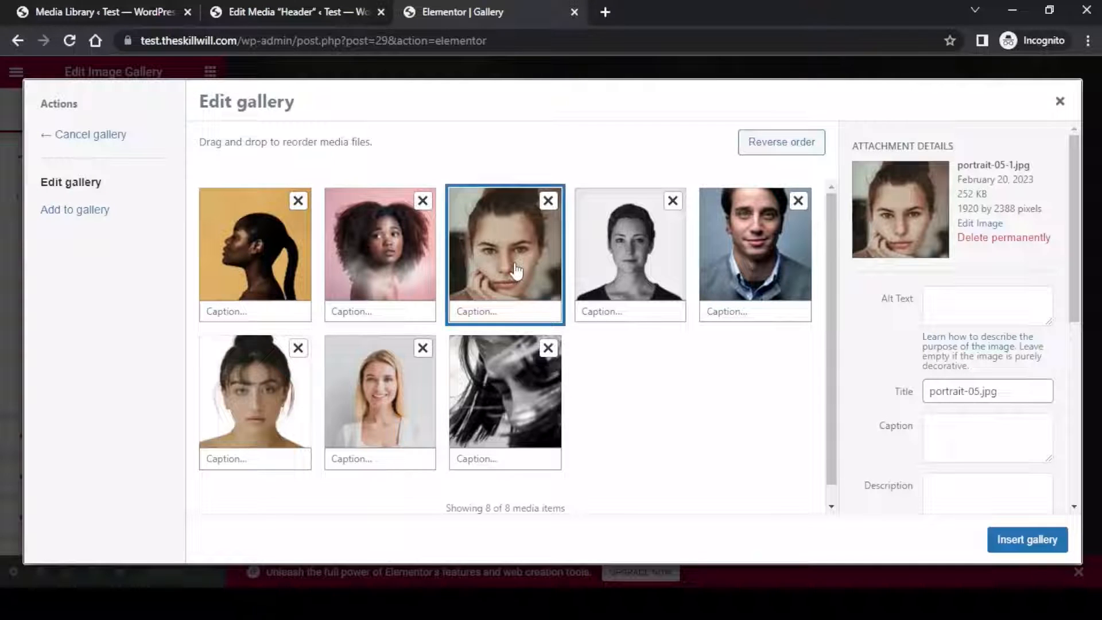
scroll(down, 3)
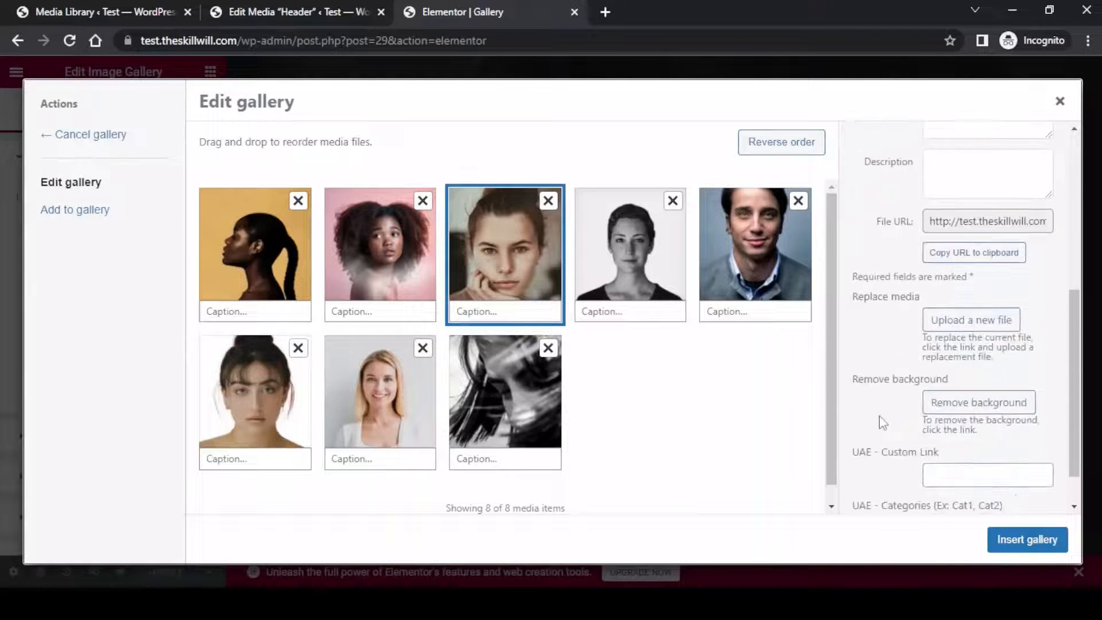
click(977, 402)
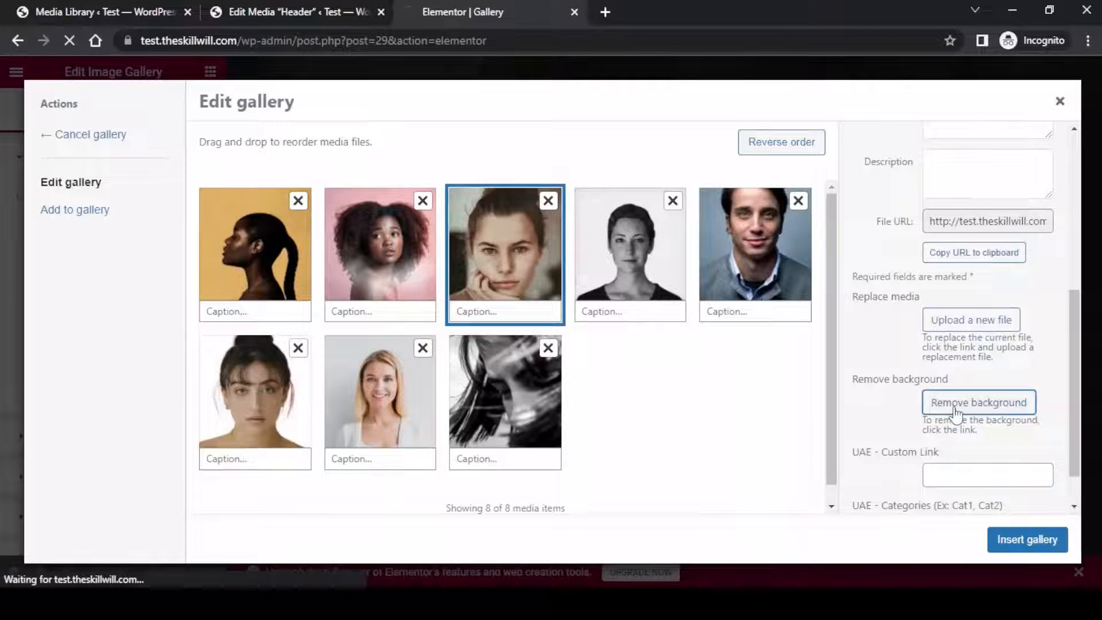
click(978, 402)
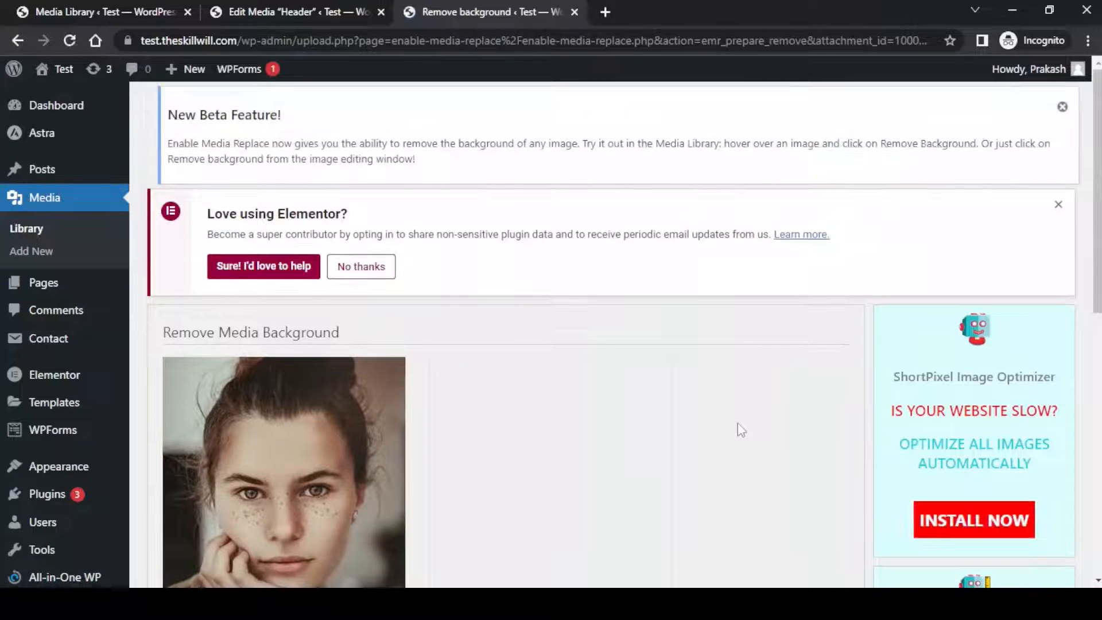
Preview the freckled portrait with transparent background and replace it with portrait-05-removebg-preview.
scroll(down, 3)
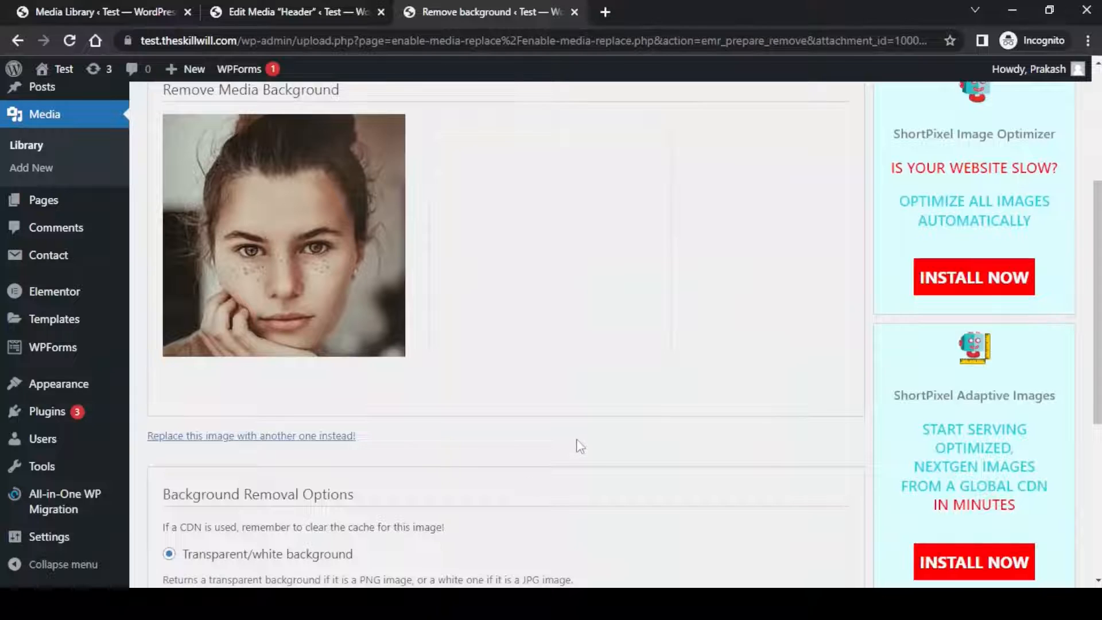
scroll(down, 3)
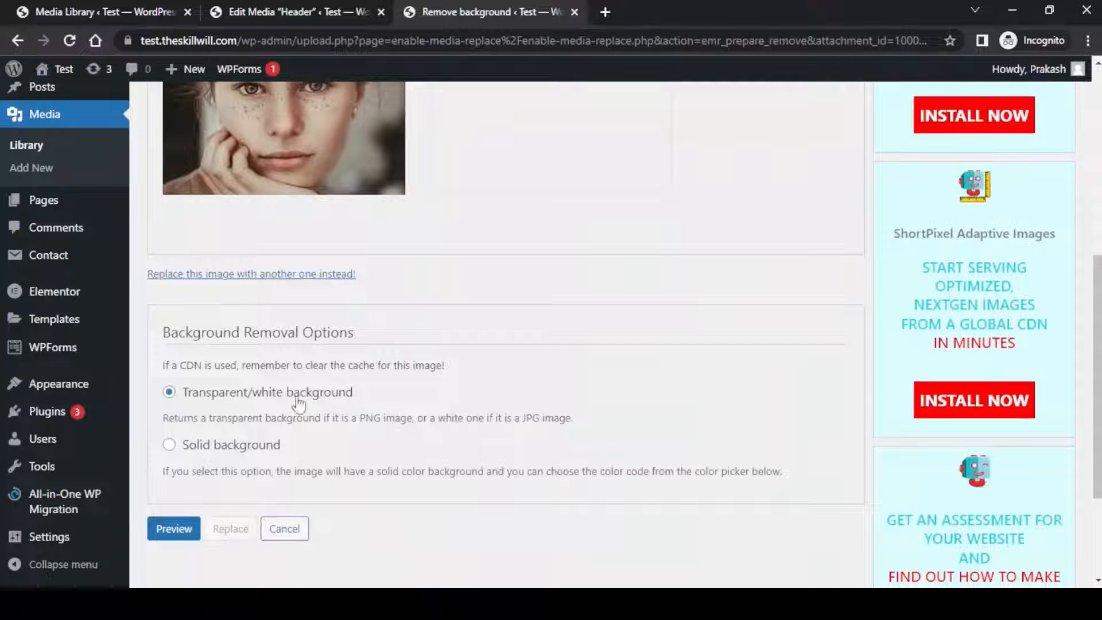
click(173, 528)
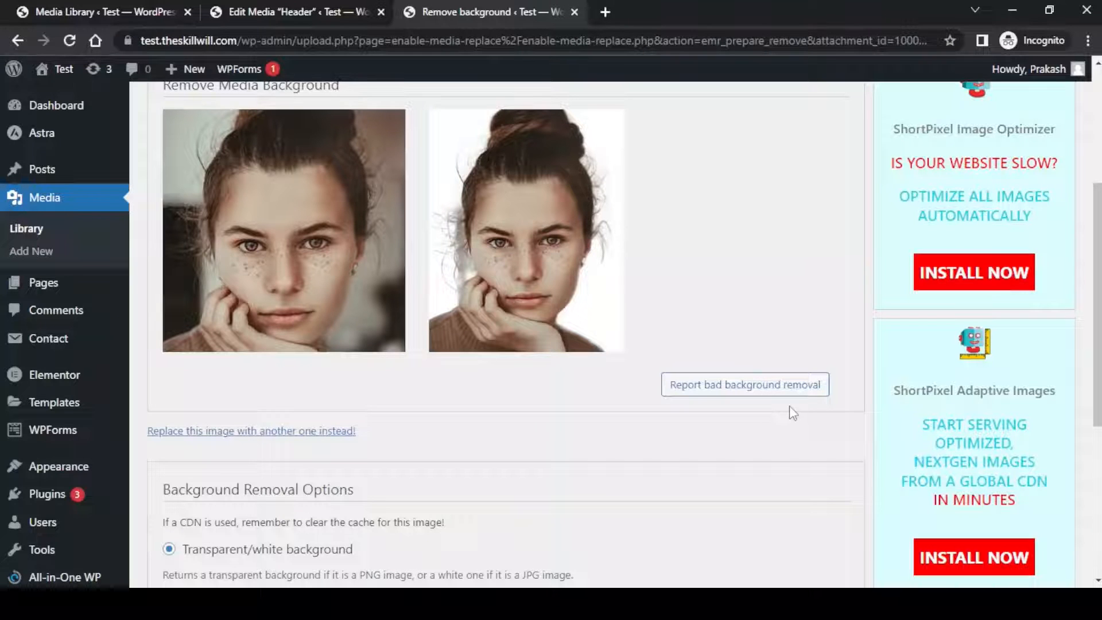
scroll(down, 3)
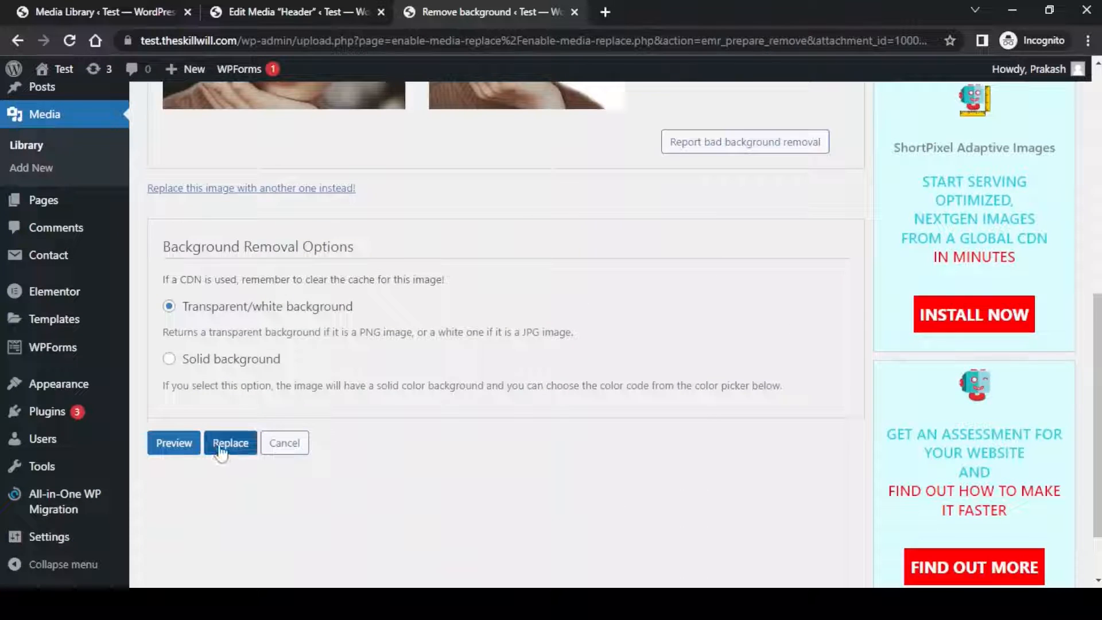
click(229, 442)
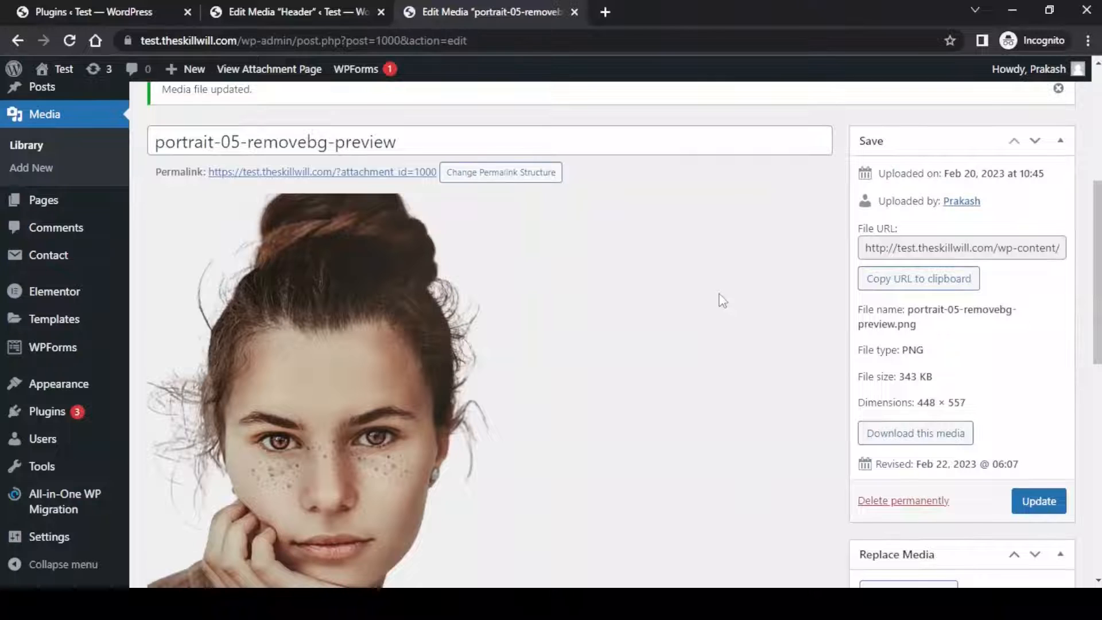
Scroll up on the live site's Home page.
scroll(up, 3)
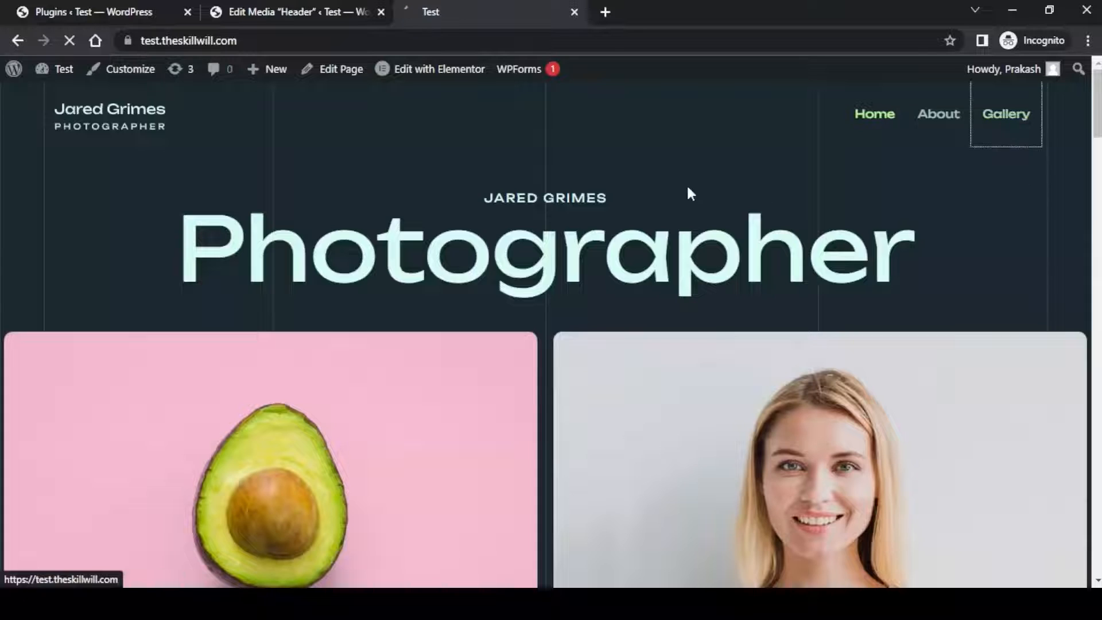
View the live Gallery page's All grid with the background-free freckled portrait.
click(1005, 114)
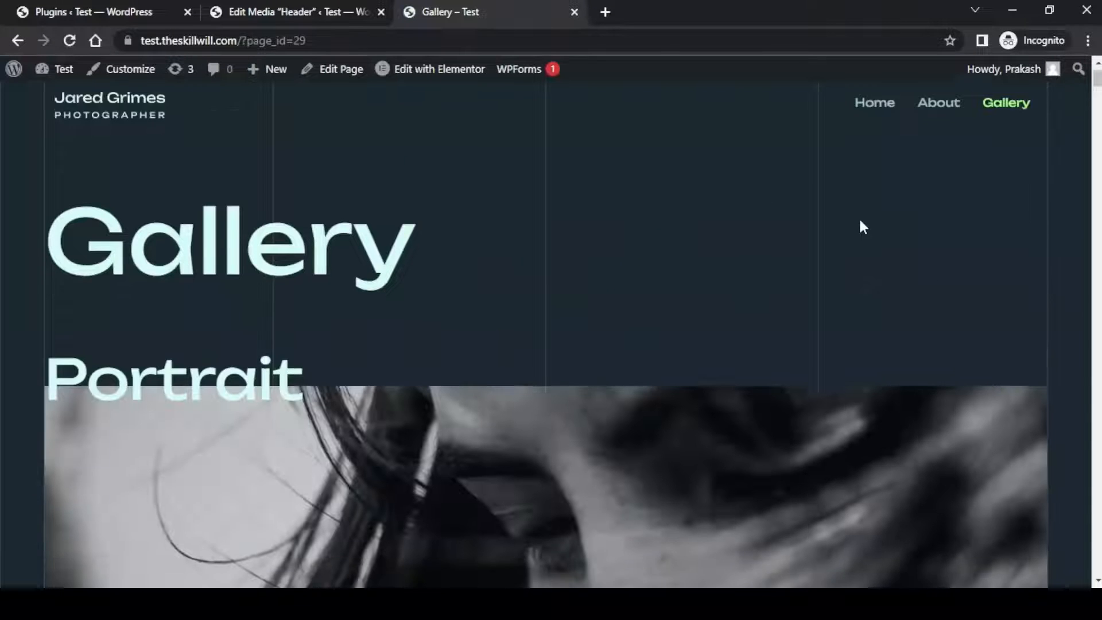
scroll(down, 3)
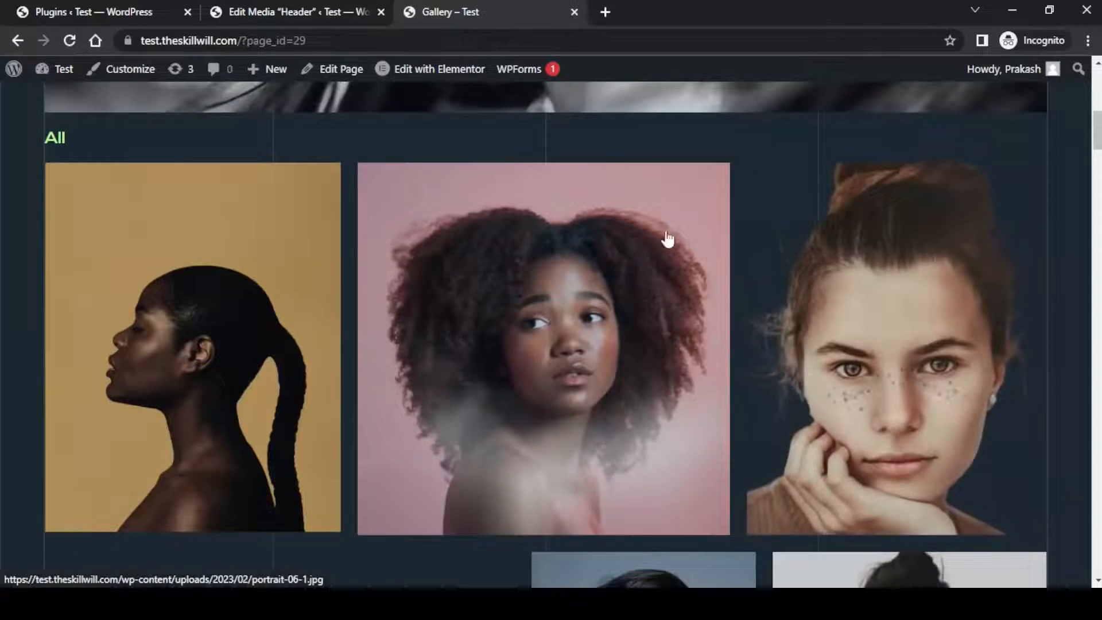
mouse_move(971, 415)
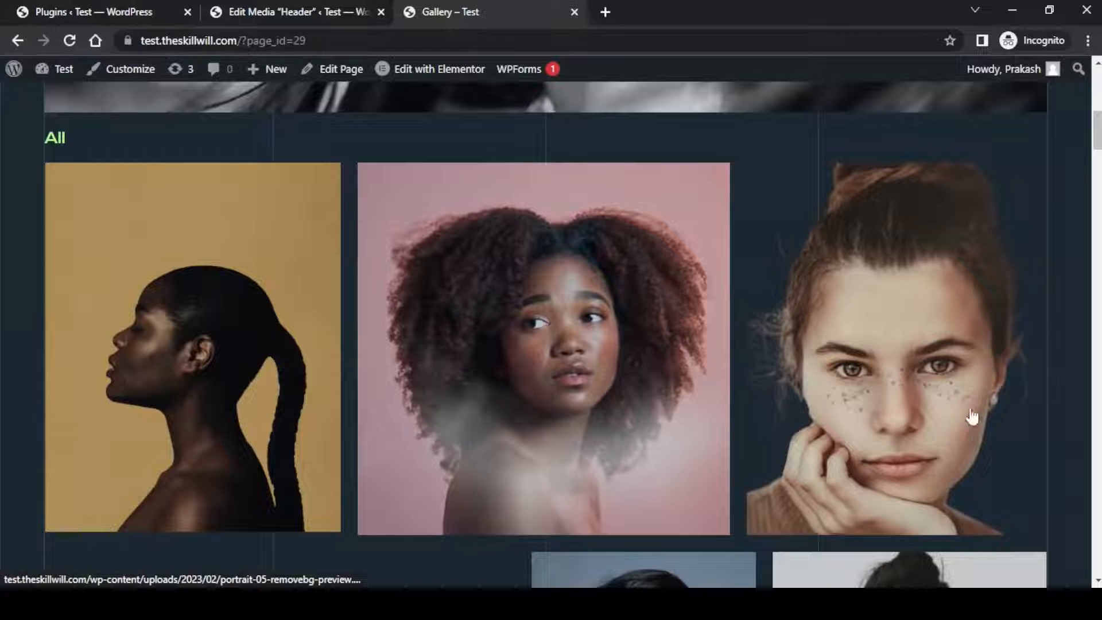
mouse_move(840, 495)
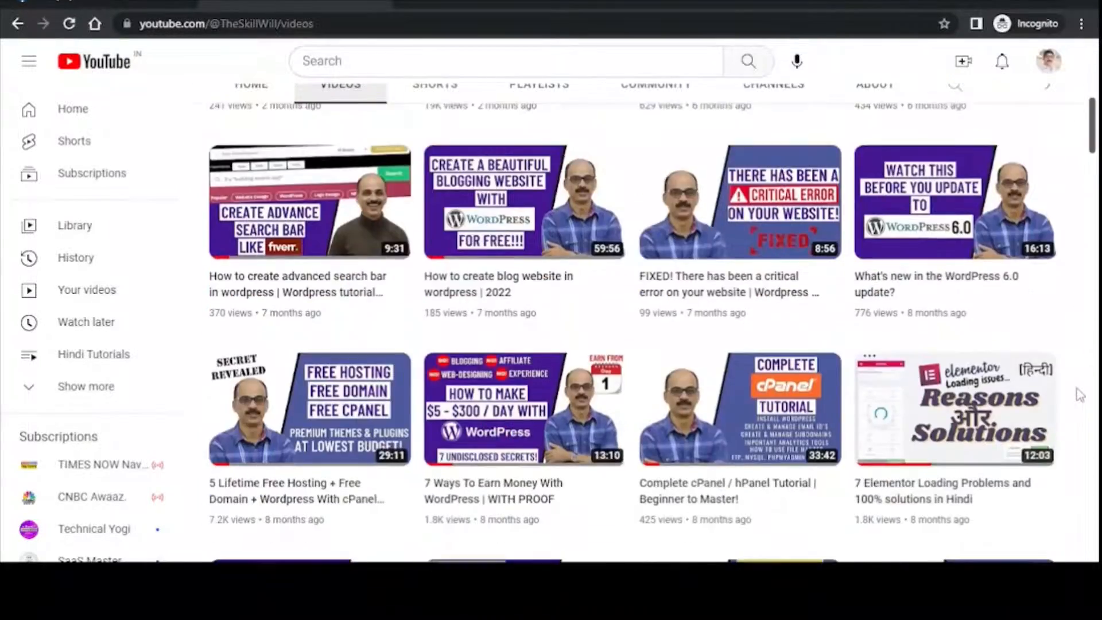
scroll(down, 3)
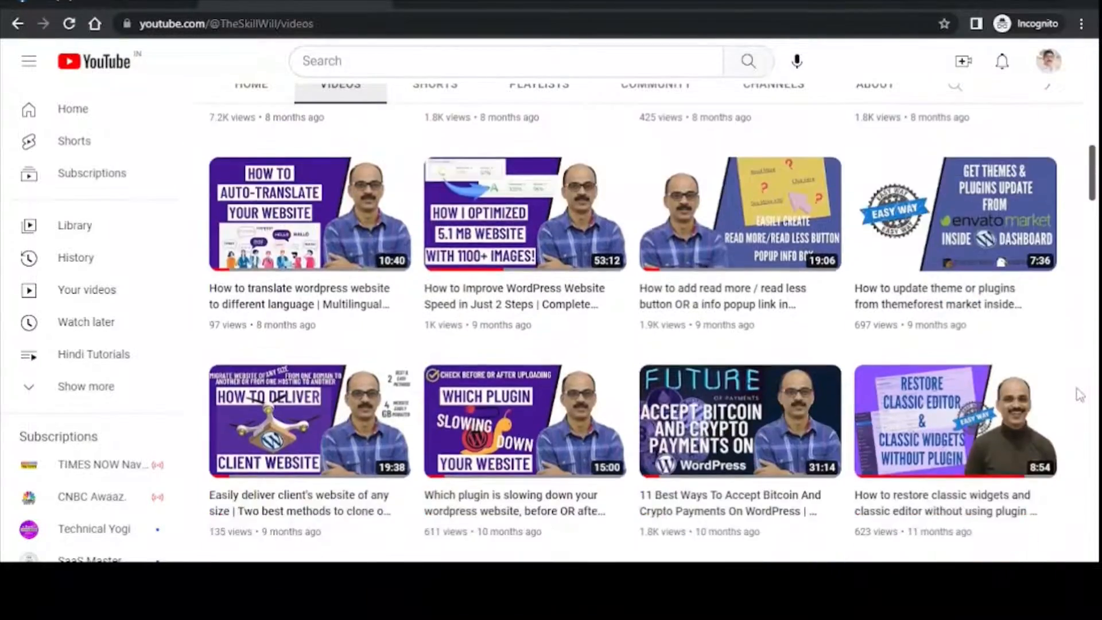
scroll(down, 3)
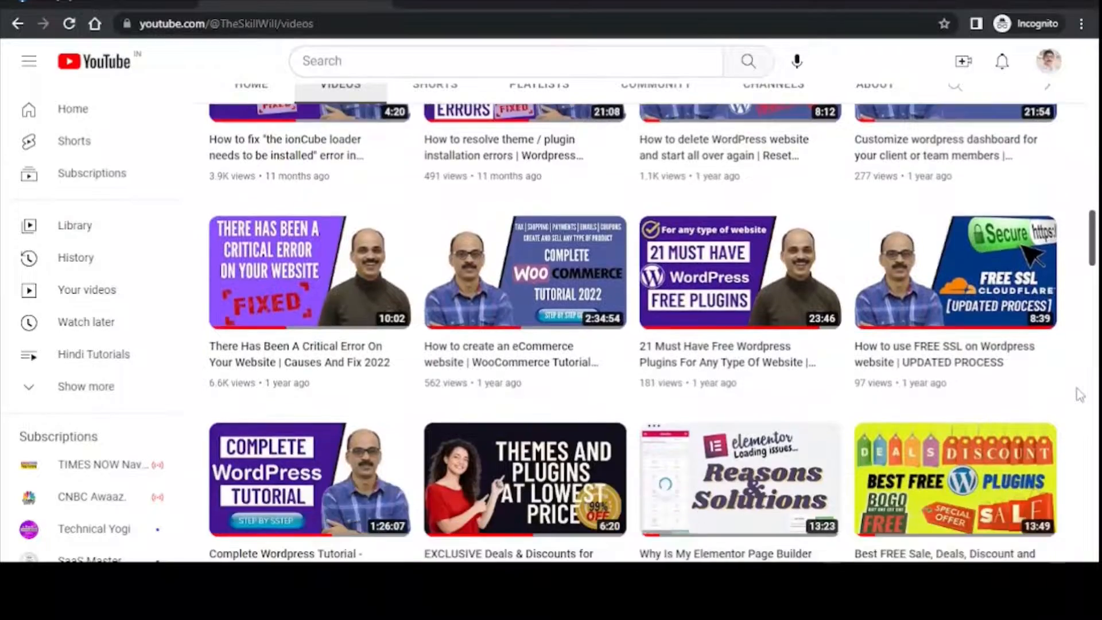
scroll(down, 3)
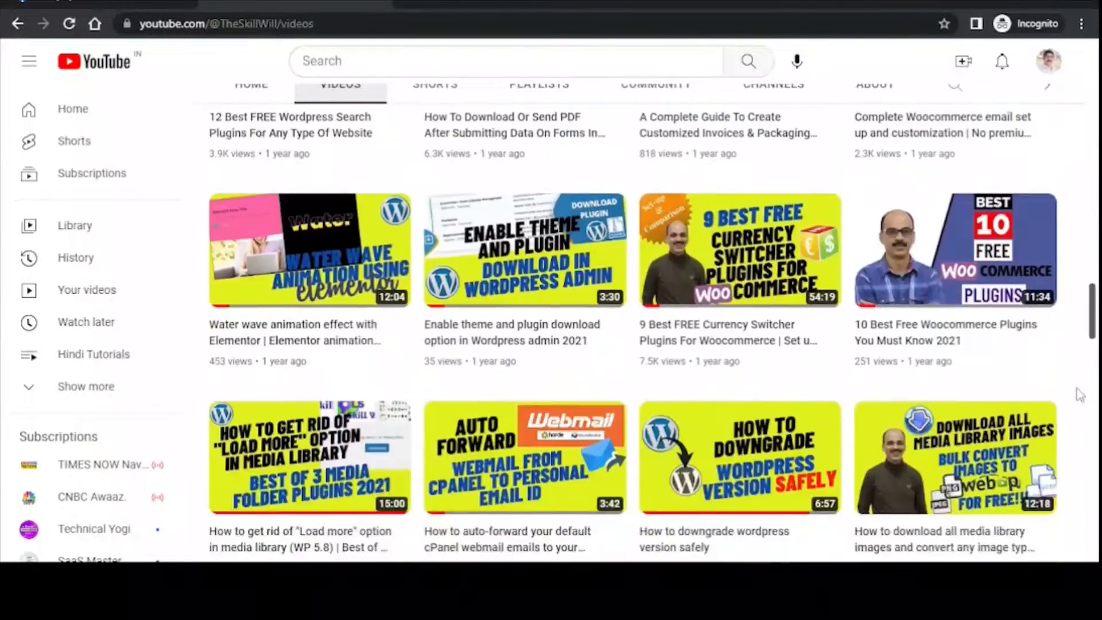
scroll(down, 3)
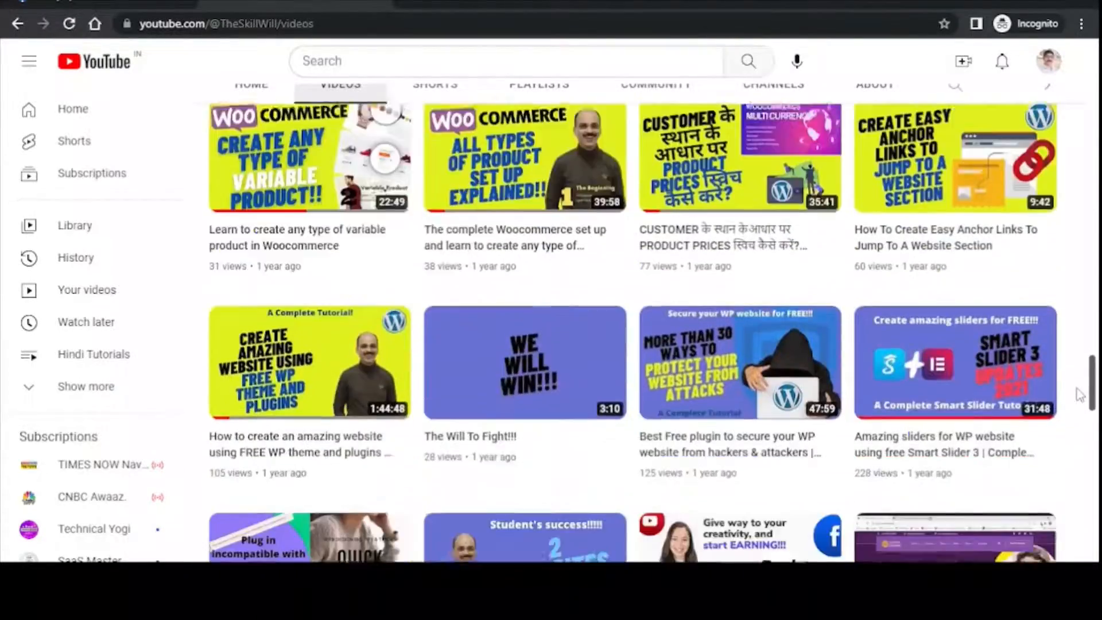
scroll(down, 3)
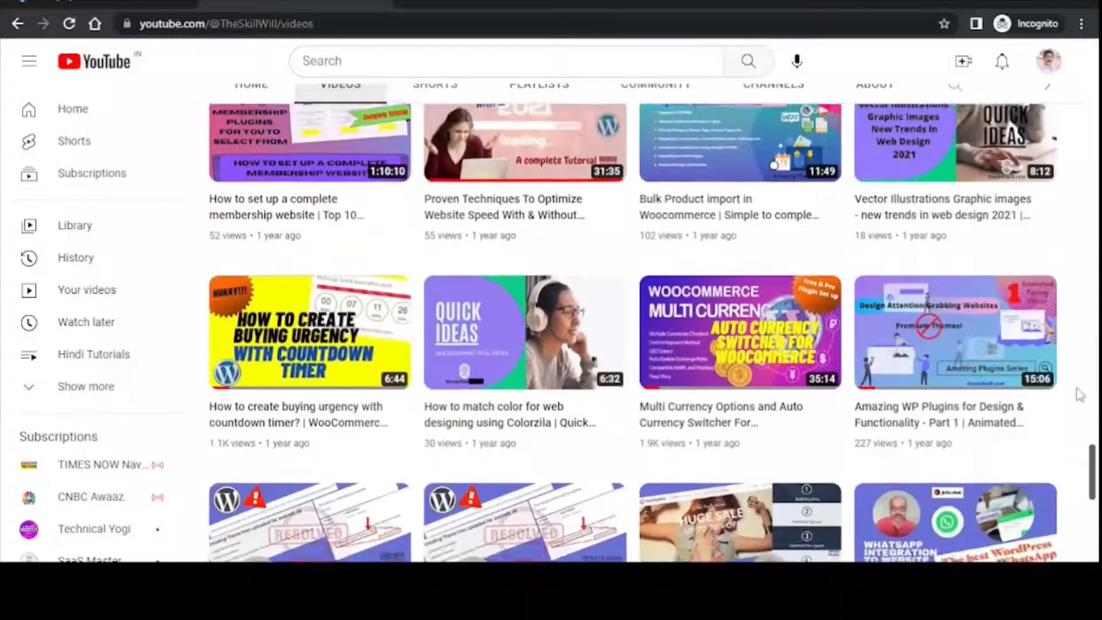